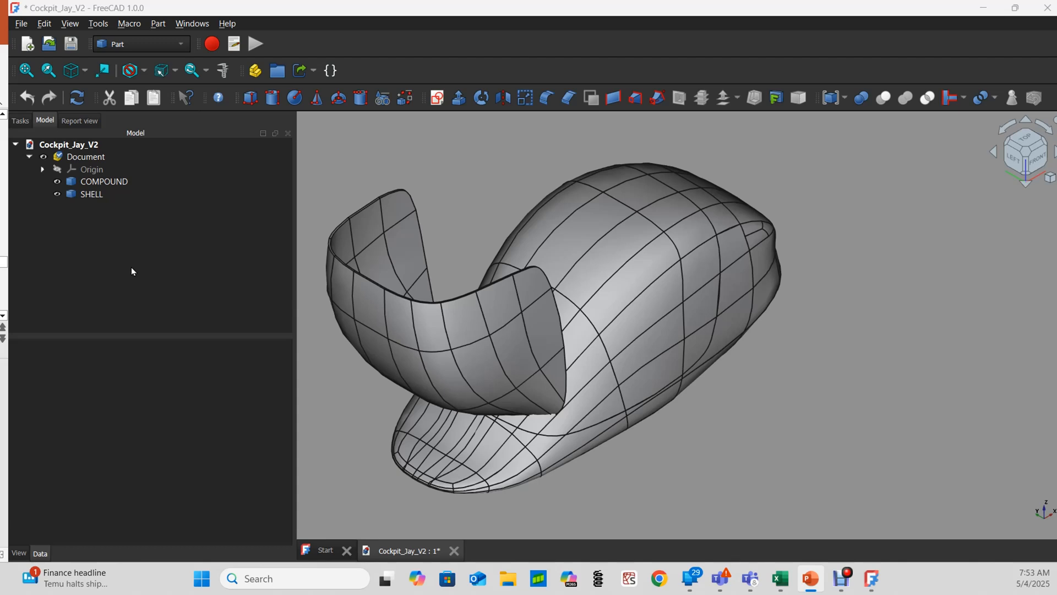
Step: Inspect COMPOUND and SHELL in the model tree, then hide COMPOUND so only SHELL shows
left_click(104, 181)
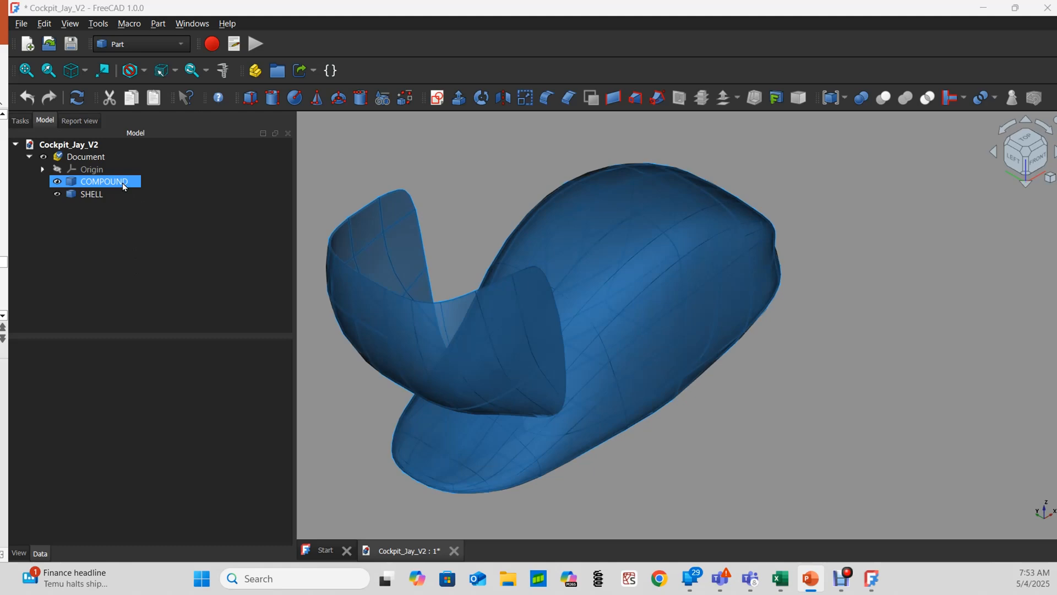
left_click(92, 194)
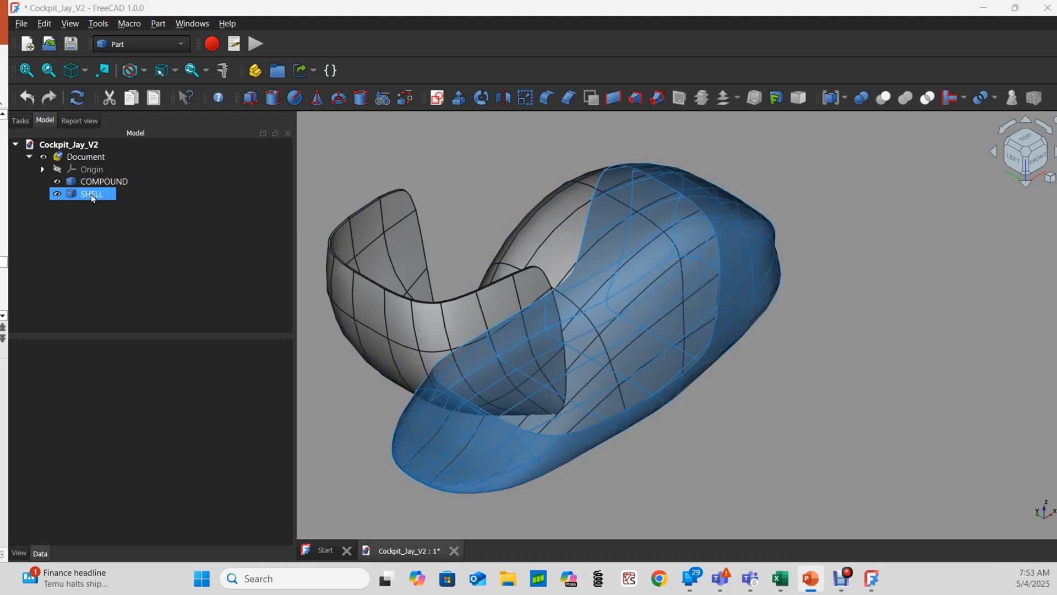
left_click(104, 181)
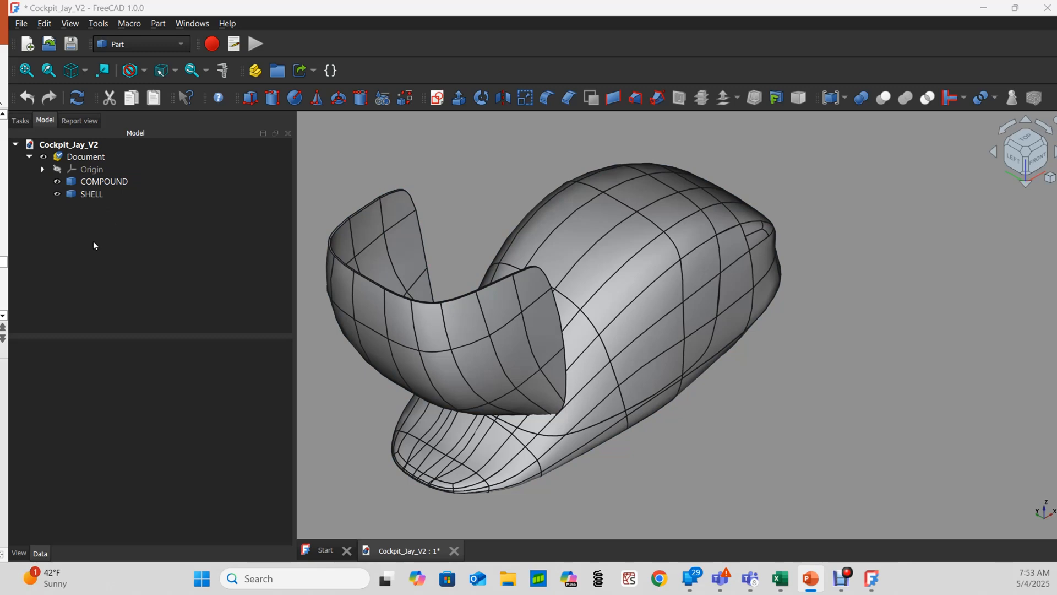
left_click(102, 181)
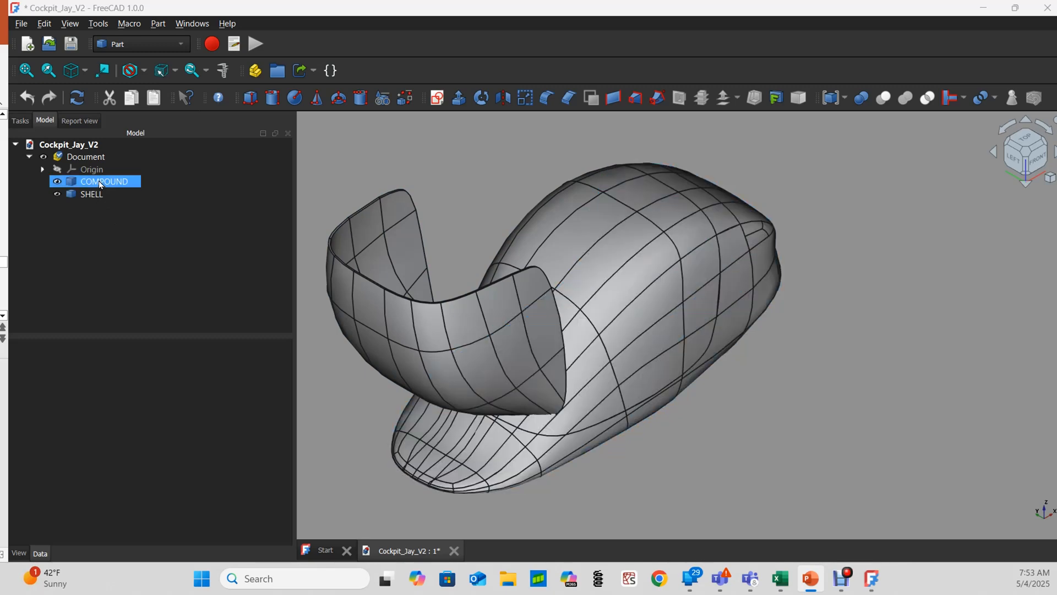
left_click(103, 181)
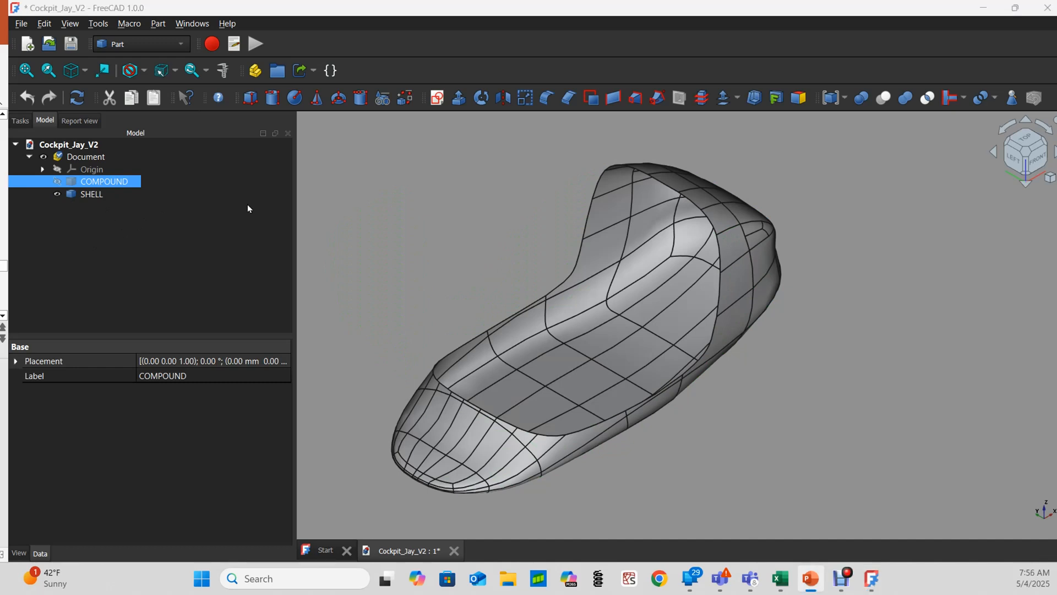
mouse_move(245, 204)
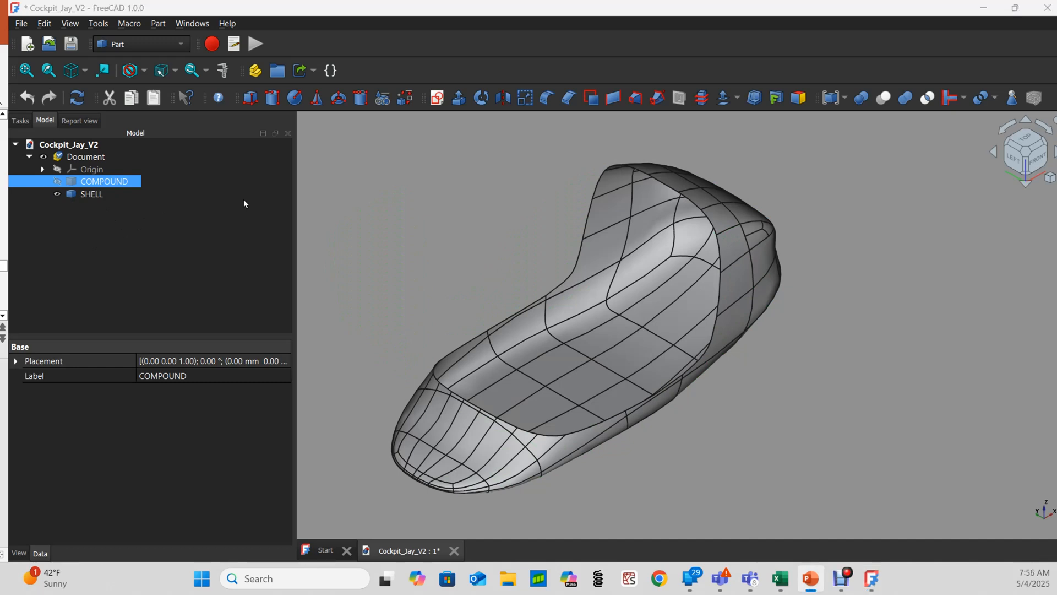
mouse_move(100, 190)
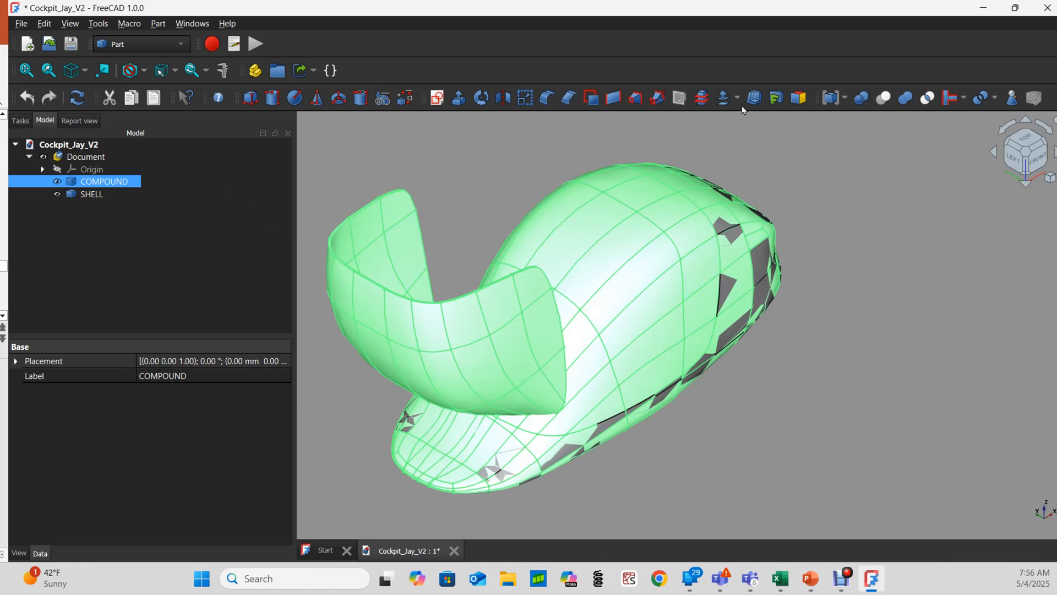
mouse_move(724, 98)
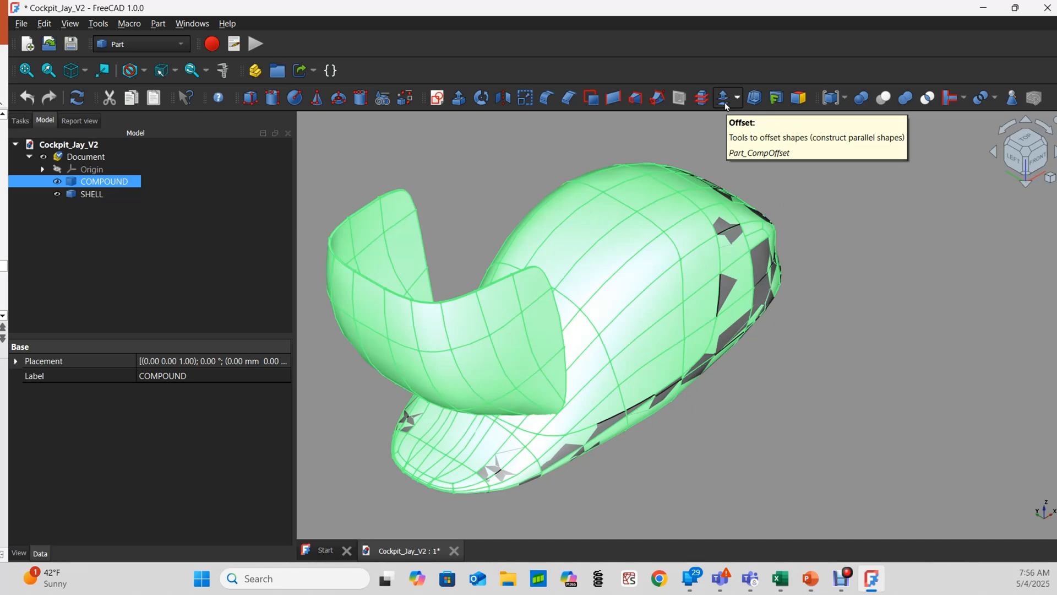
Step: Attempt a 50 mm Part Offset with Fill offset on COMPOUND, dismiss the error, and cancel
left_click(720, 97)
type("50")
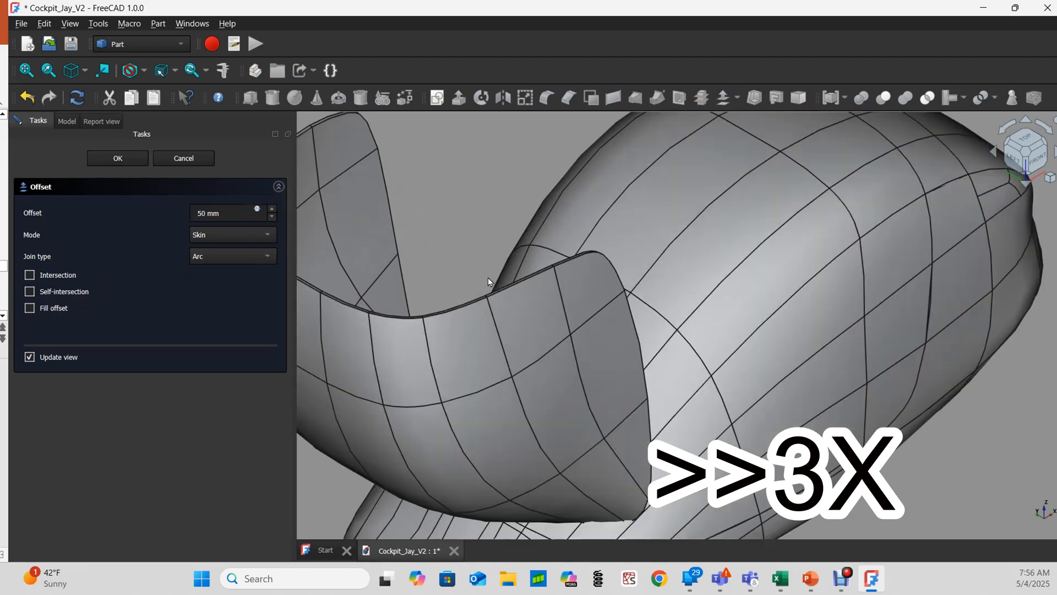
left_click(29, 307)
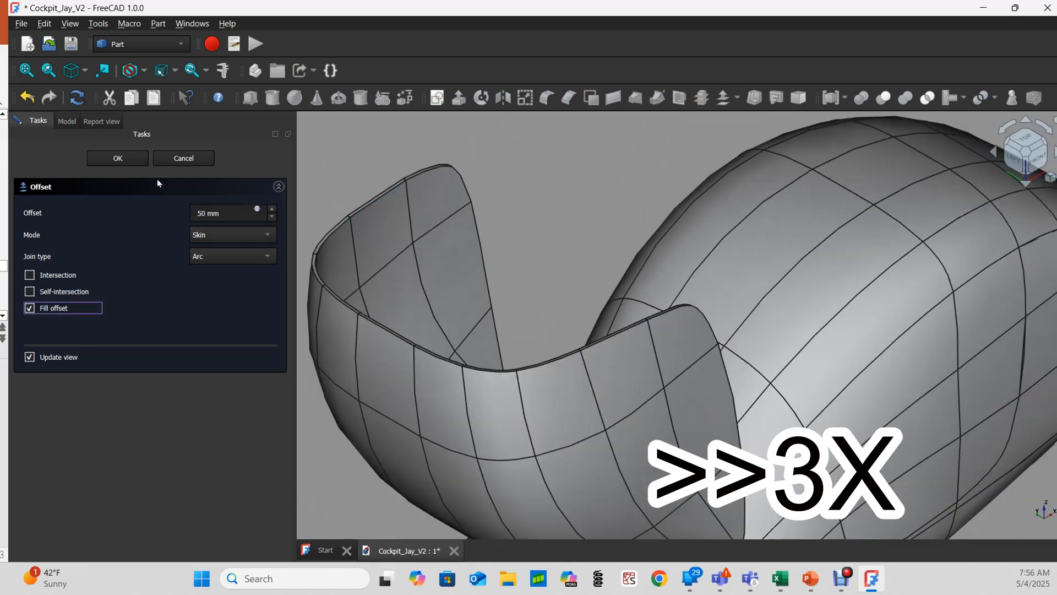
left_click(118, 158)
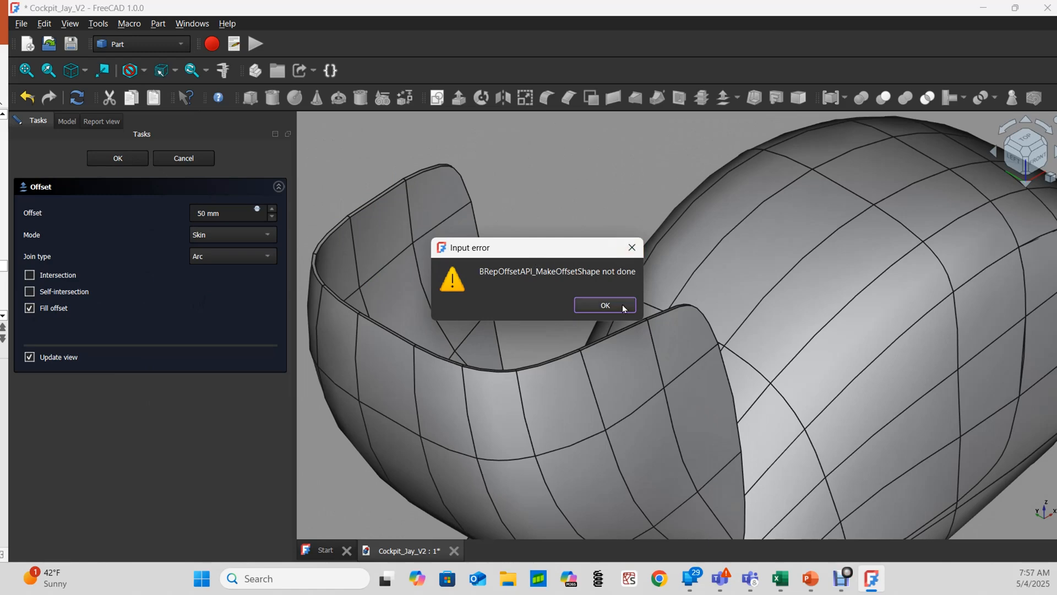
left_click(604, 305)
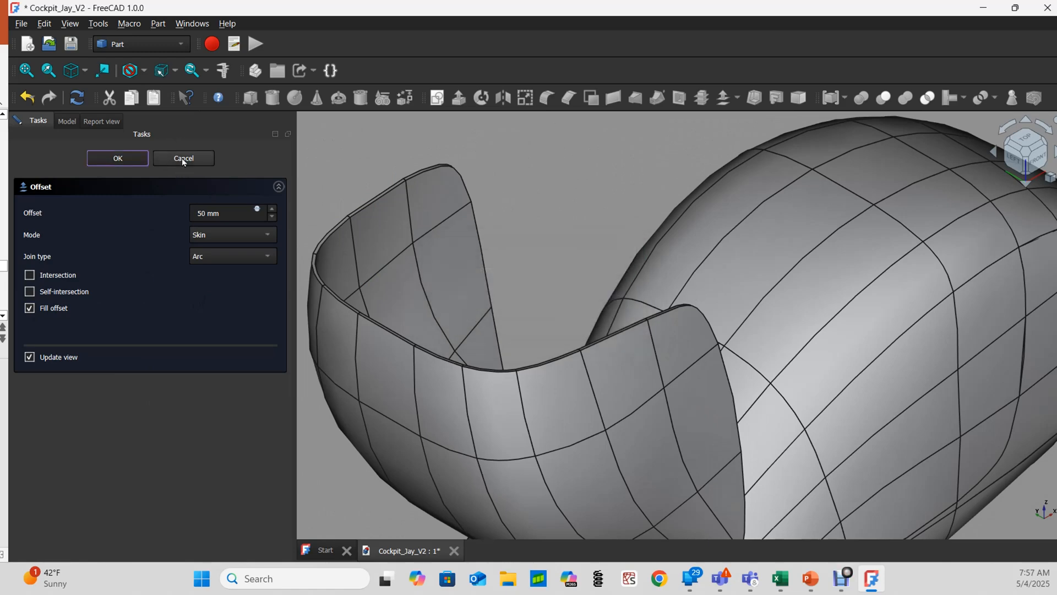
left_click(183, 158)
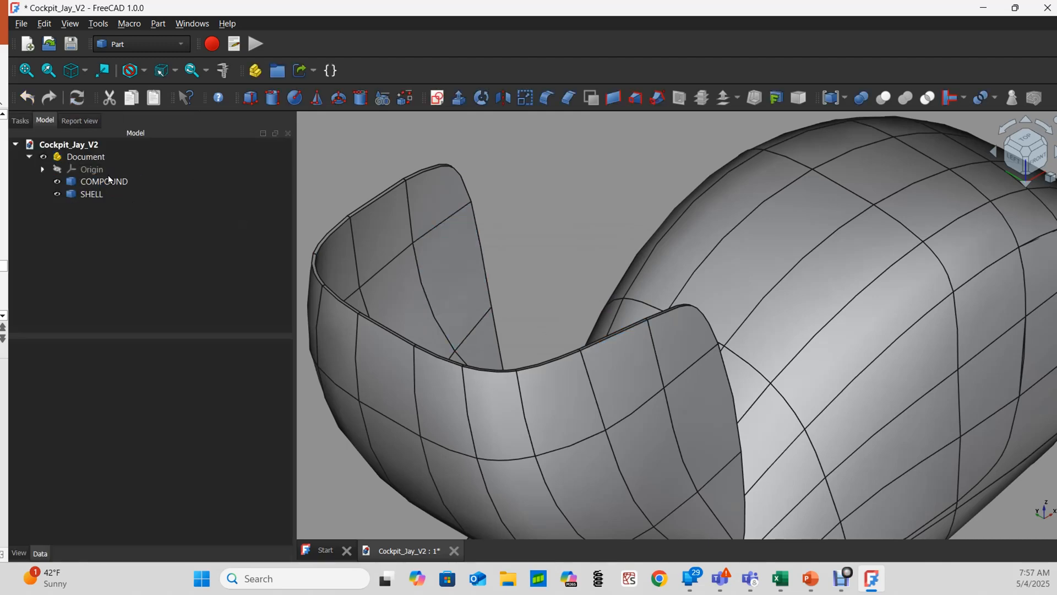
Step: Hide COMPOUND, try Part Thickness on SHELL, and dismiss the 'not a solid' warning
left_click(104, 181)
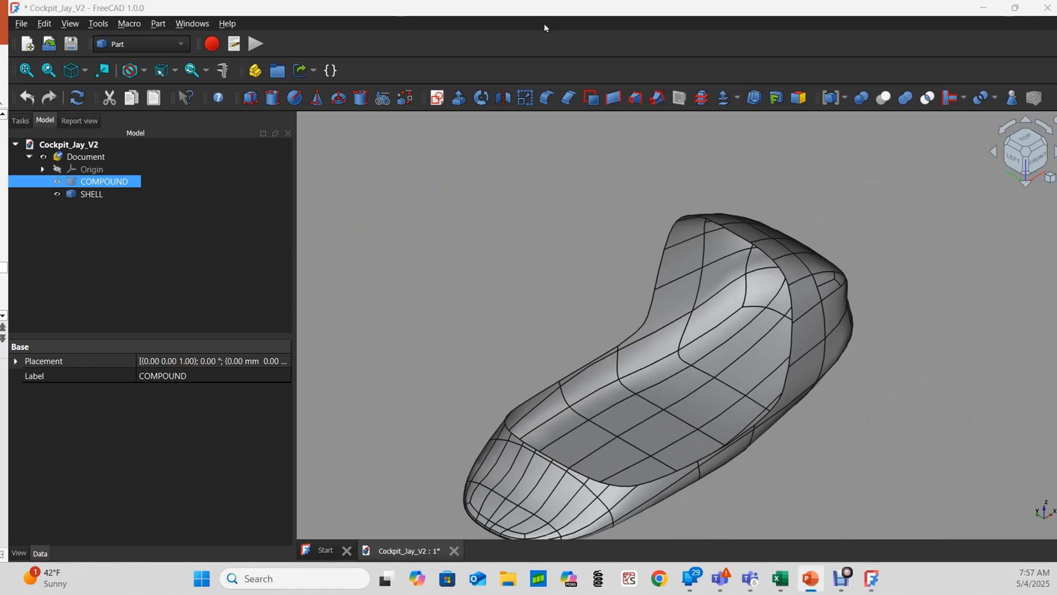
mouse_move(101, 227)
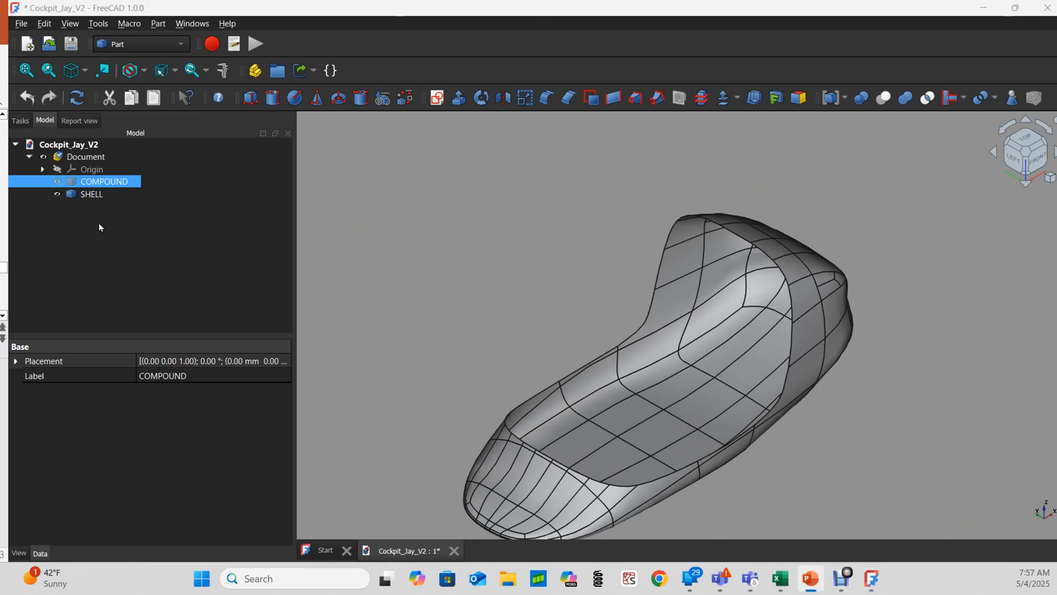
left_click(91, 193)
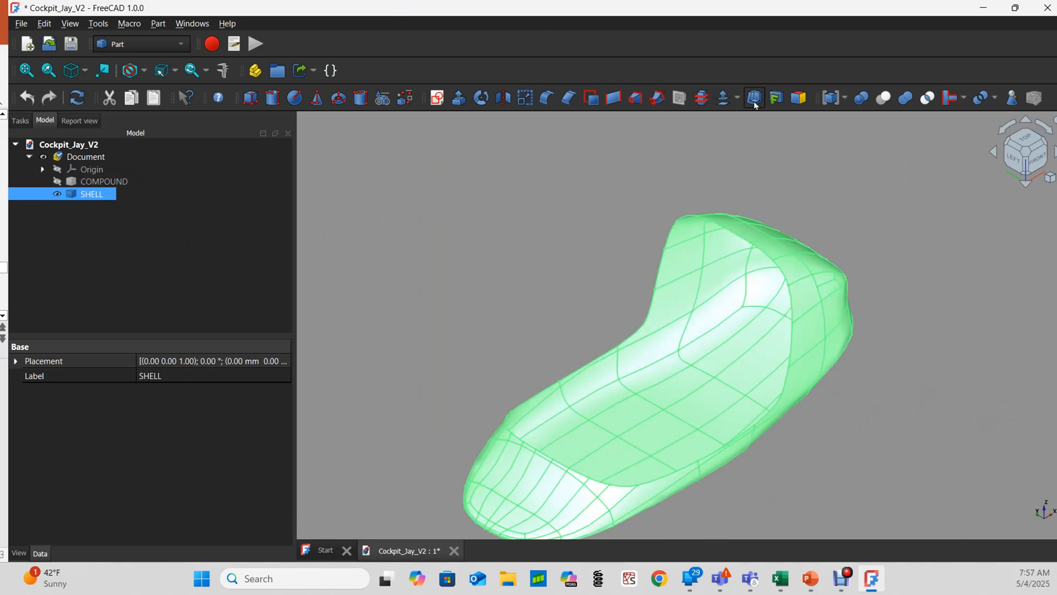
mouse_move(754, 100)
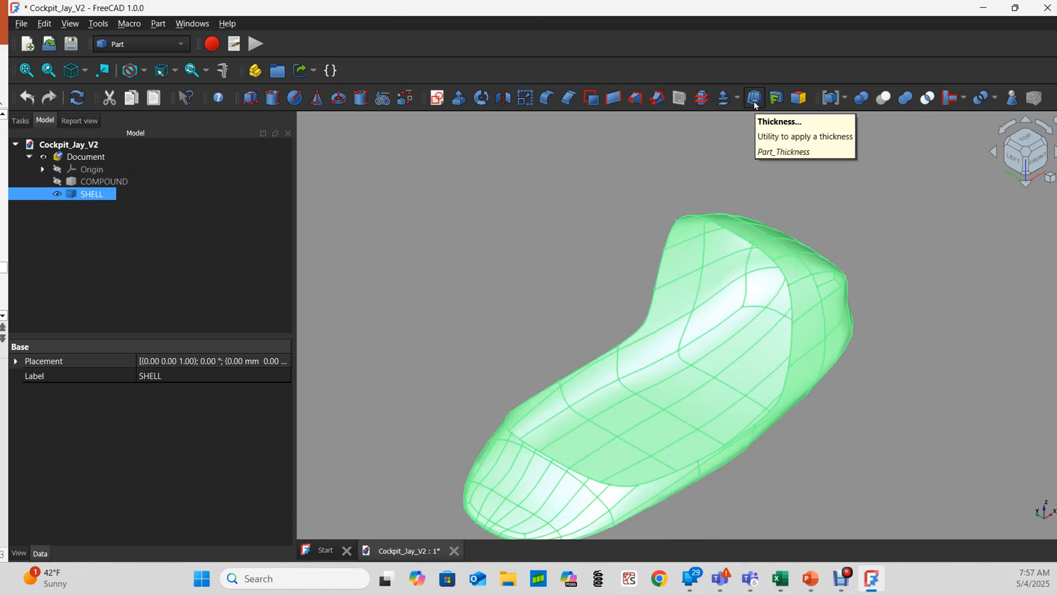
left_click(754, 97)
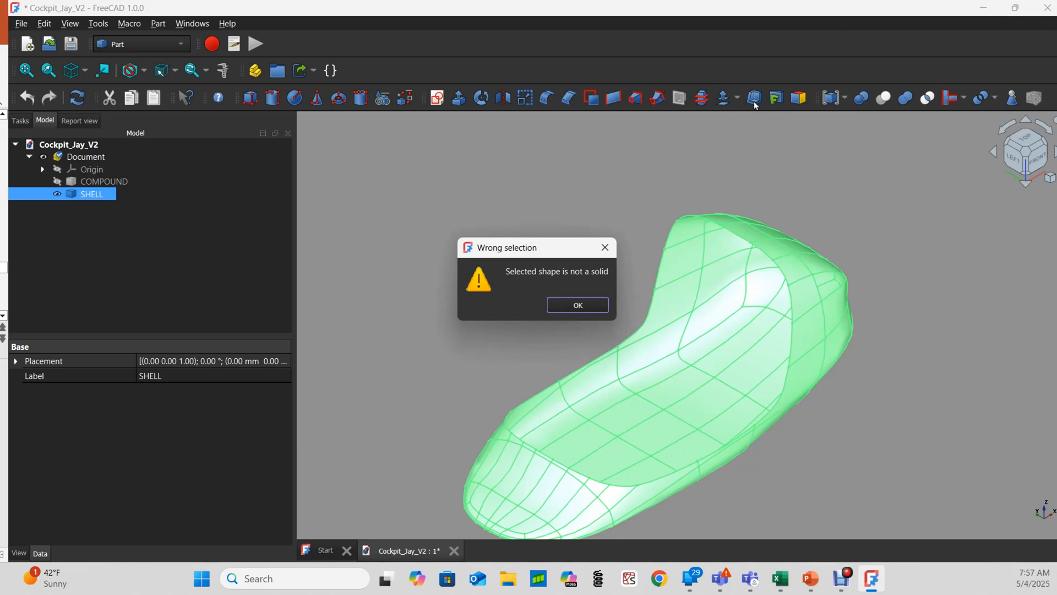
mouse_move(596, 129)
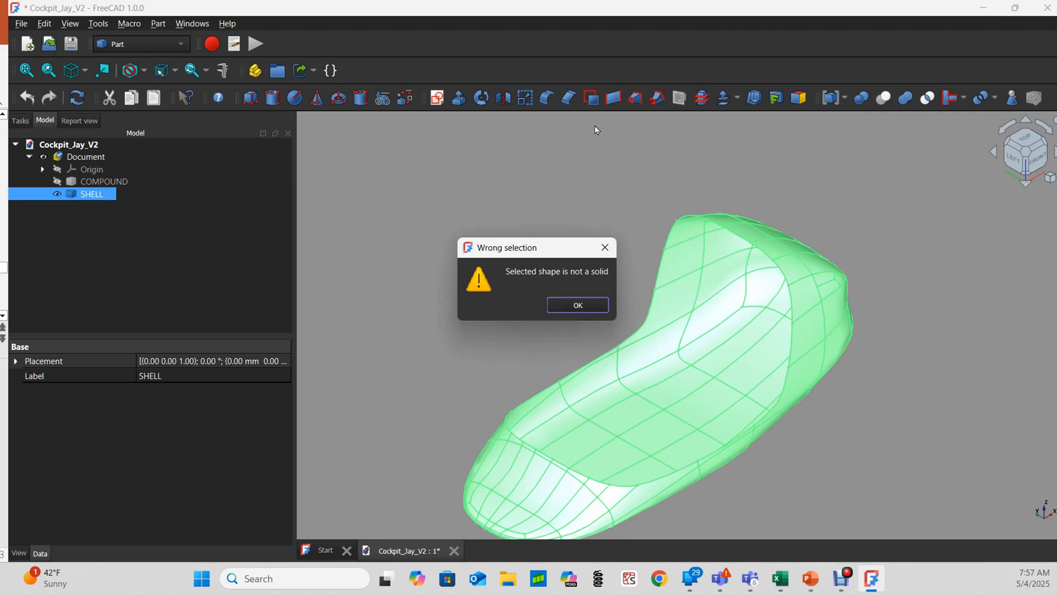
left_click(577, 305)
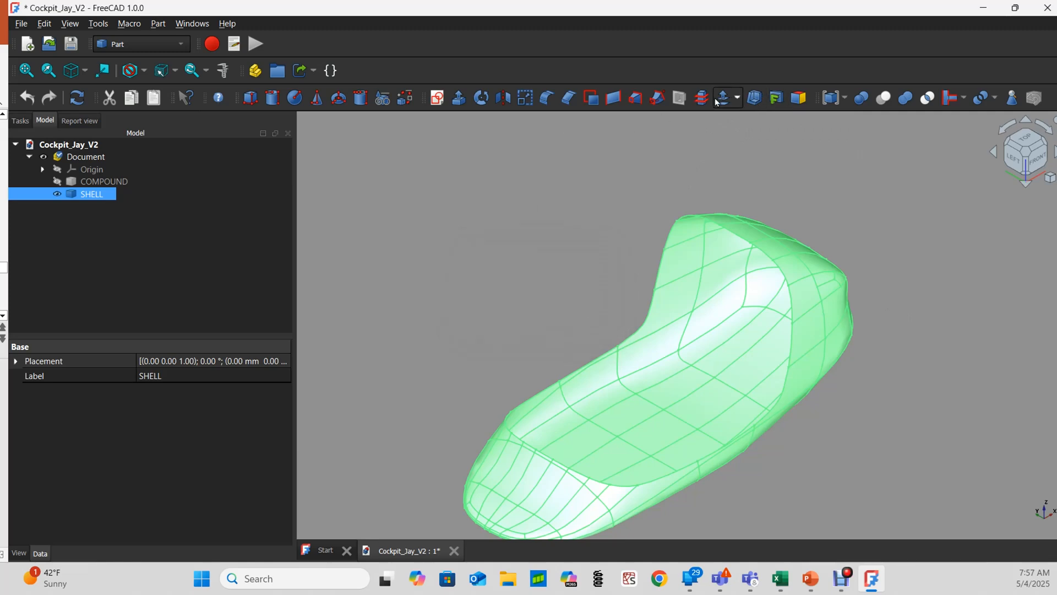
mouse_move(696, 214)
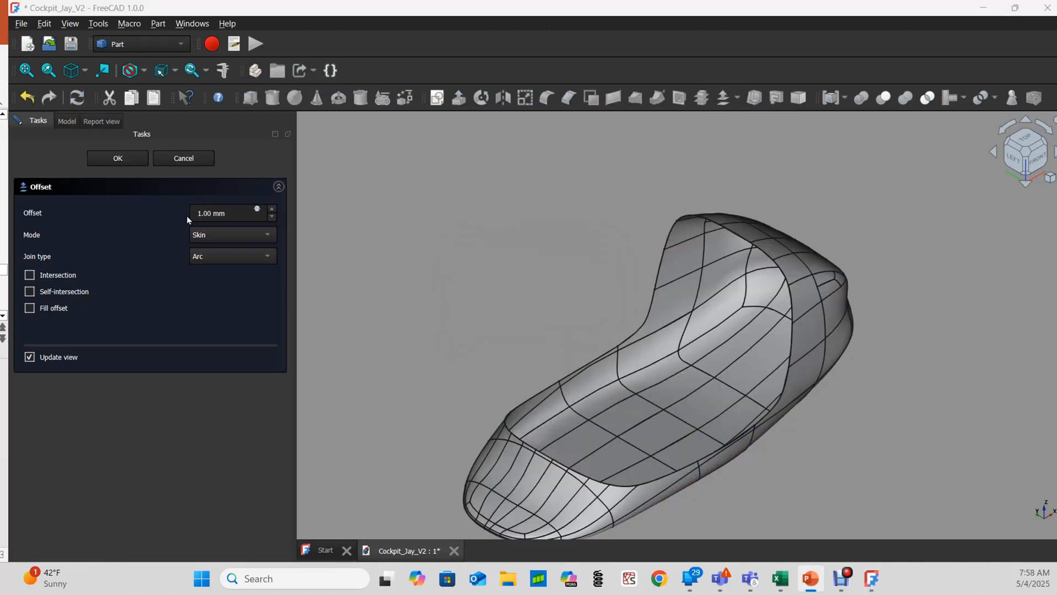
Step: Offset SHELL by 50 mm in Skin mode with Arc joins and Fill offset enabled
left_click(226, 213)
type("50")
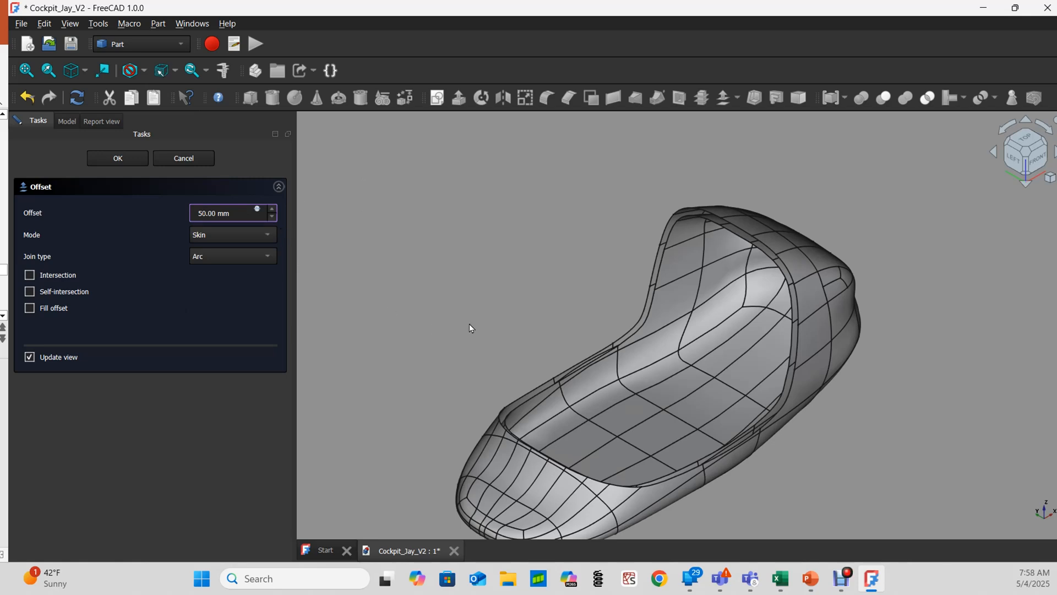
left_click(678, 269)
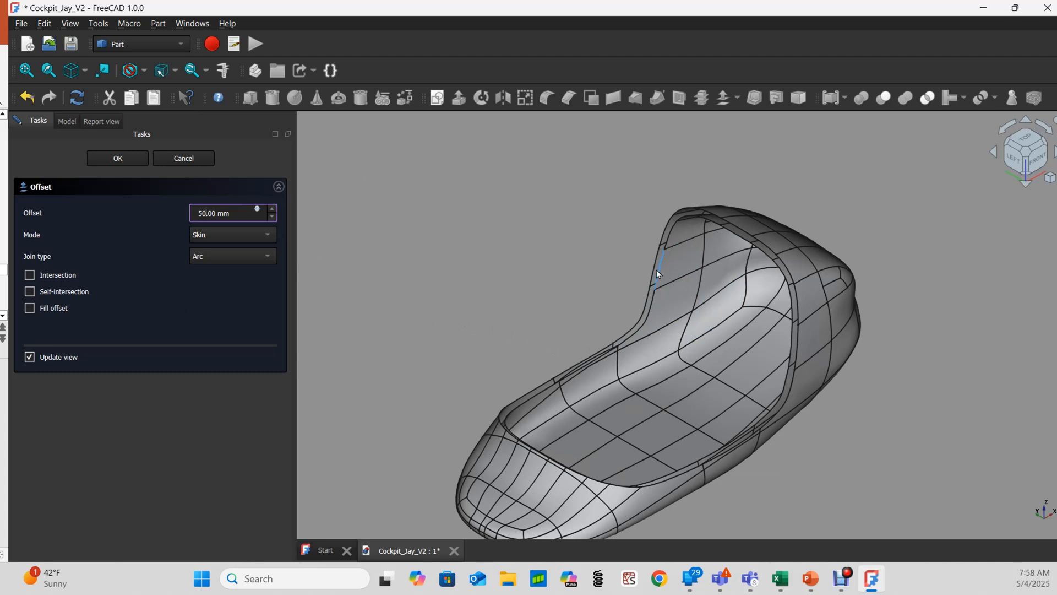
mouse_move(658, 273)
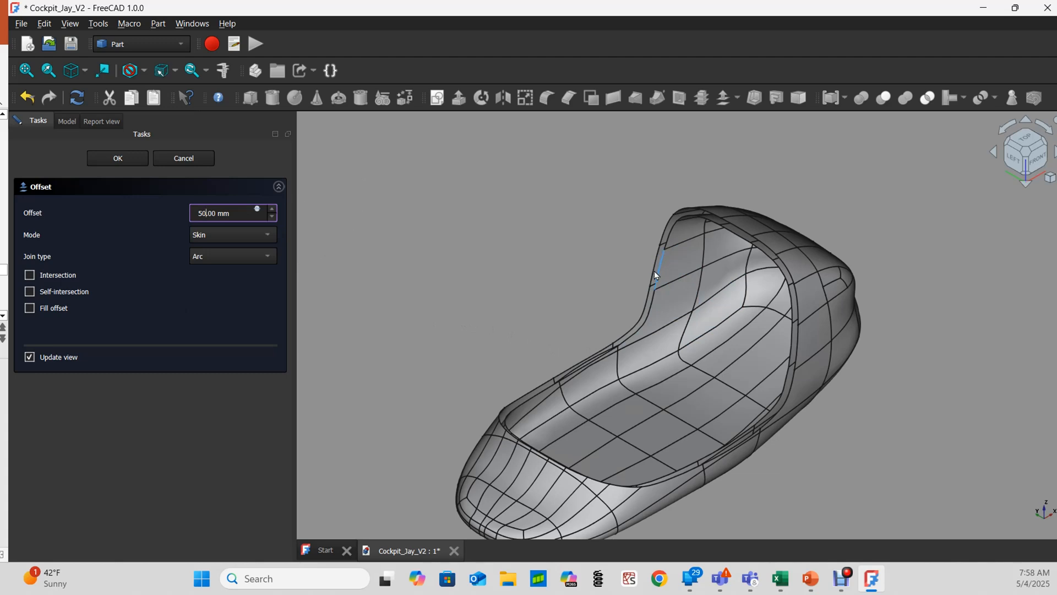
left_click(29, 307)
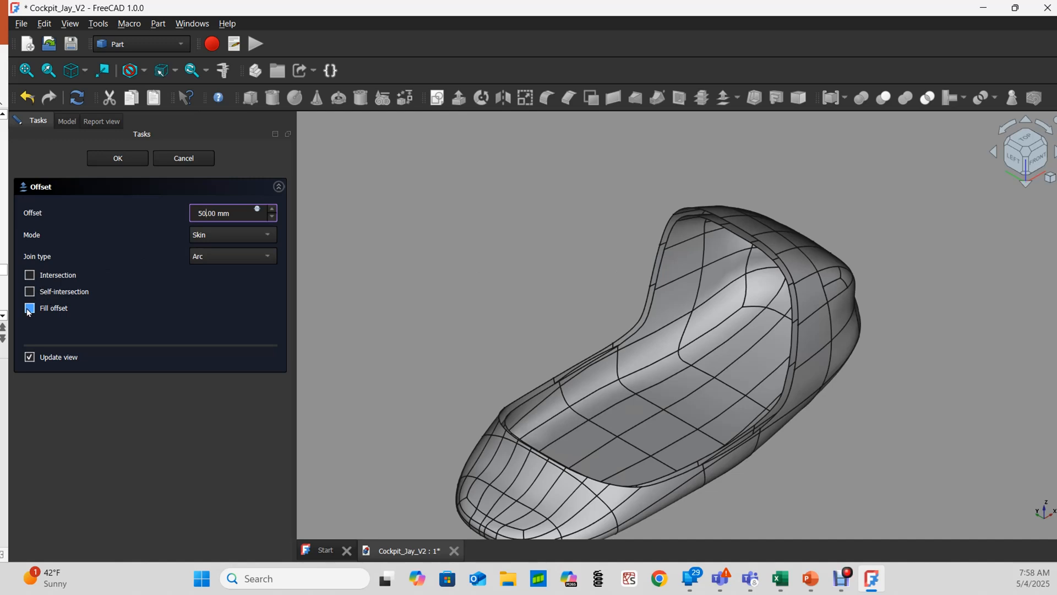
left_click(29, 308)
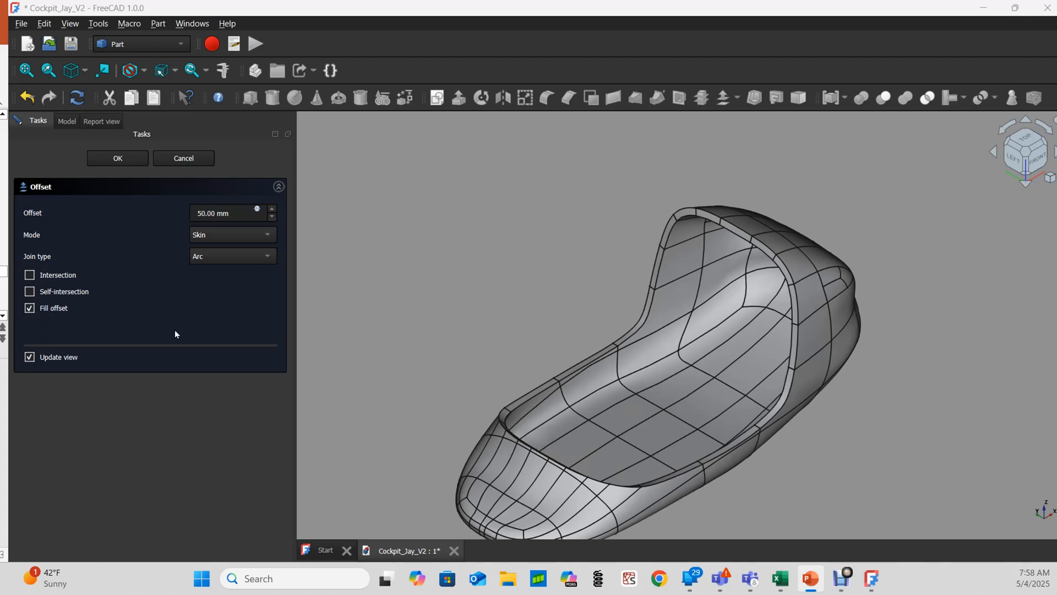
mouse_move(162, 306)
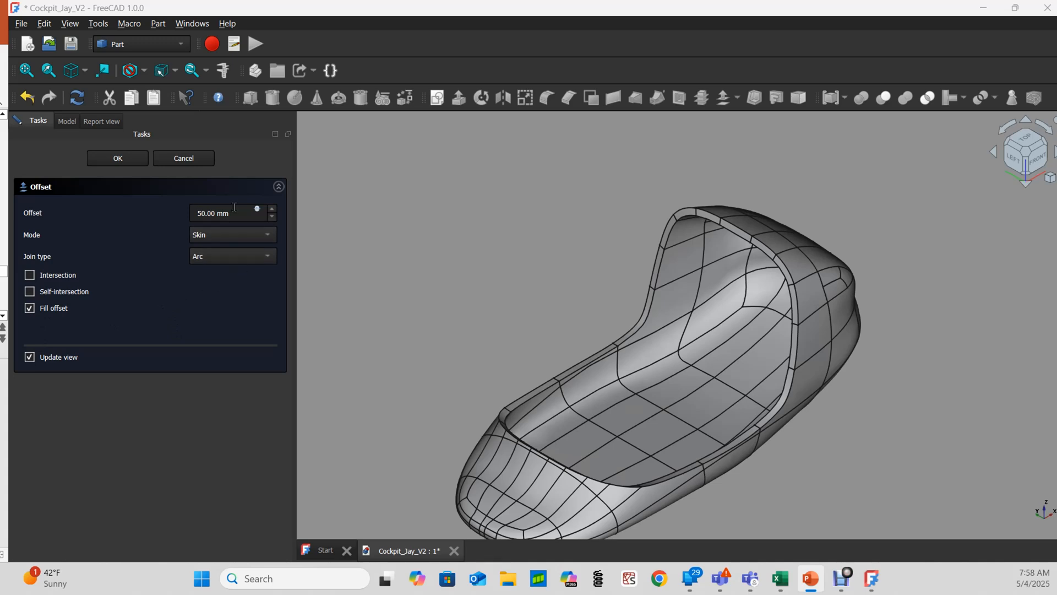
mouse_move(231, 308)
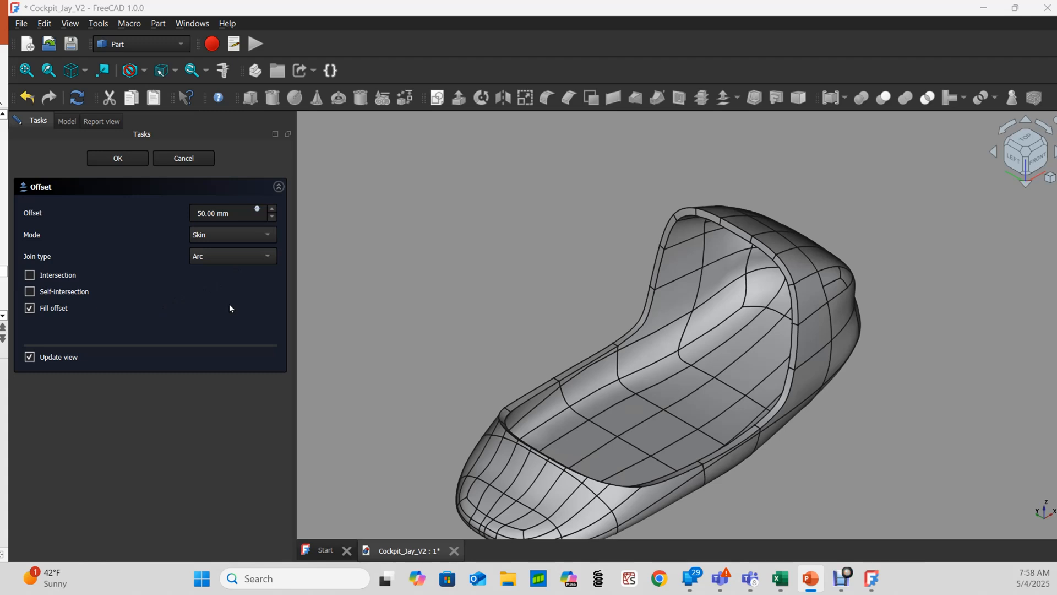
mouse_move(722, 131)
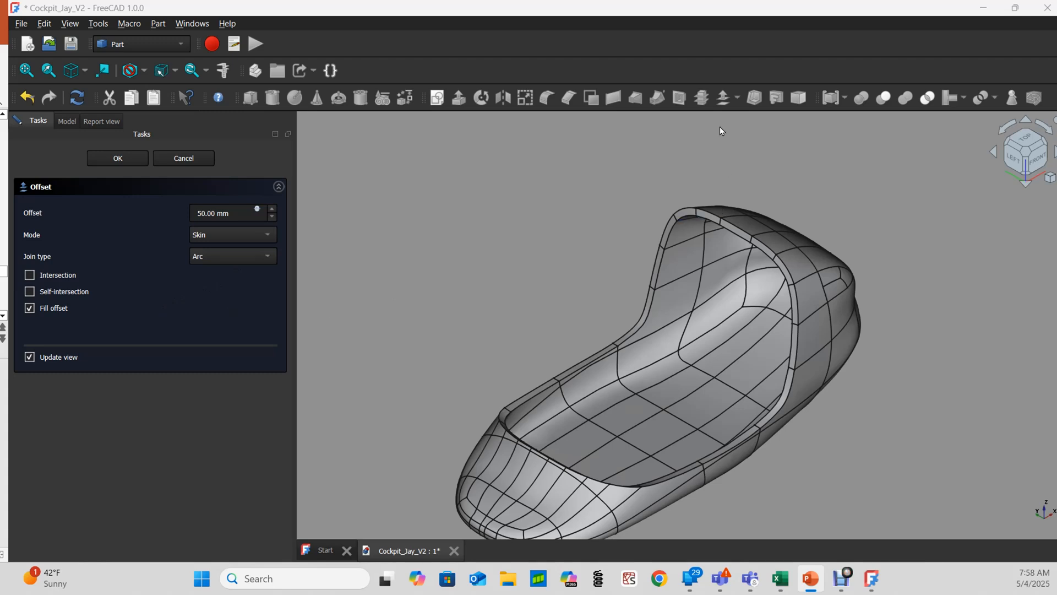
mouse_move(752, 108)
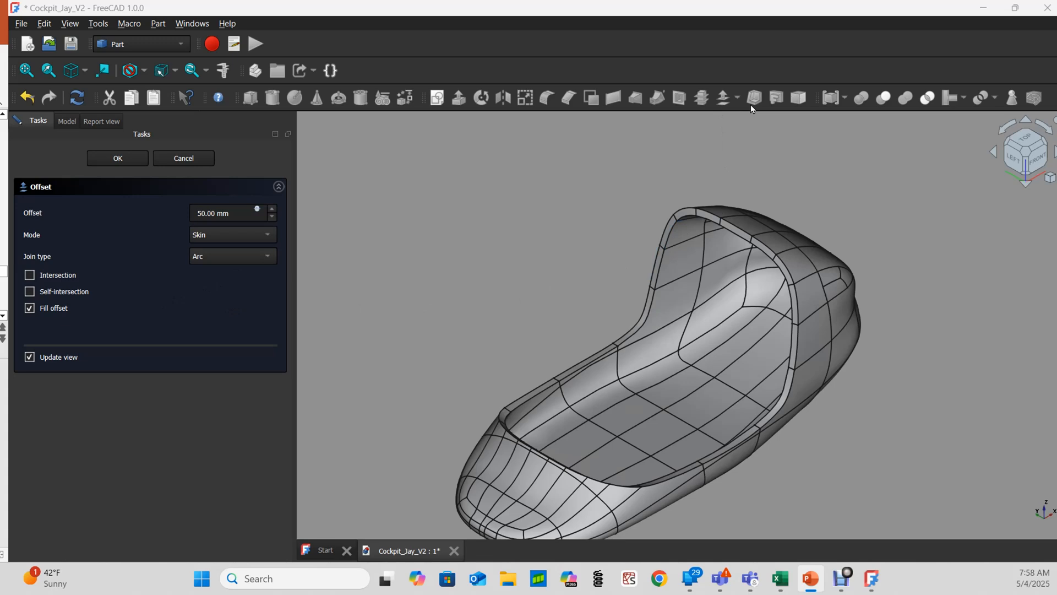
mouse_move(268, 136)
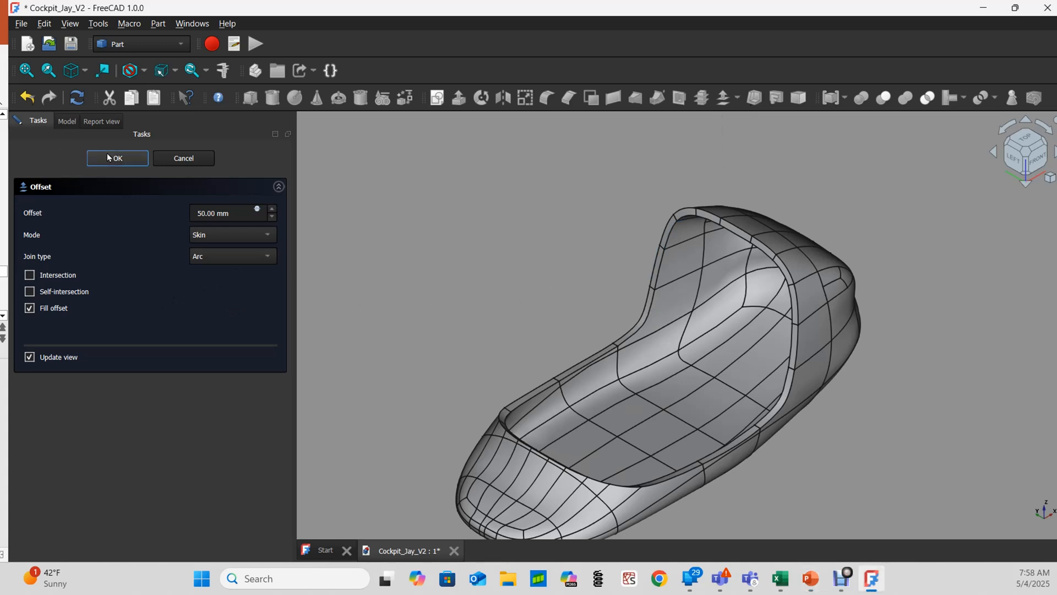
left_click(116, 158)
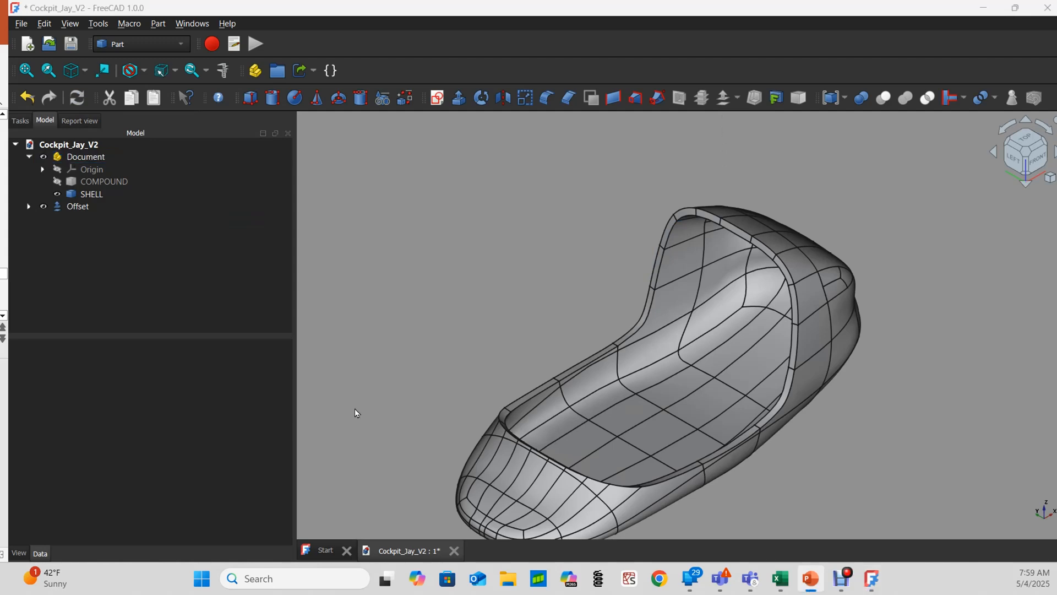
mouse_move(331, 545)
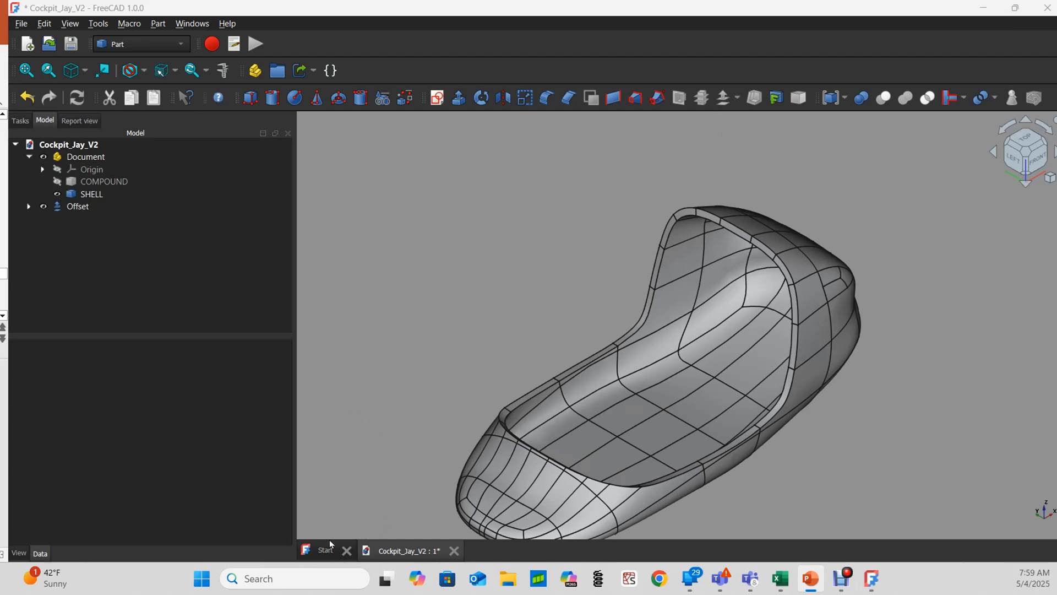
Step: Open a new document and start a Part Design sketch on the XZ base plane
left_click(325, 550)
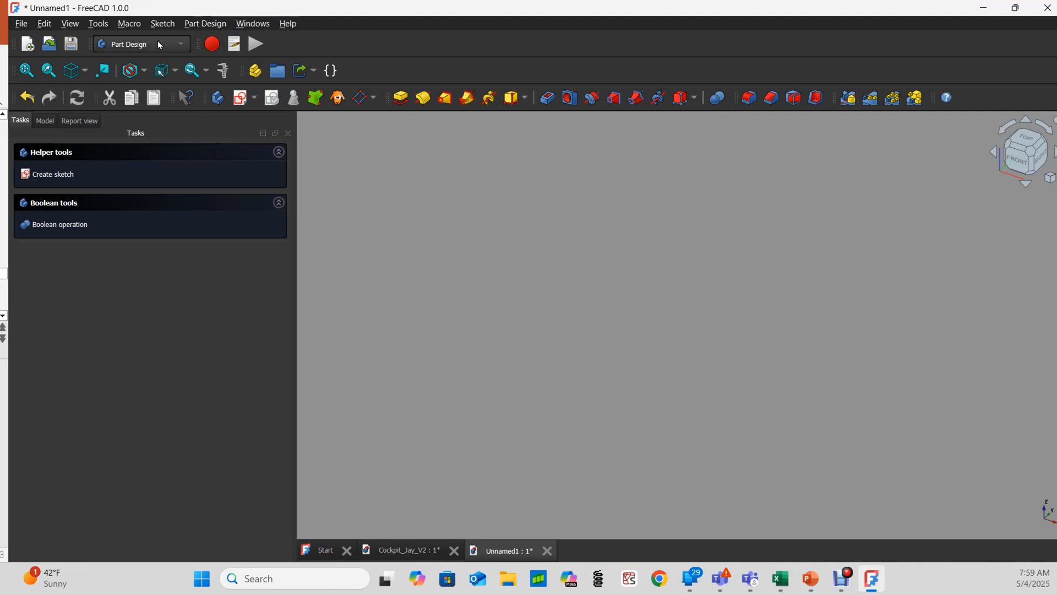
mouse_move(158, 45)
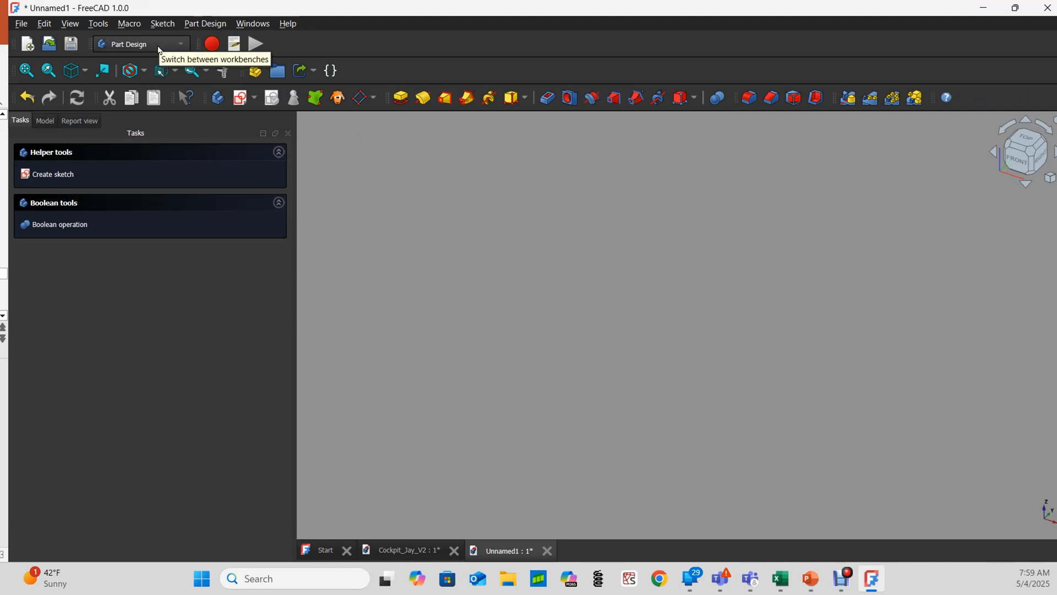
left_click(53, 174)
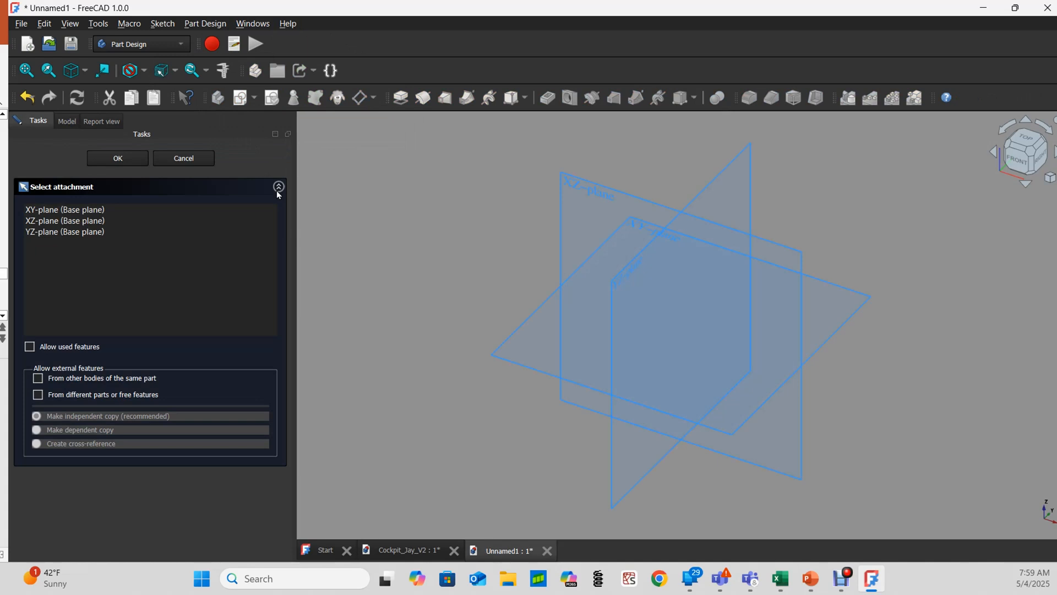
left_click(64, 209)
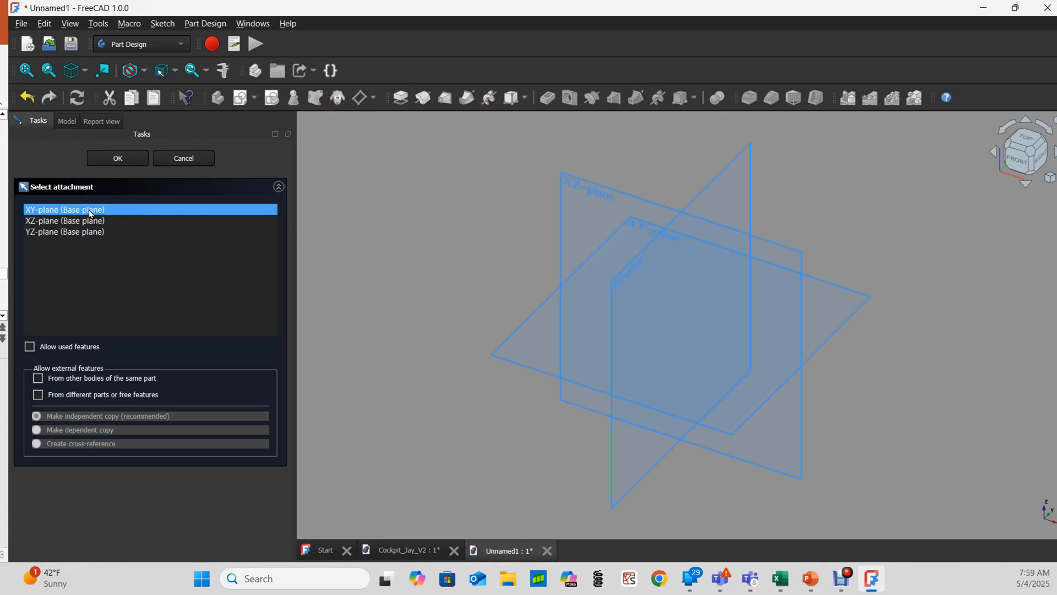
left_click(64, 221)
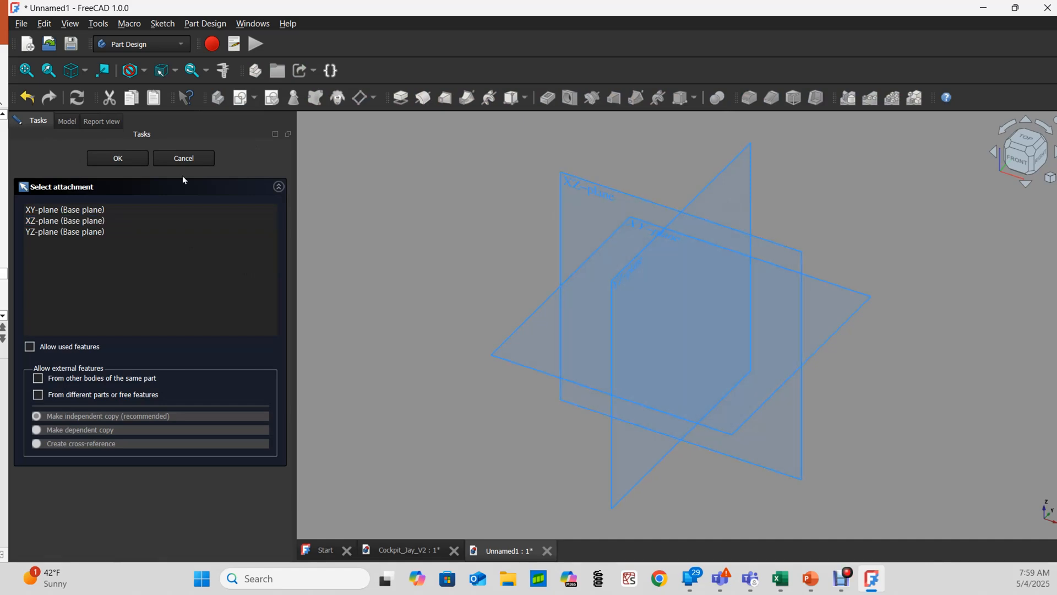
left_click(65, 220)
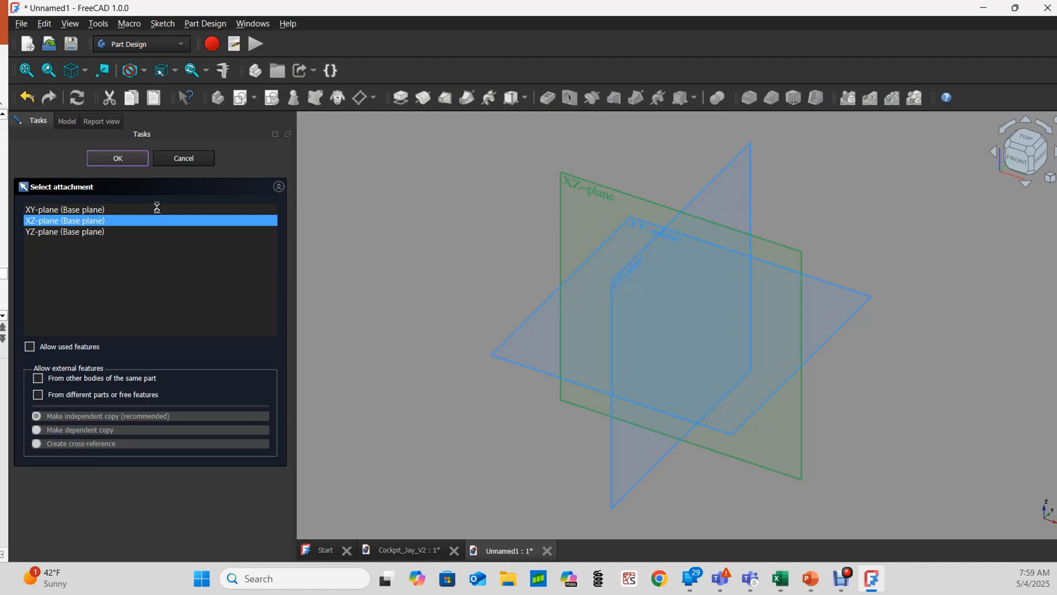
Step: Attach the sketch to XZ and close the L sketch constrained at 36.49 mm and 35.26 mm
left_click(117, 158)
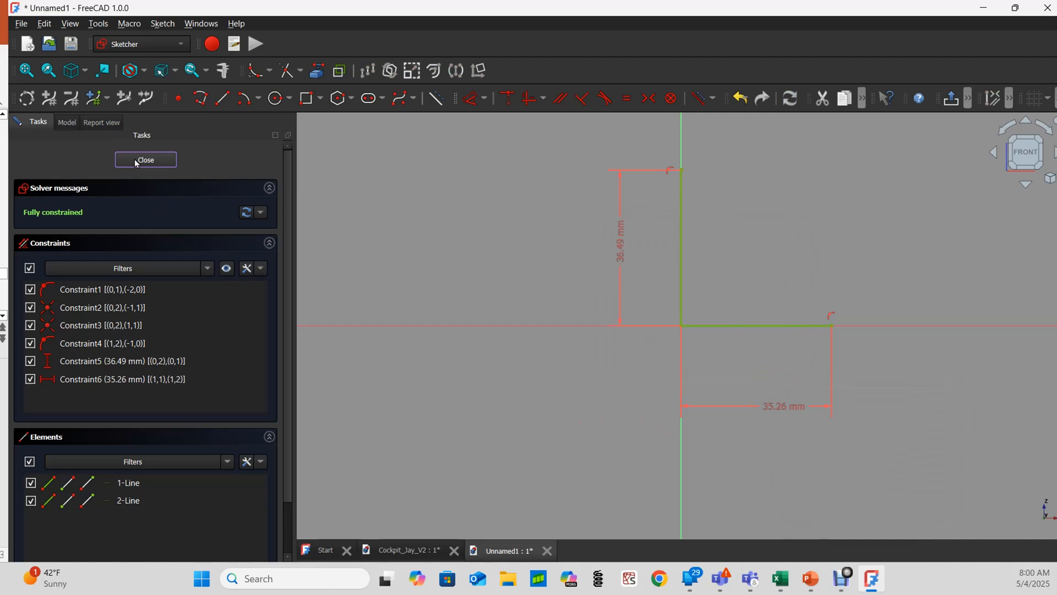
left_click(145, 160)
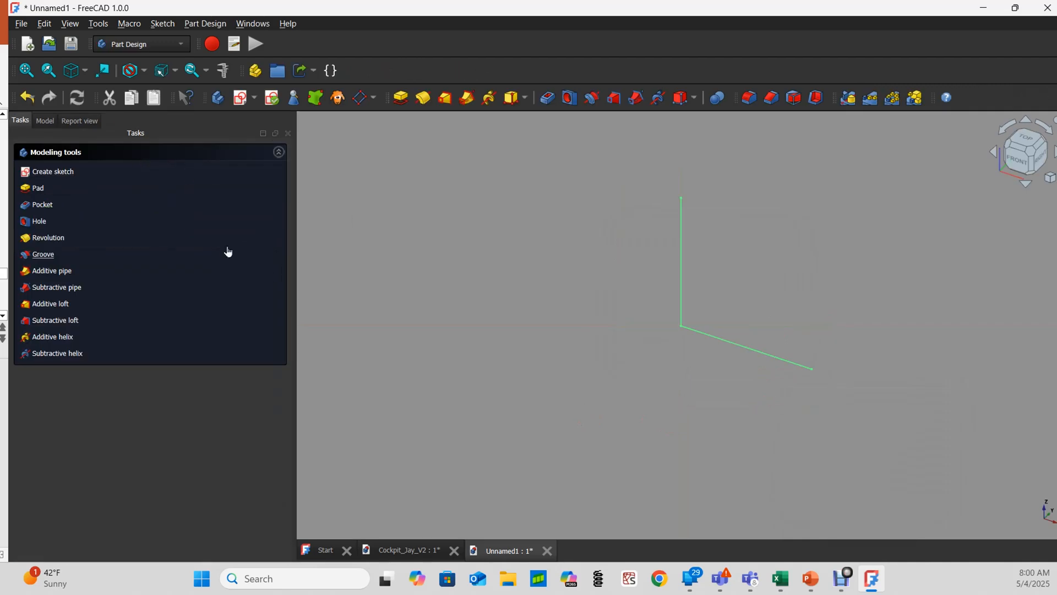
mouse_move(43, 255)
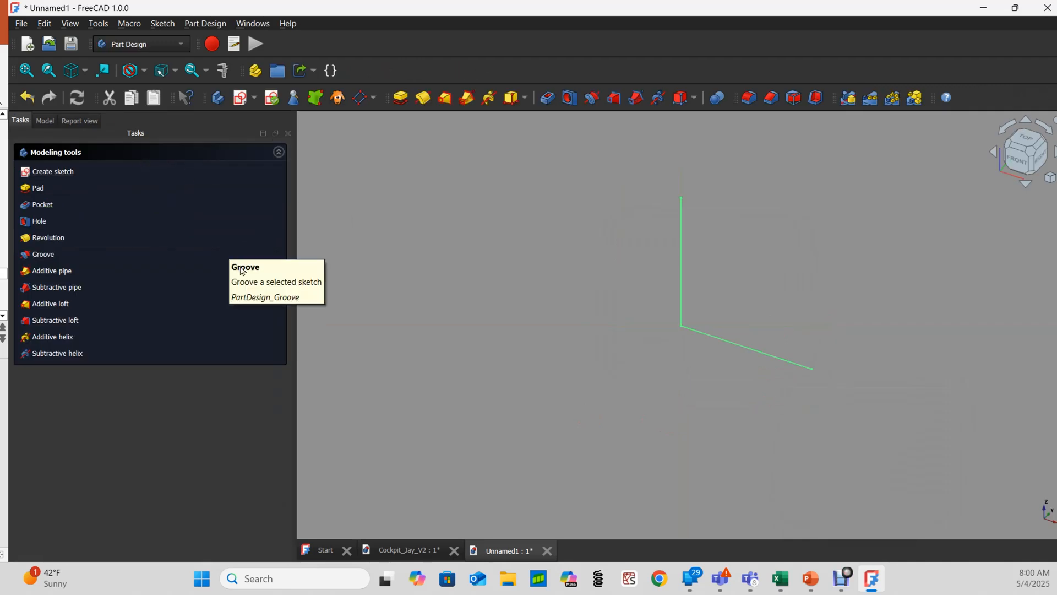
left_click(44, 120)
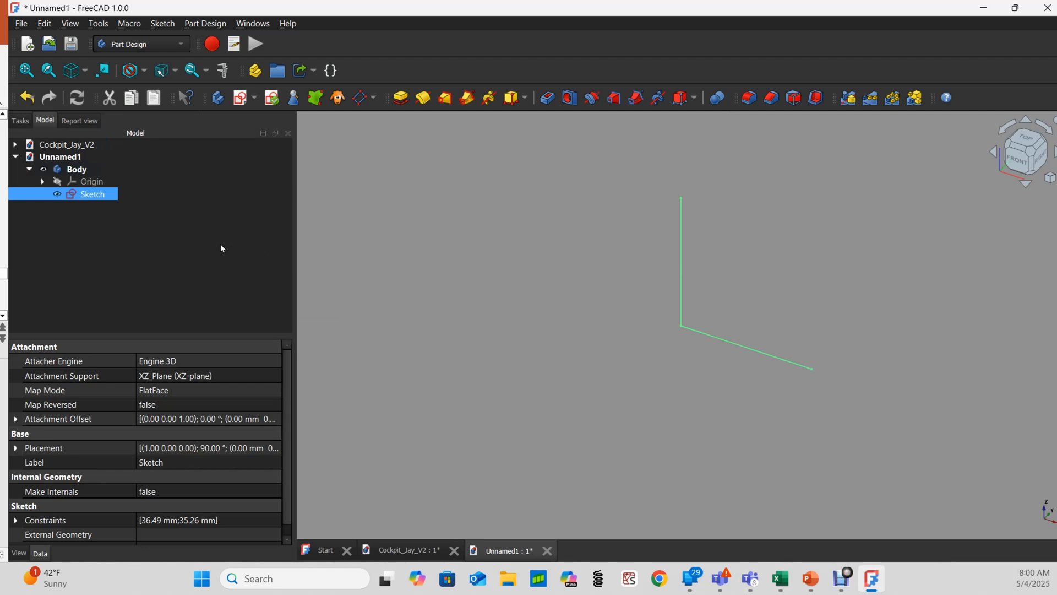
mouse_move(377, 115)
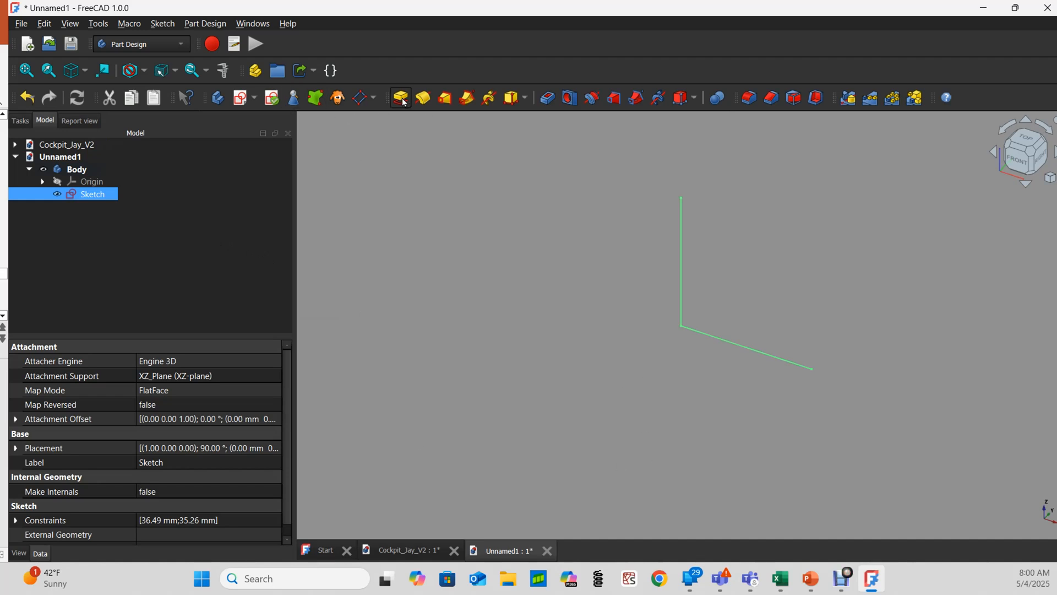
left_click(401, 97)
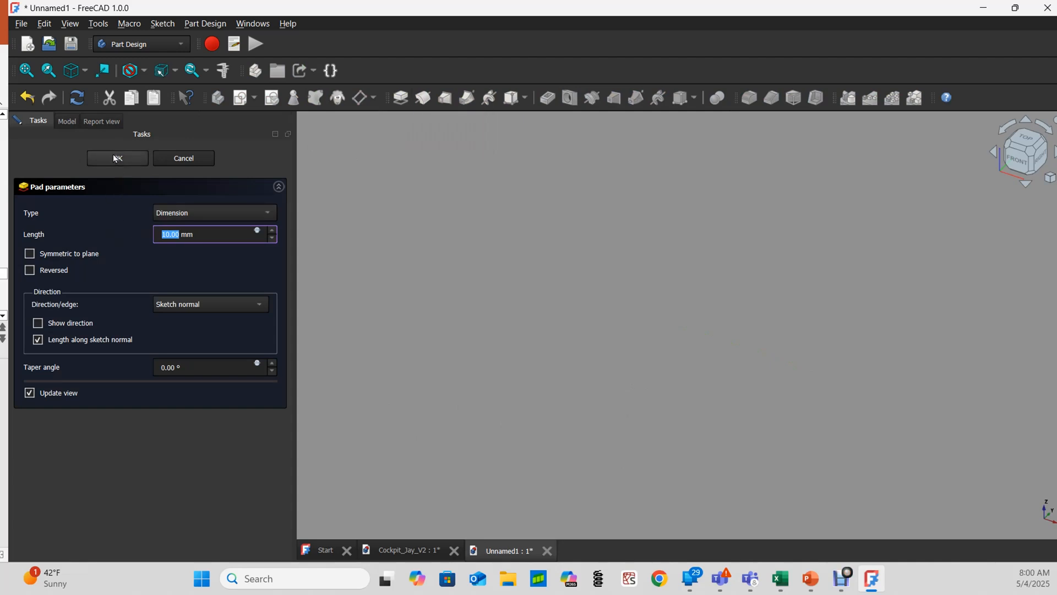
left_click(117, 158)
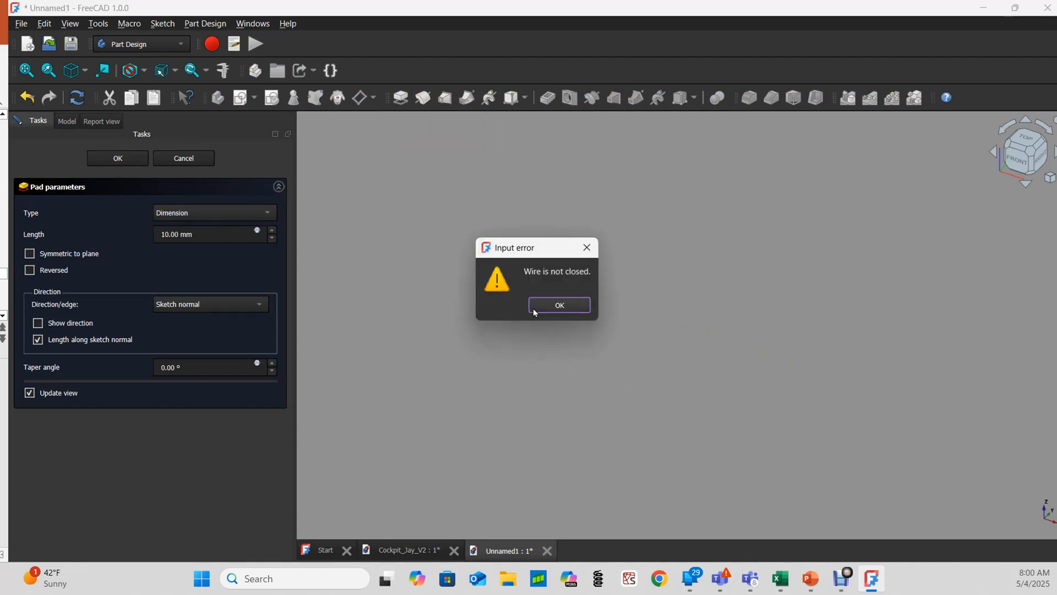
left_click(559, 305)
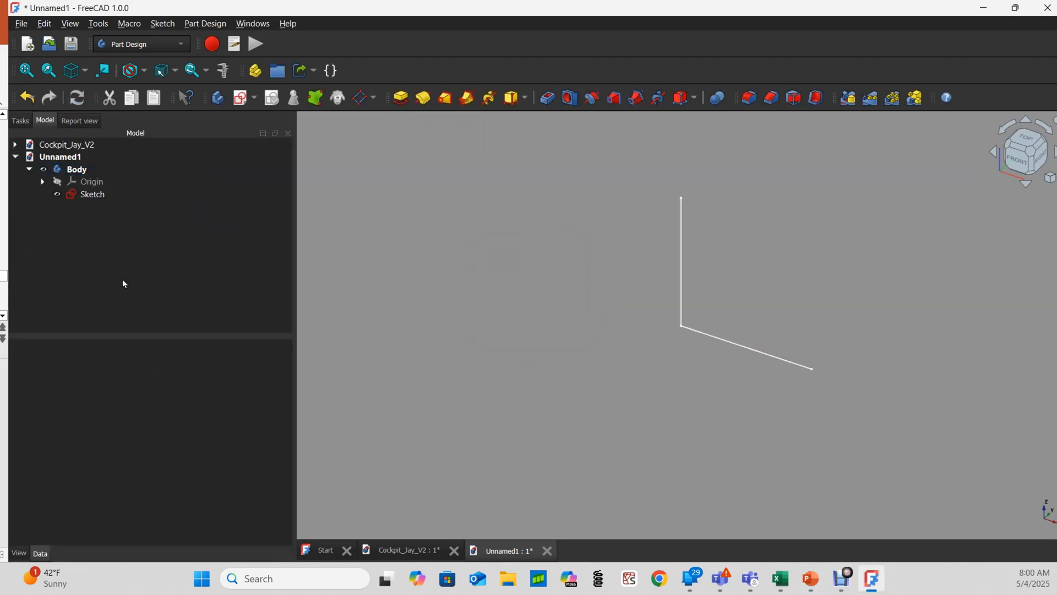
Step: In the Part workbench, extrude the Sketch 10 mm along its normal
left_click(140, 44)
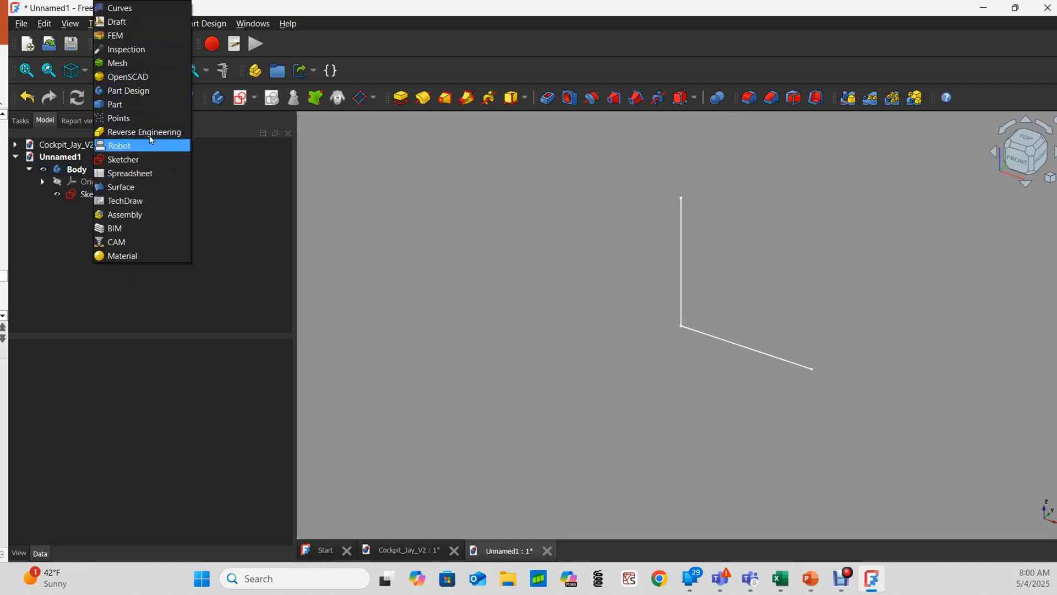
left_click(119, 104)
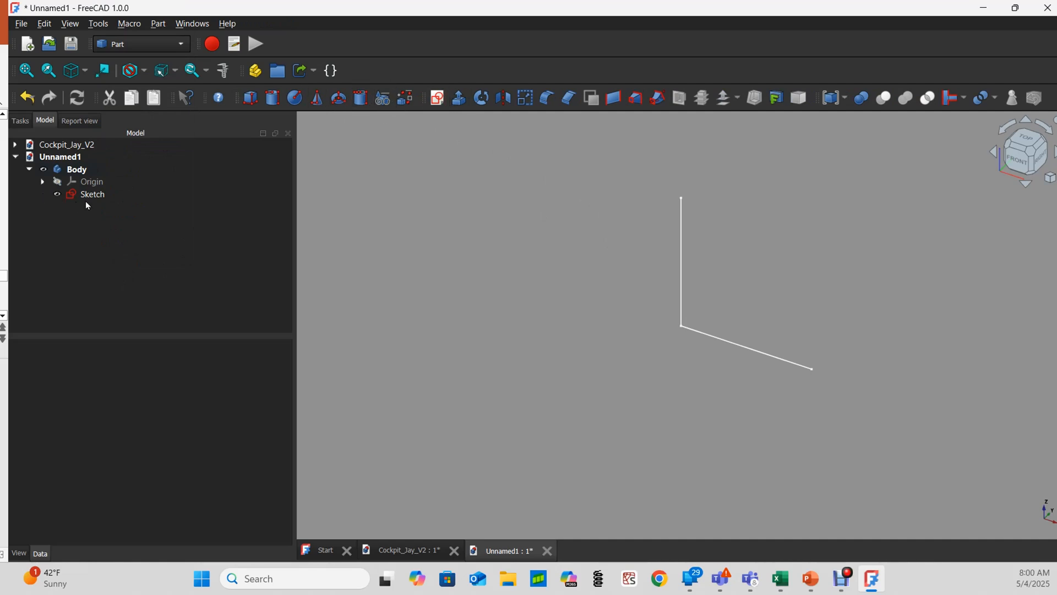
left_click(92, 194)
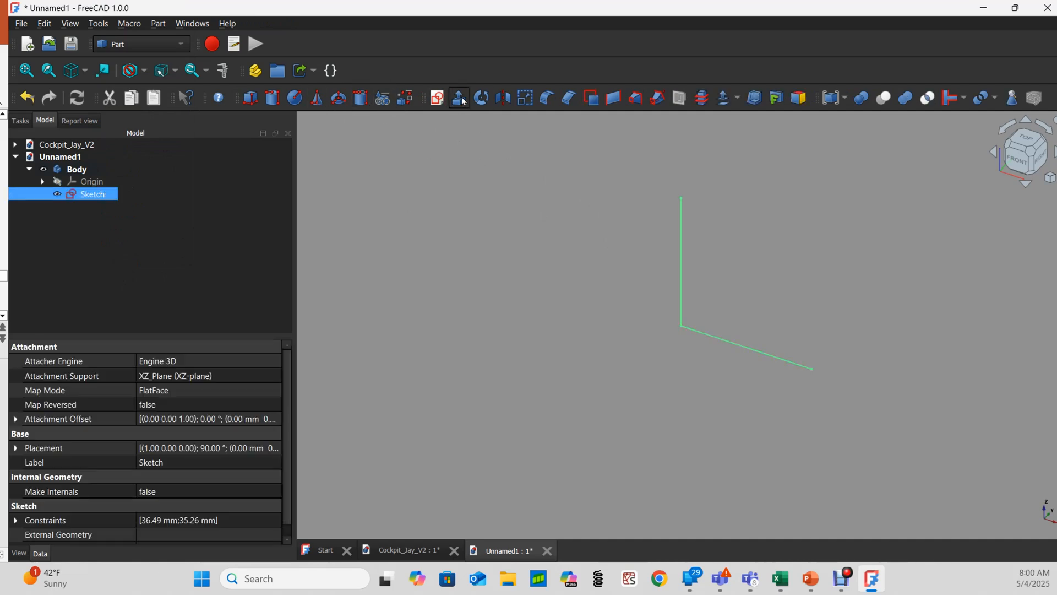
left_click(460, 99)
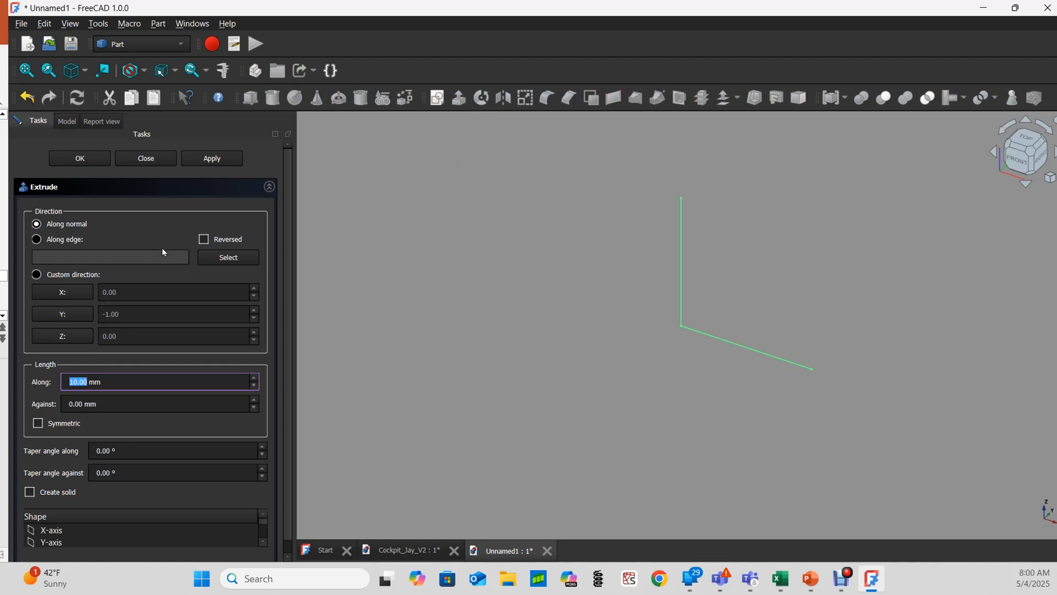
mouse_move(236, 266)
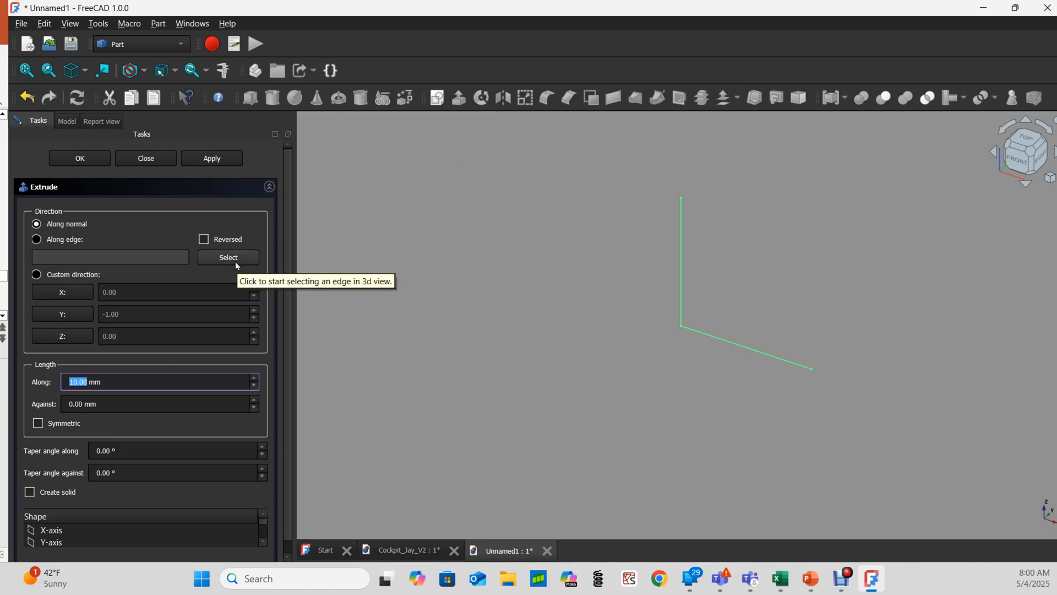
mouse_move(79, 162)
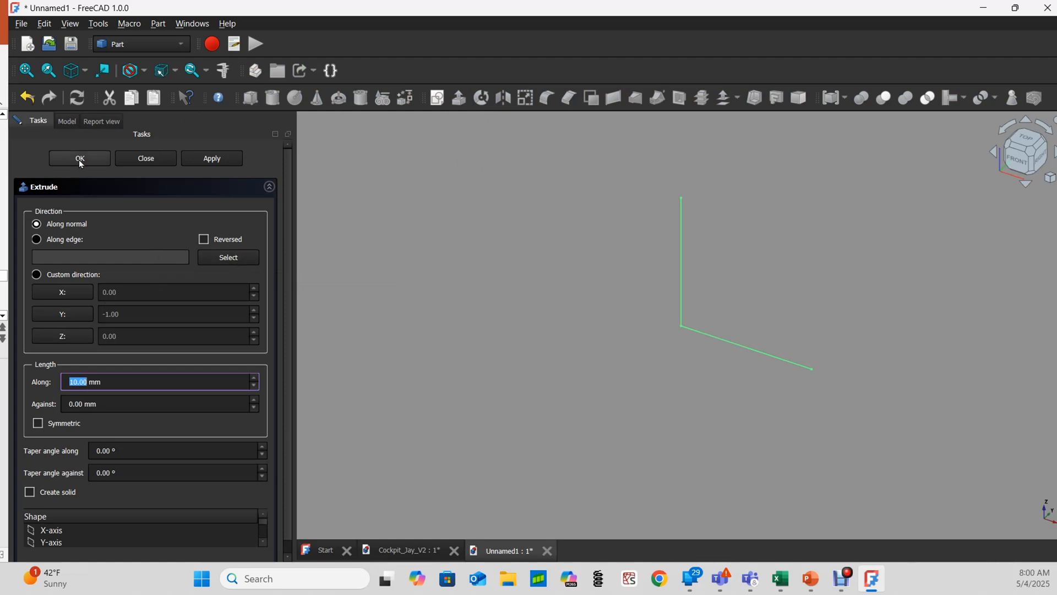
left_click(78, 158)
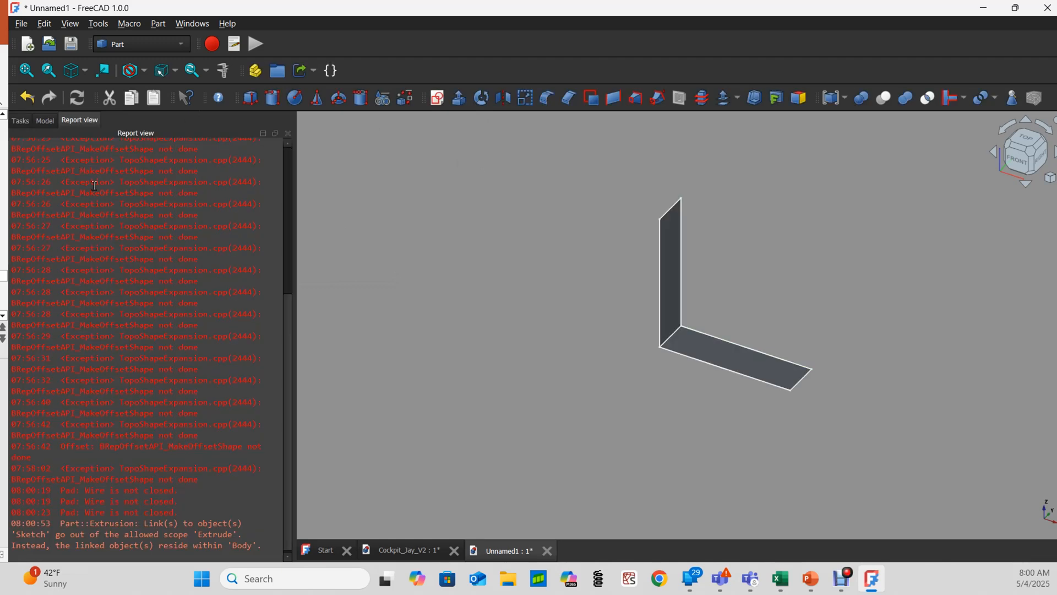
mouse_move(138, 228)
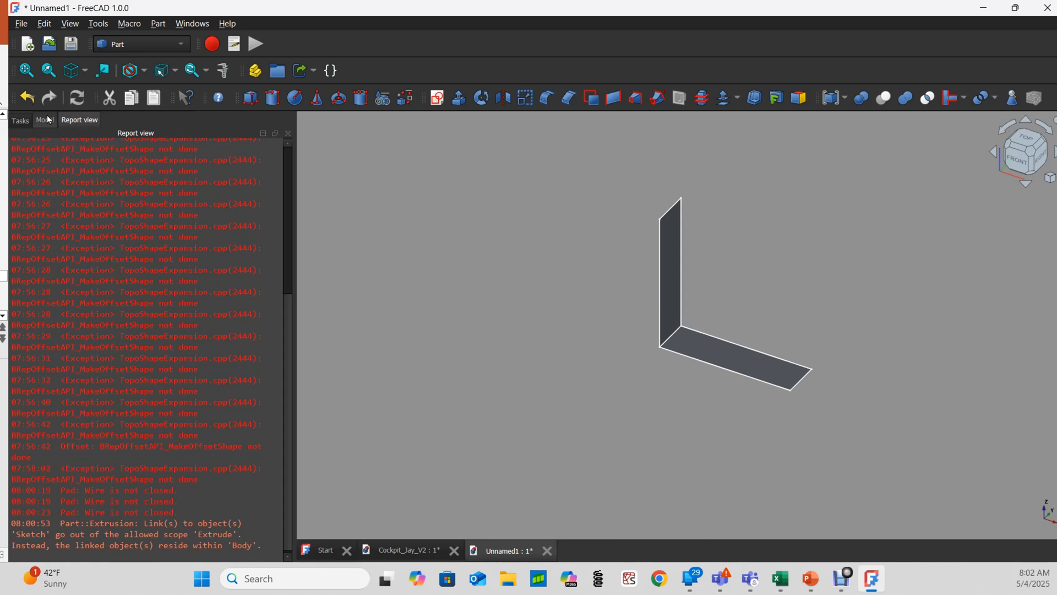
Step: Show the model tree and select the Extrude feature
left_click(44, 120)
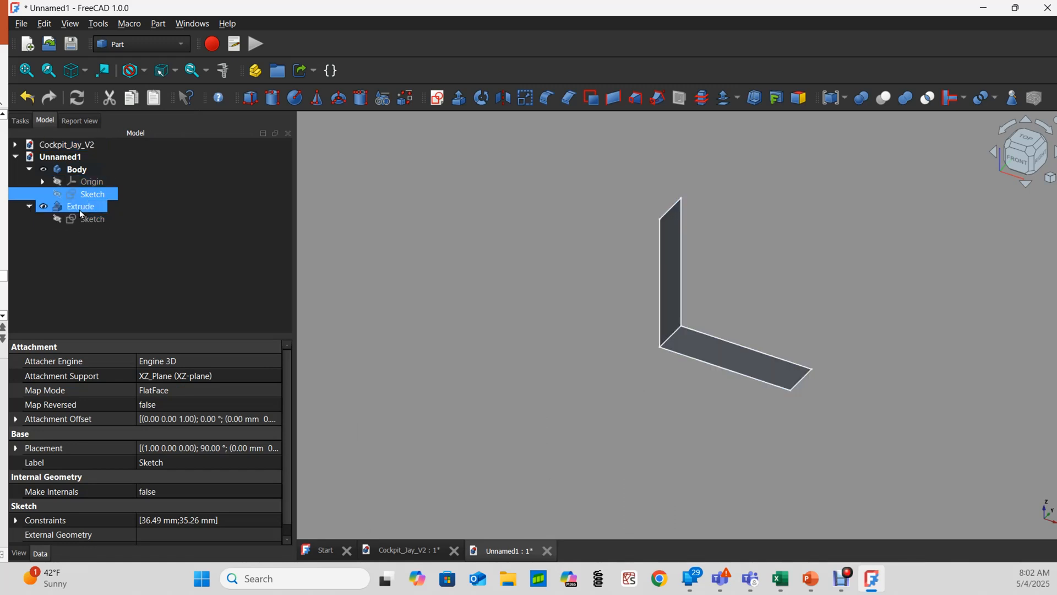
left_click(80, 207)
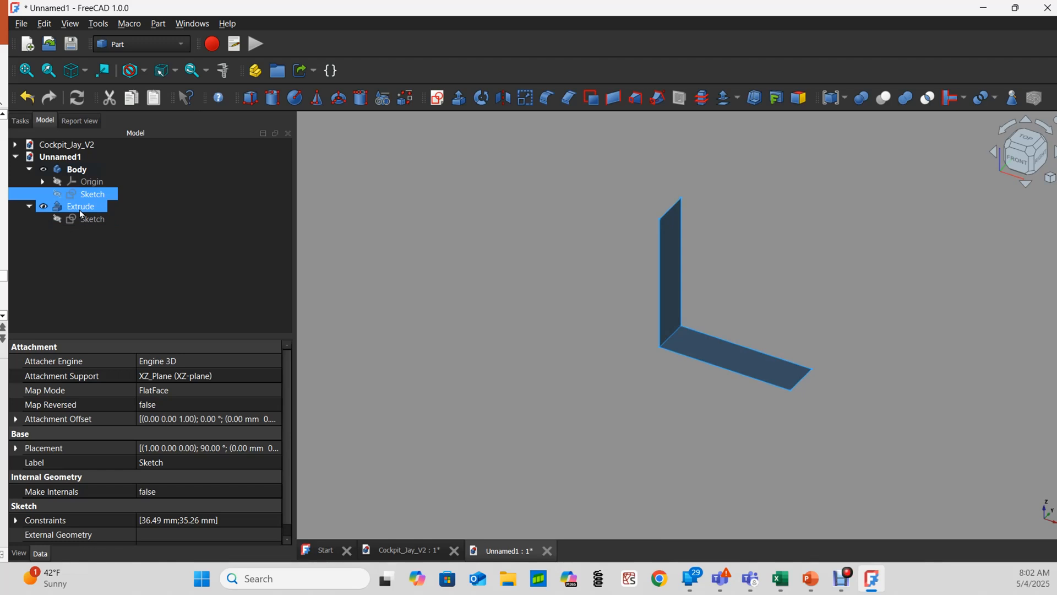
left_click(80, 206)
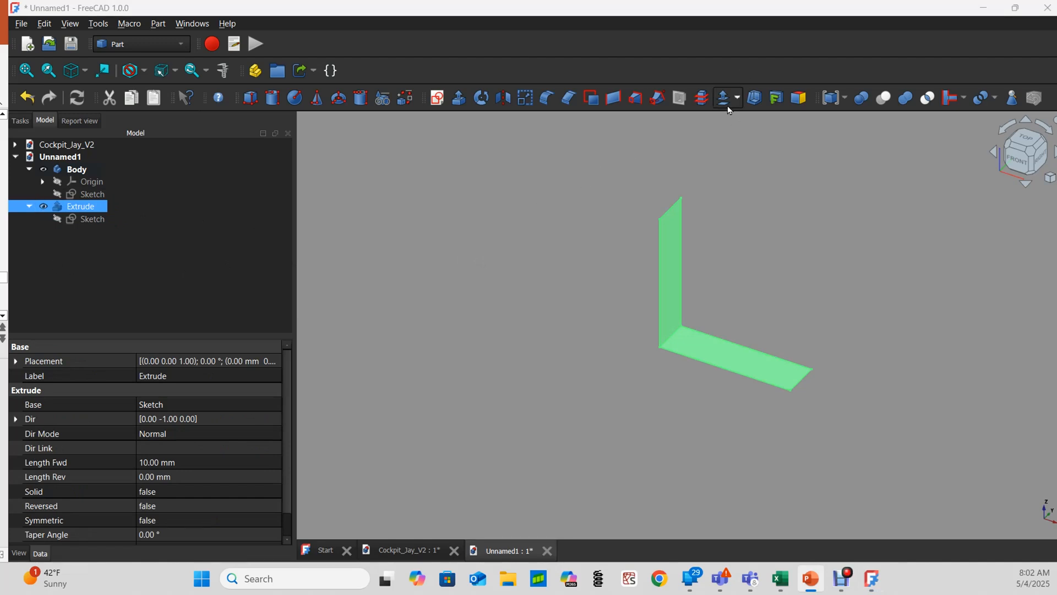
Step: Set up a Part Offset on the Extrude at 7.90 mm, trying Tangent joins then Arc
left_click(722, 98)
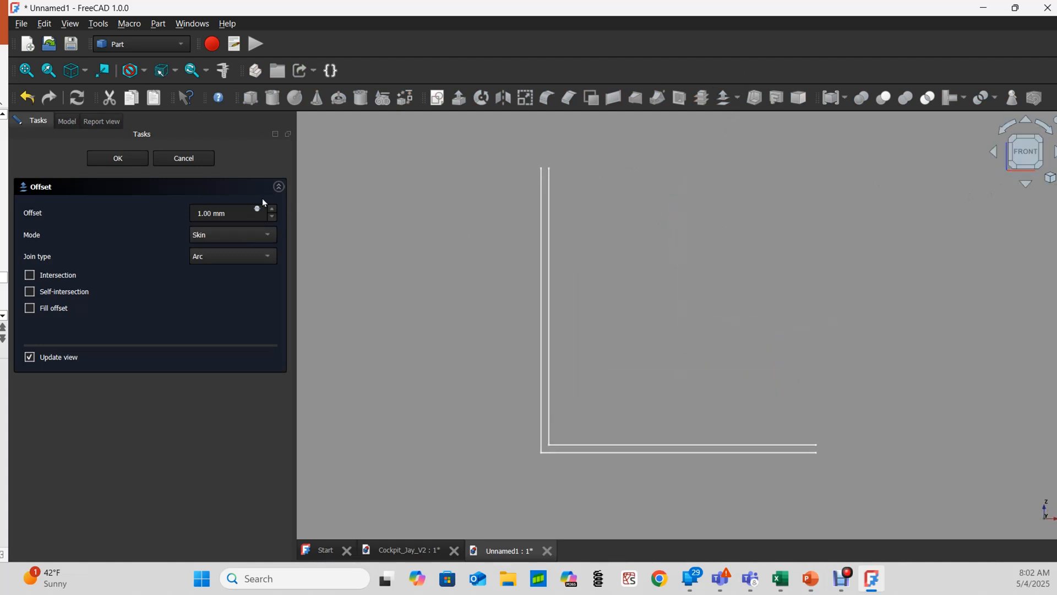
left_click(271, 208)
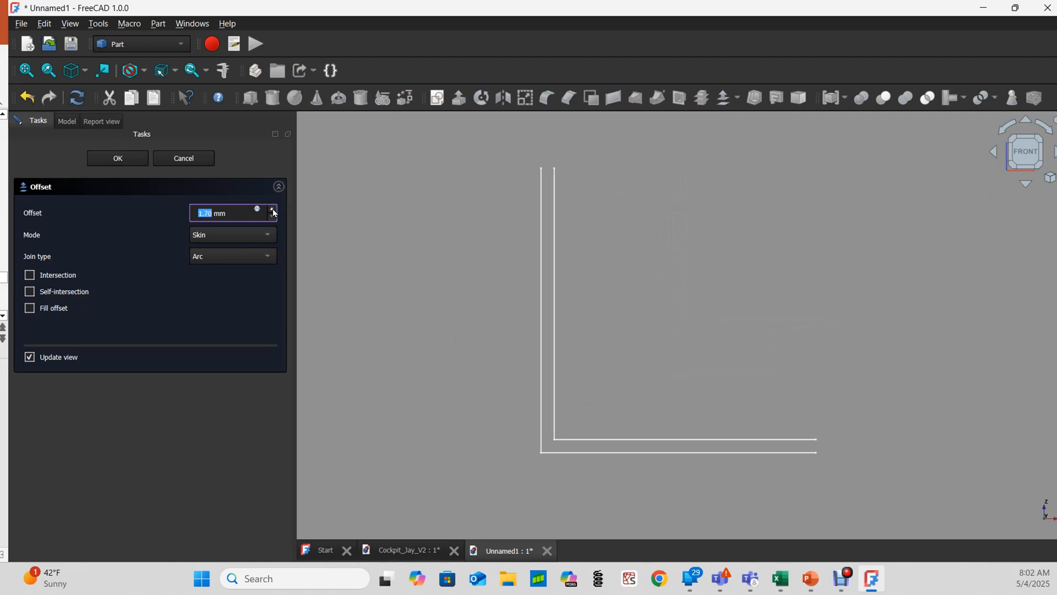
left_click(274, 210)
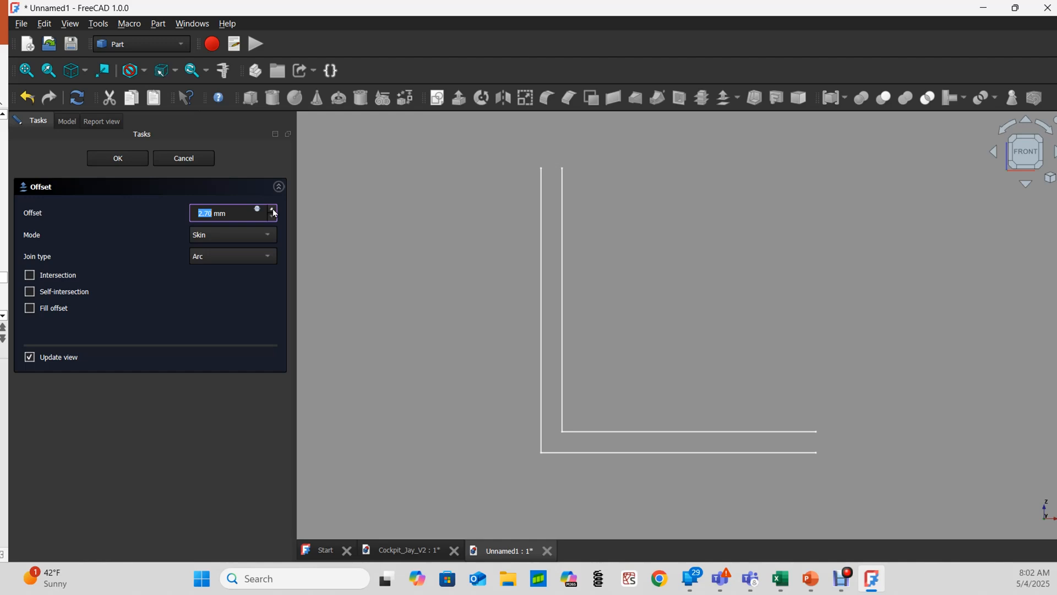
left_click(274, 209)
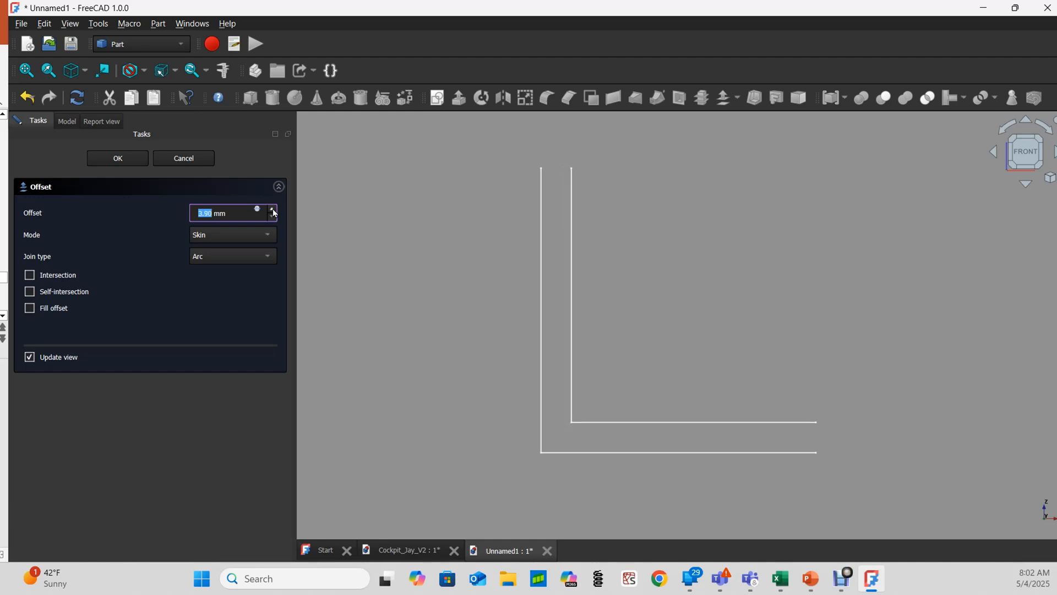
left_click(274, 209)
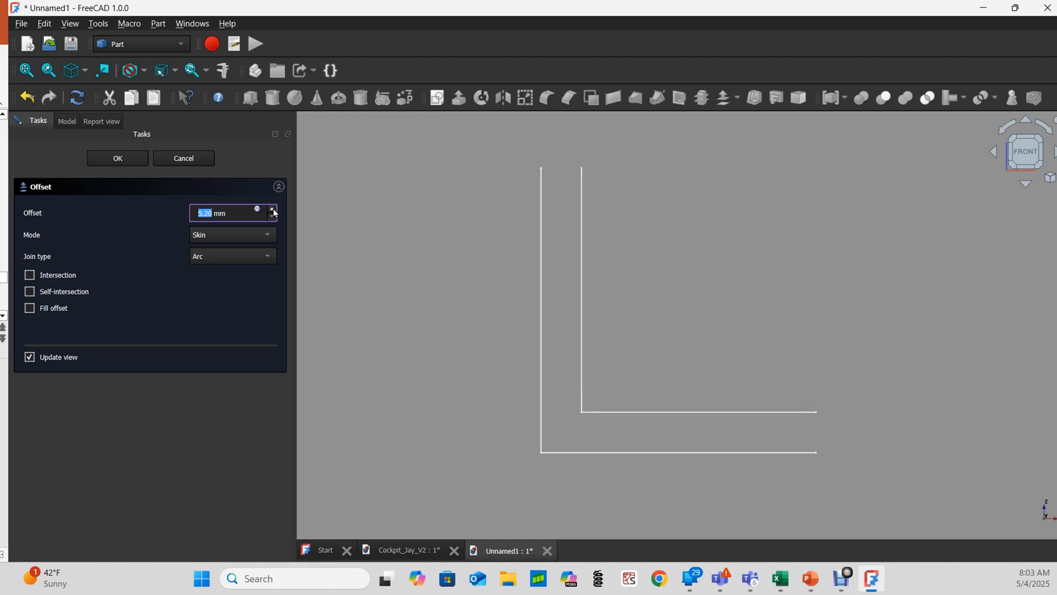
left_click(273, 209)
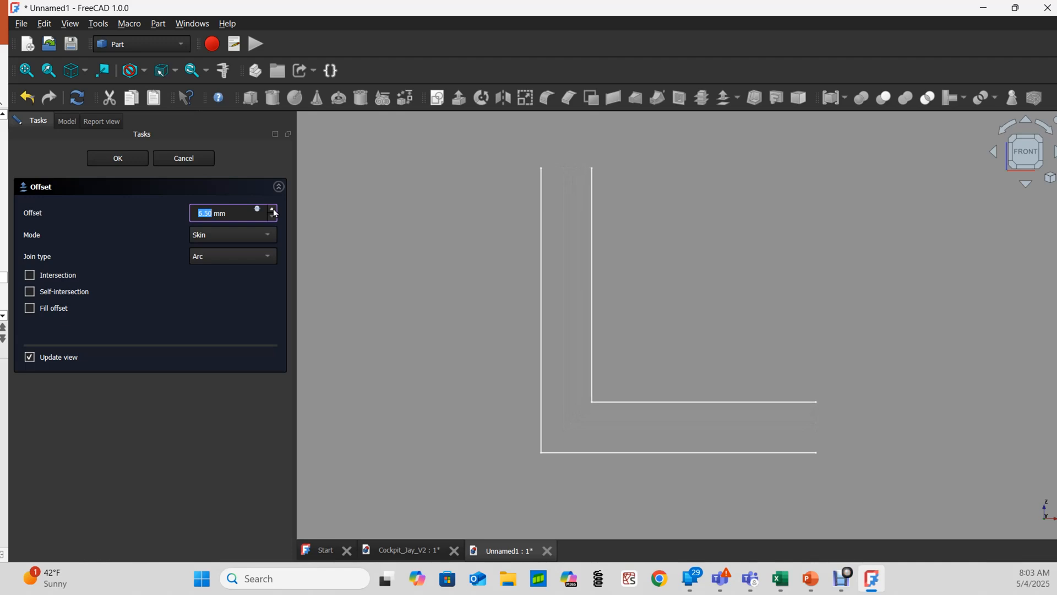
left_click(271, 209)
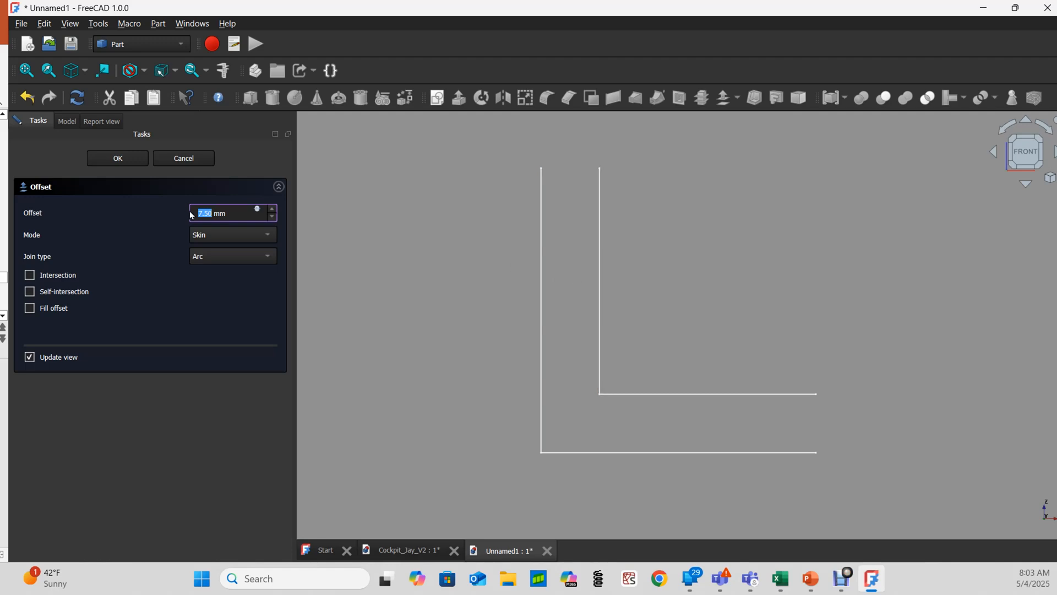
mouse_move(480, 278)
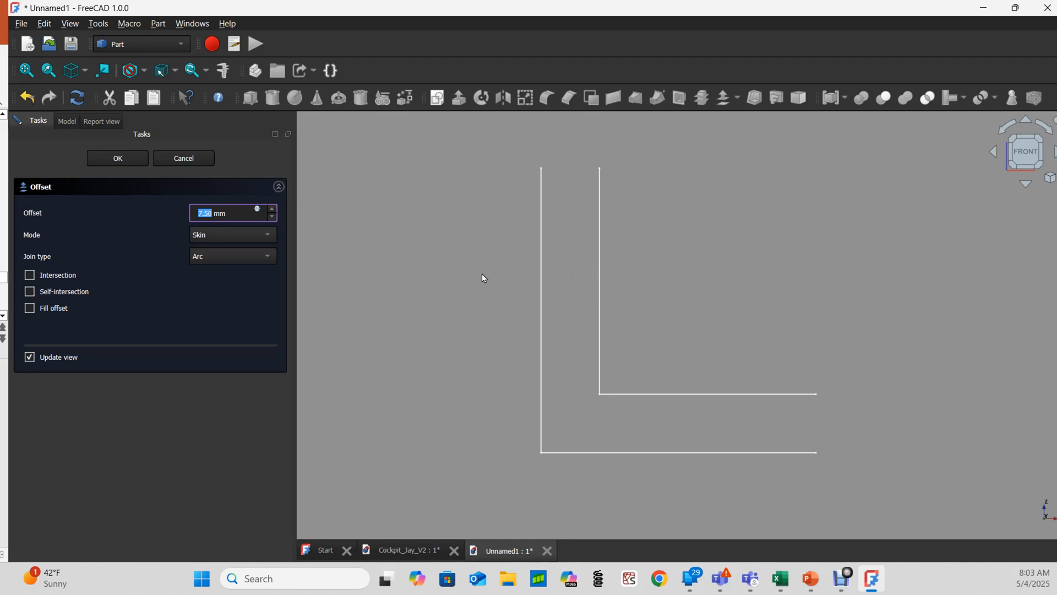
mouse_move(279, 214)
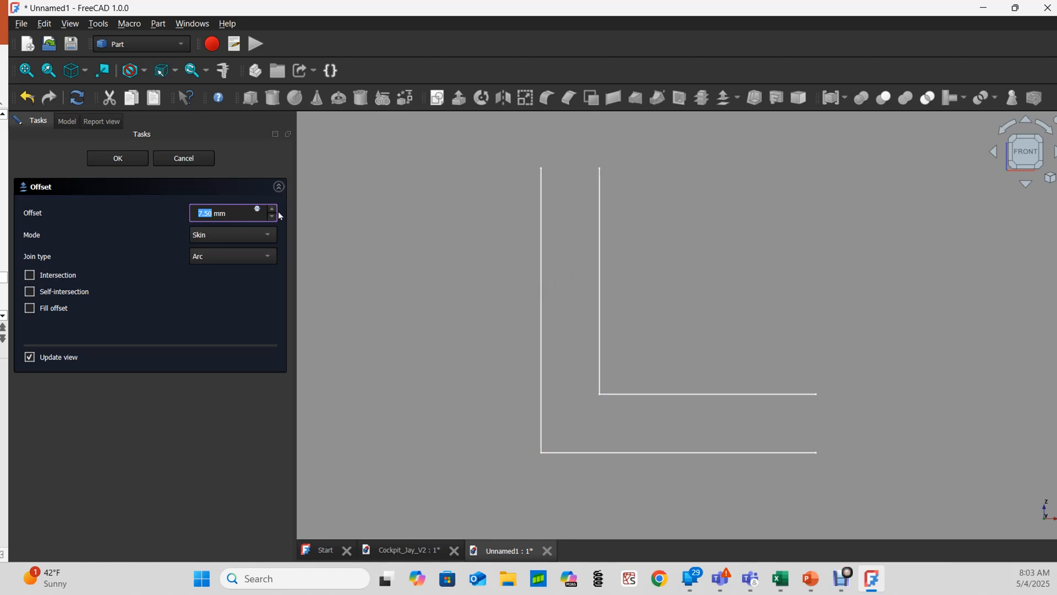
left_click(271, 209)
type("-7.9")
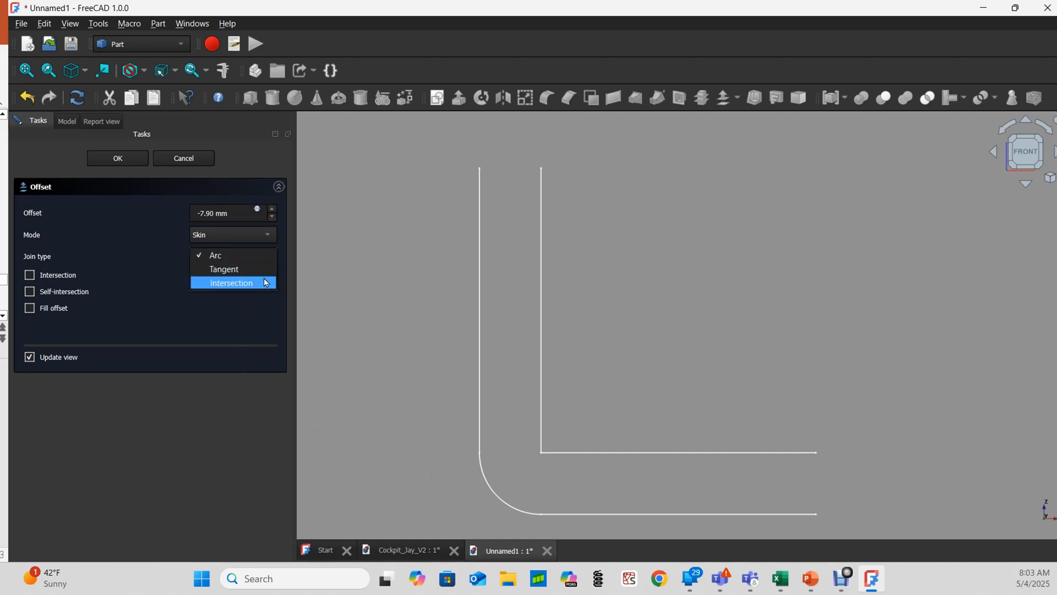
left_click(230, 283)
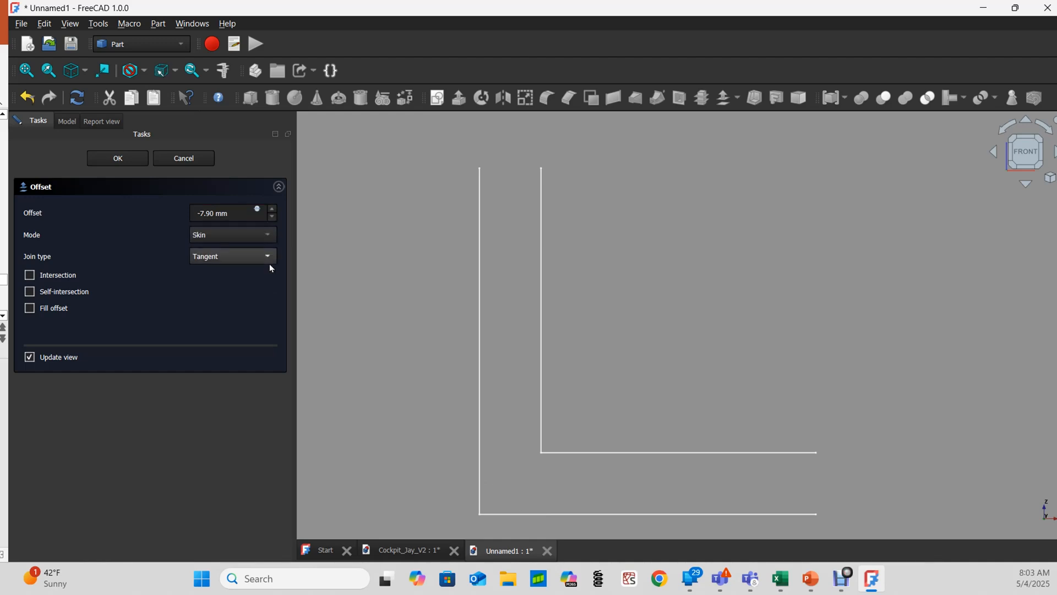
left_click(232, 256)
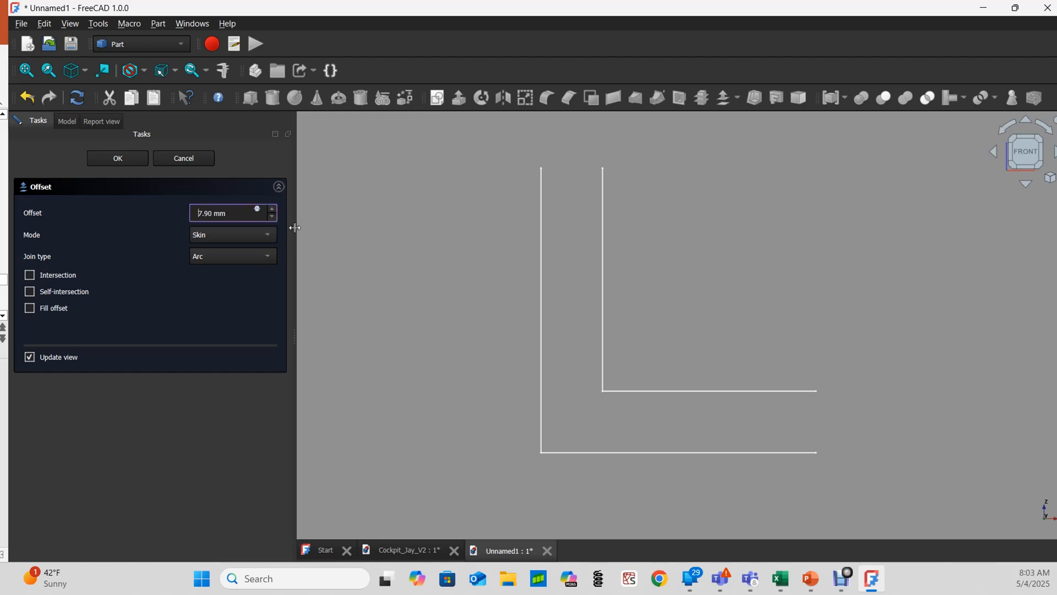
Step: Enable Fill offset and confirm the 7.90 mm offset, producing a solid L block
left_click(30, 308)
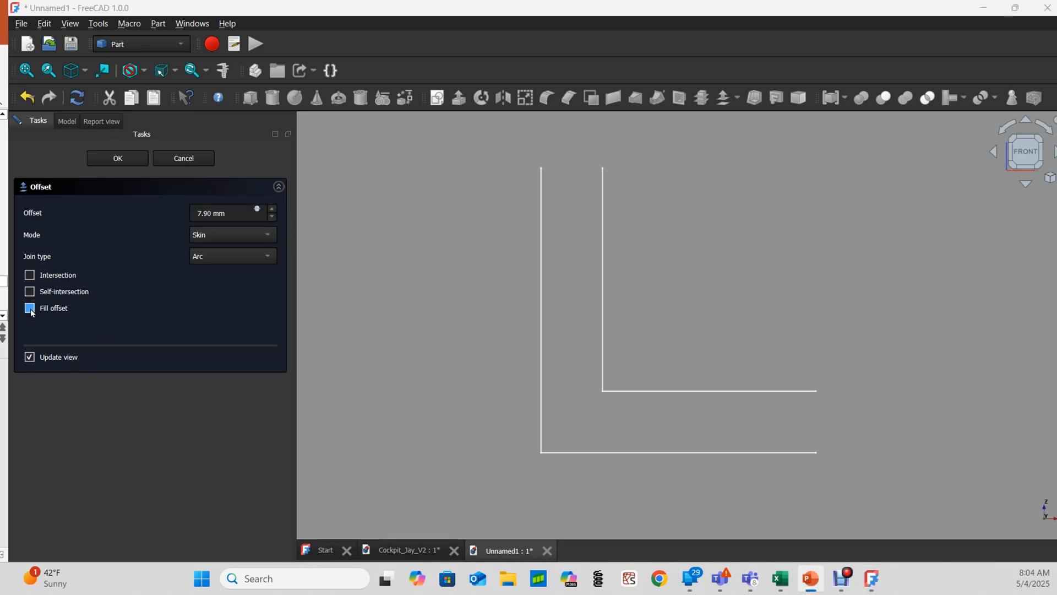
left_click(29, 308)
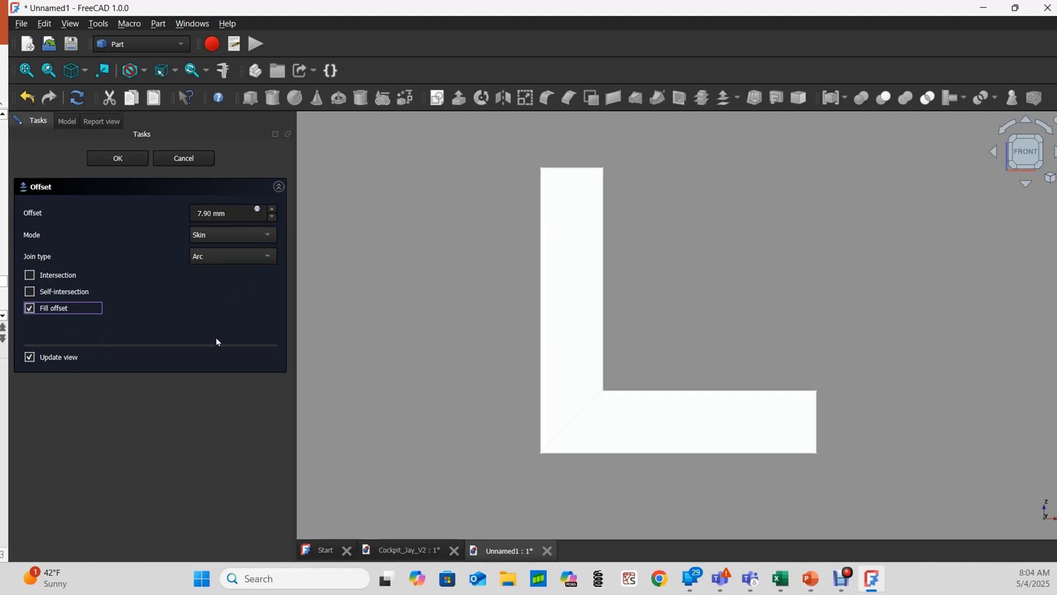
mouse_move(880, 317)
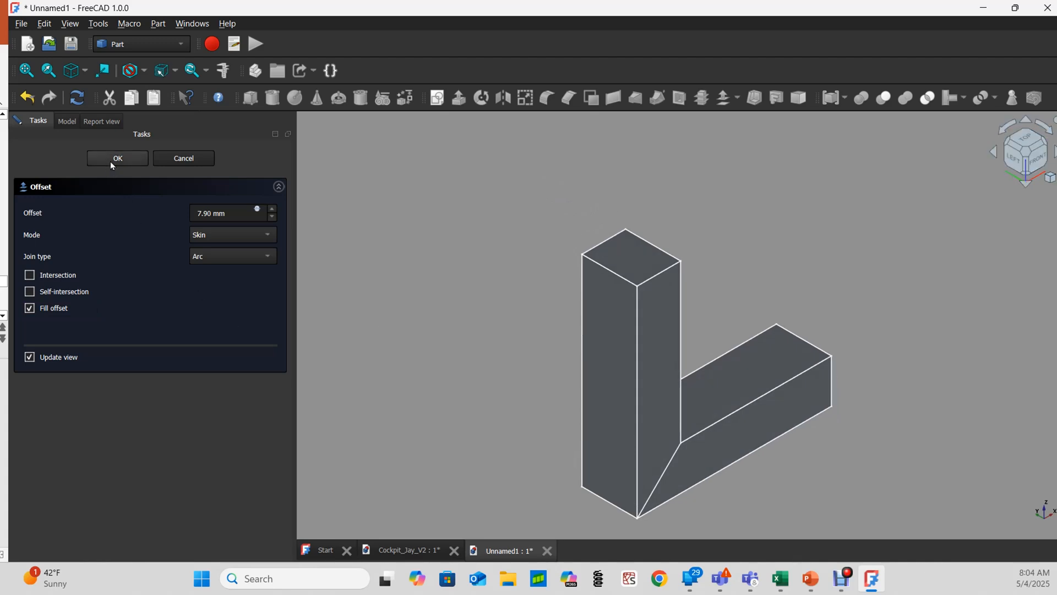
left_click(118, 158)
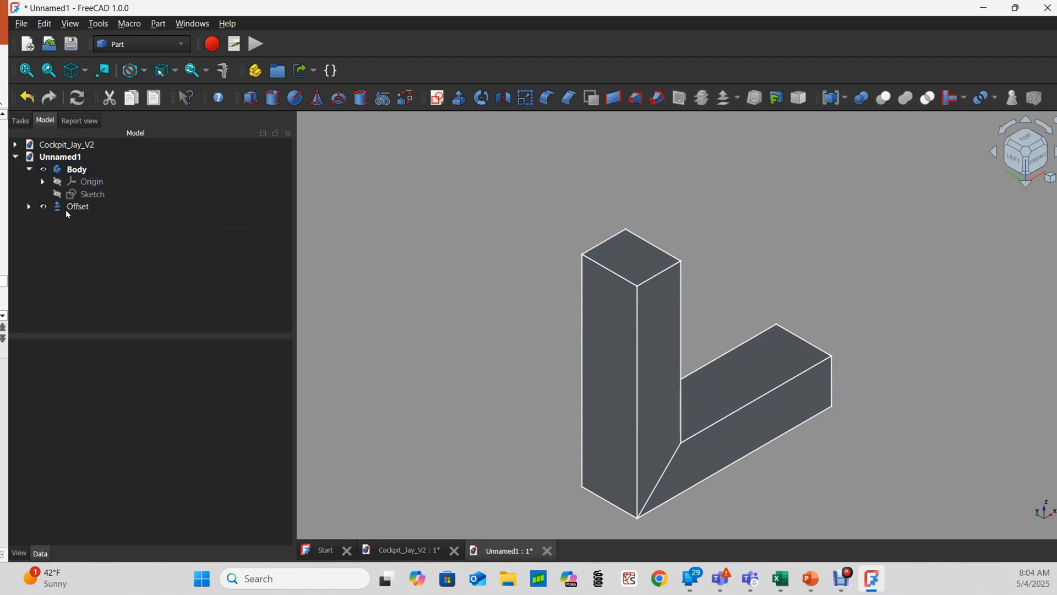
Step: Expand Offset and Extrude in the tree, selecting Offset, Extrude and Sketch to inspect them
left_click(77, 206)
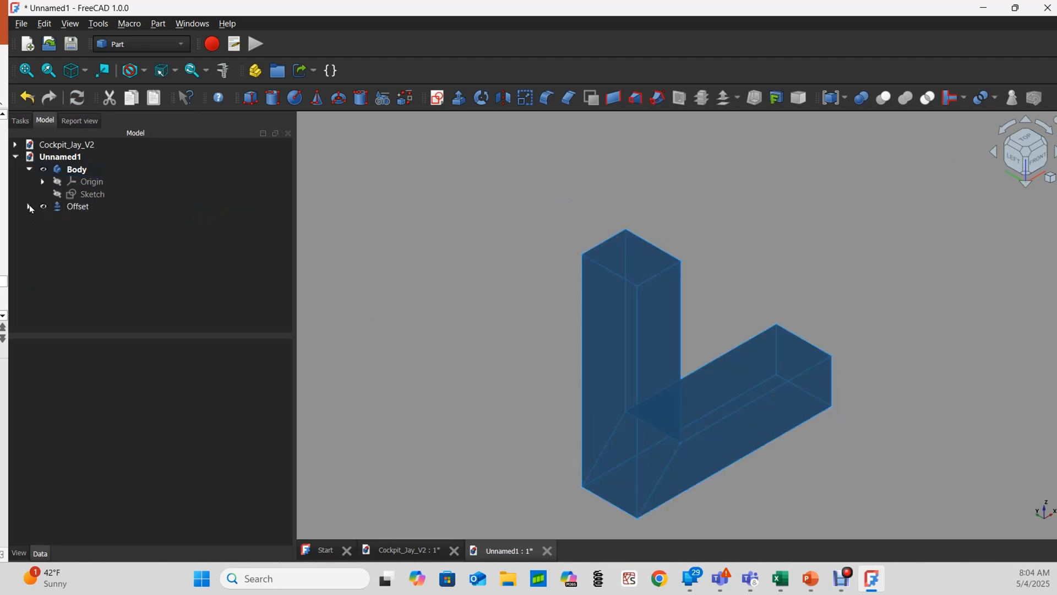
left_click(30, 207)
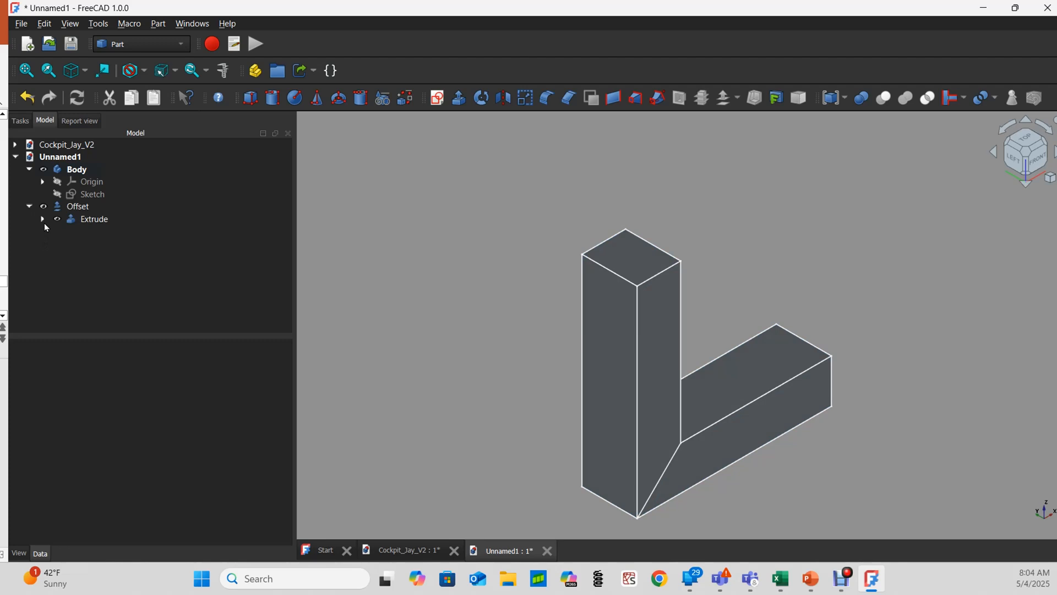
left_click(43, 218)
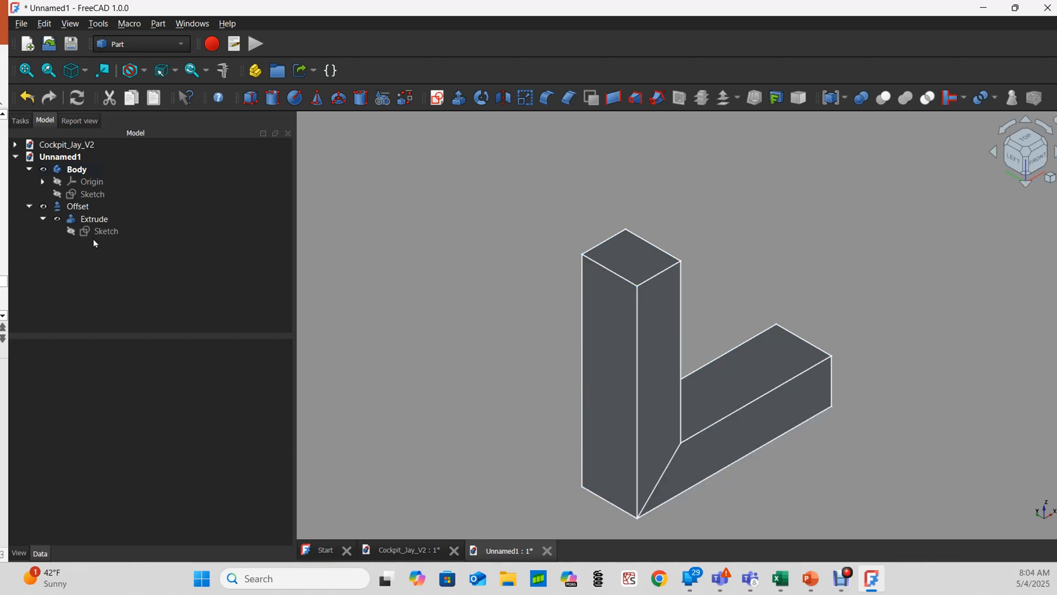
mouse_move(96, 246)
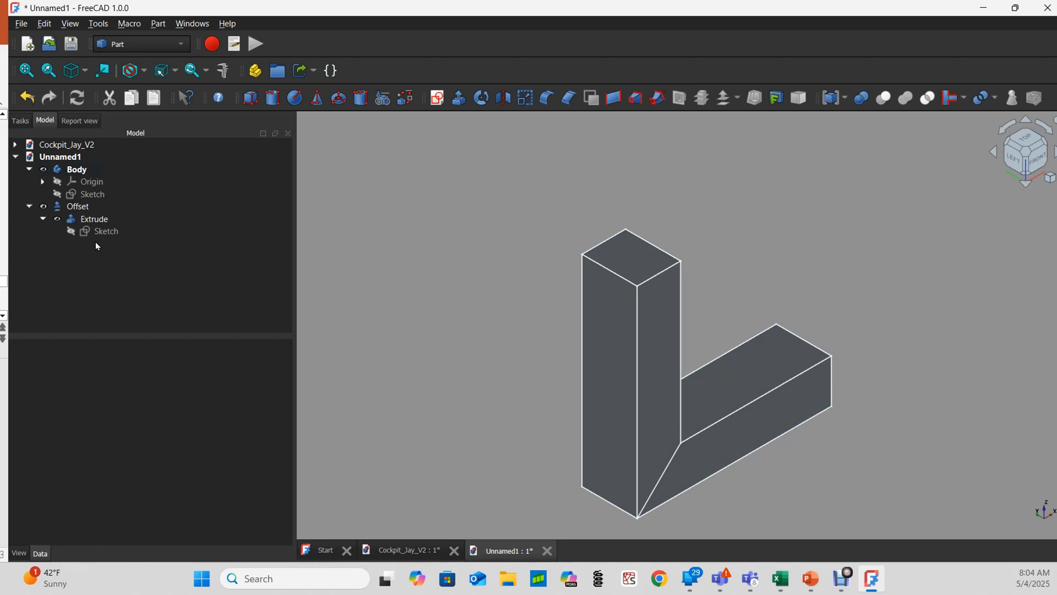
left_click(94, 219)
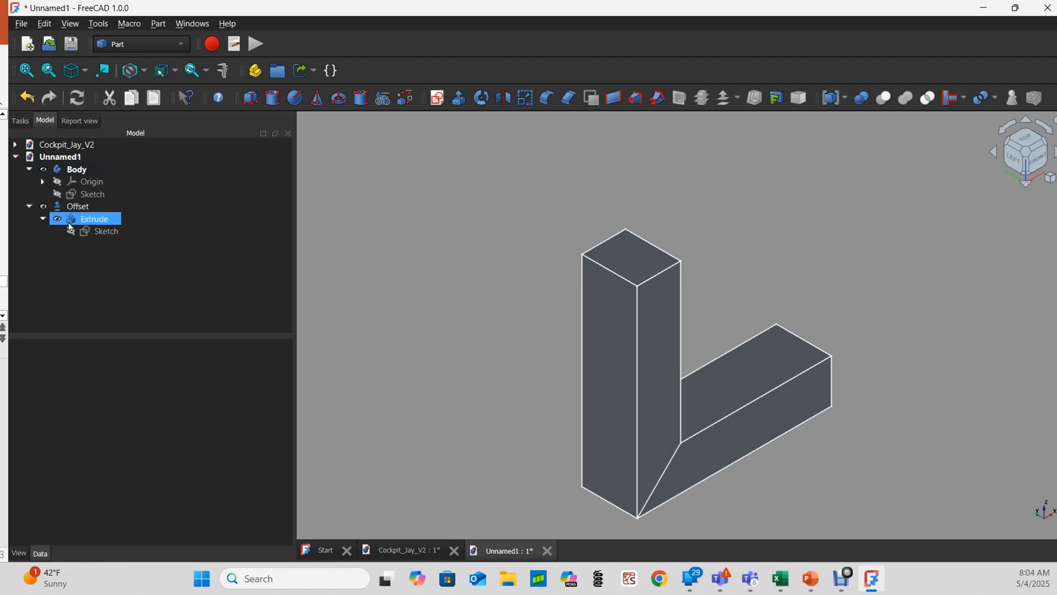
left_click(77, 206)
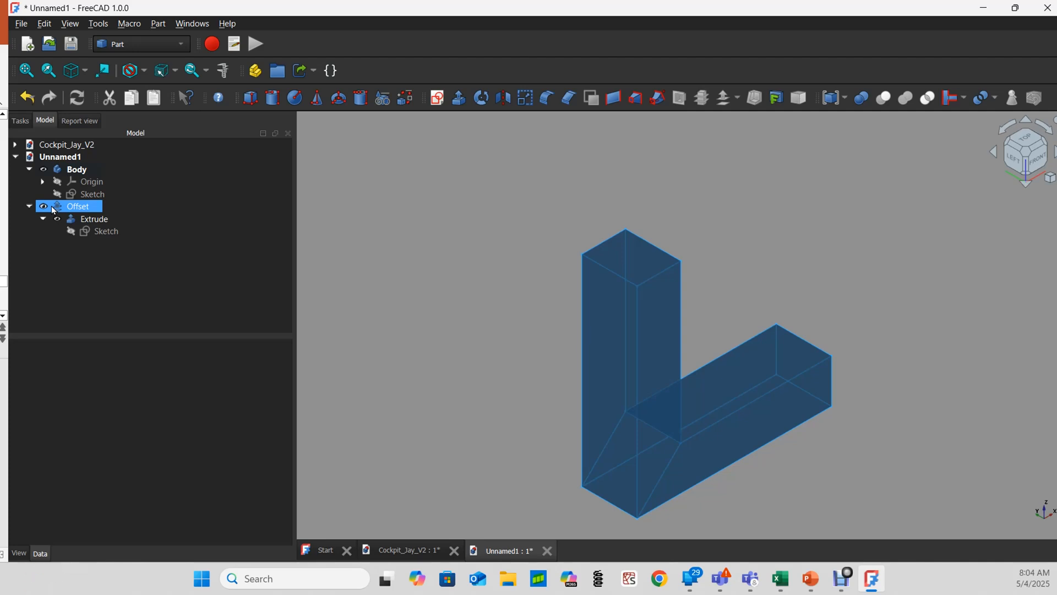
left_click(94, 218)
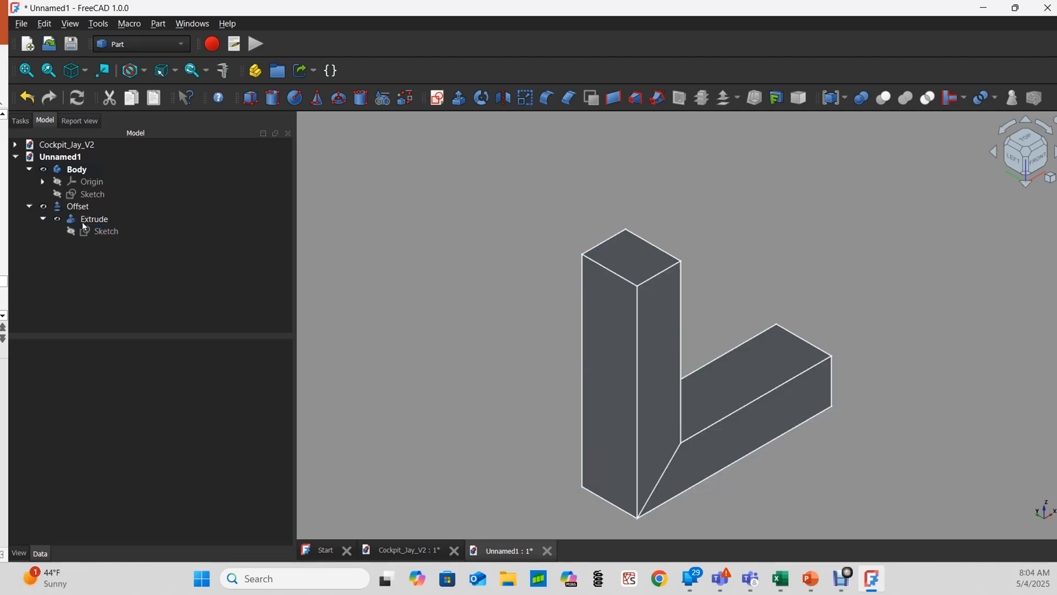
left_click(106, 231)
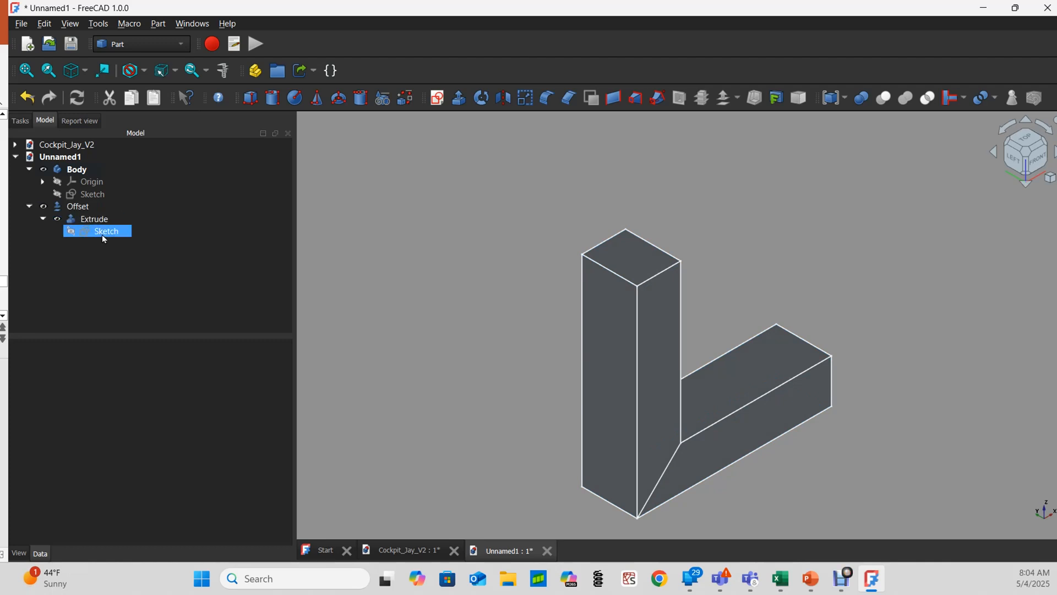
left_click(466, 298)
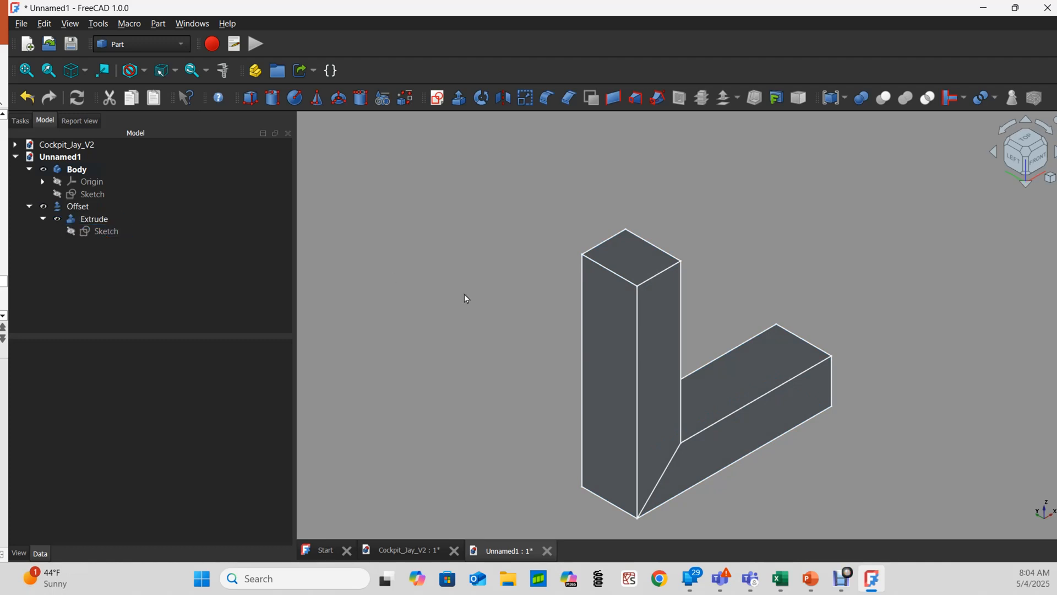
mouse_move(405, 554)
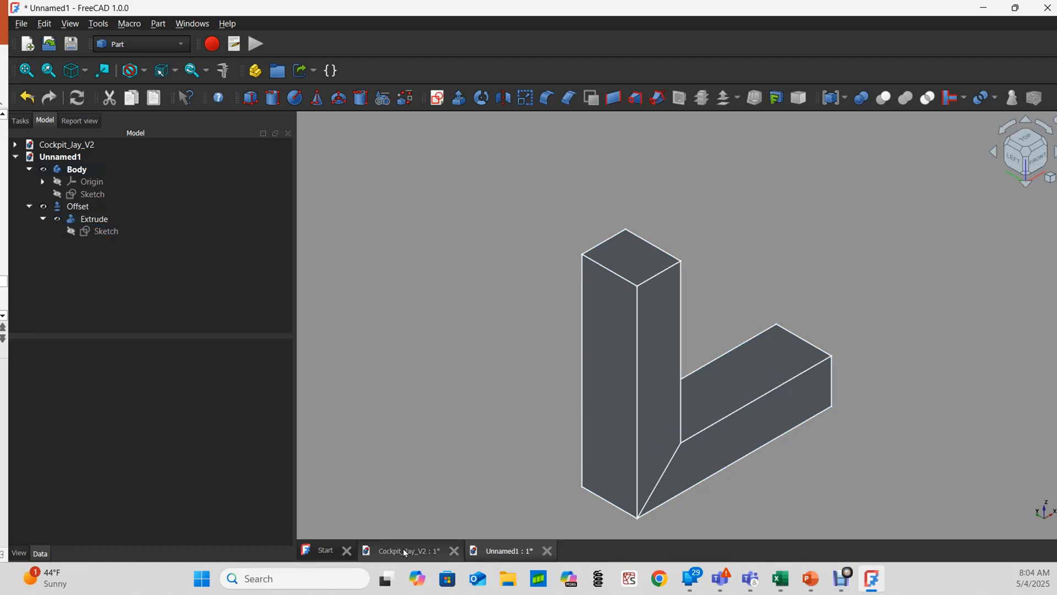
Step: Switch to Cockpit_Jay_V2, reveal the SHELL inside its Offset, then create new document Unnamed2
left_click(408, 550)
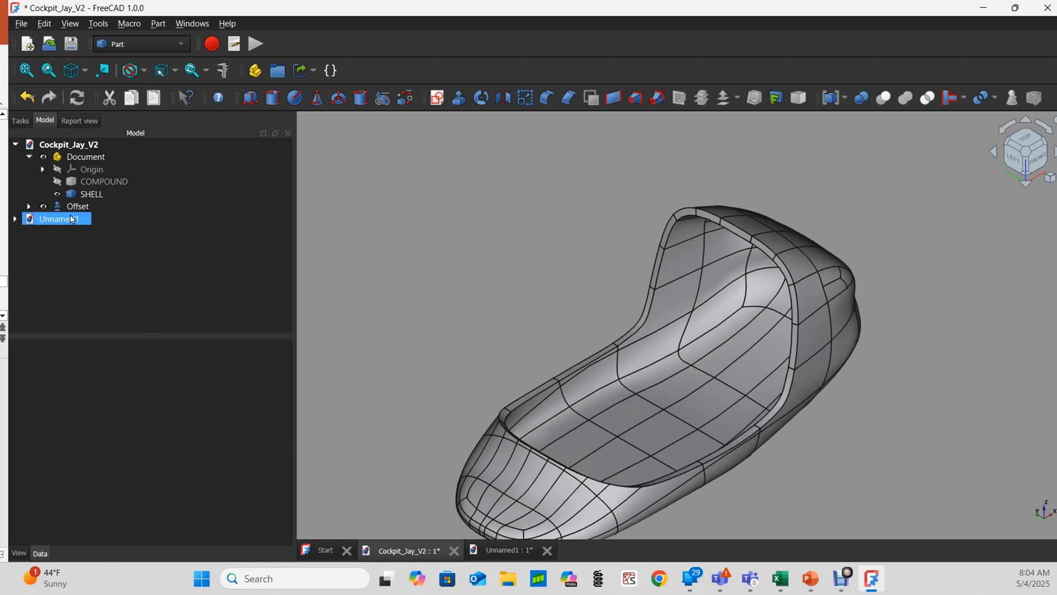
left_click(77, 206)
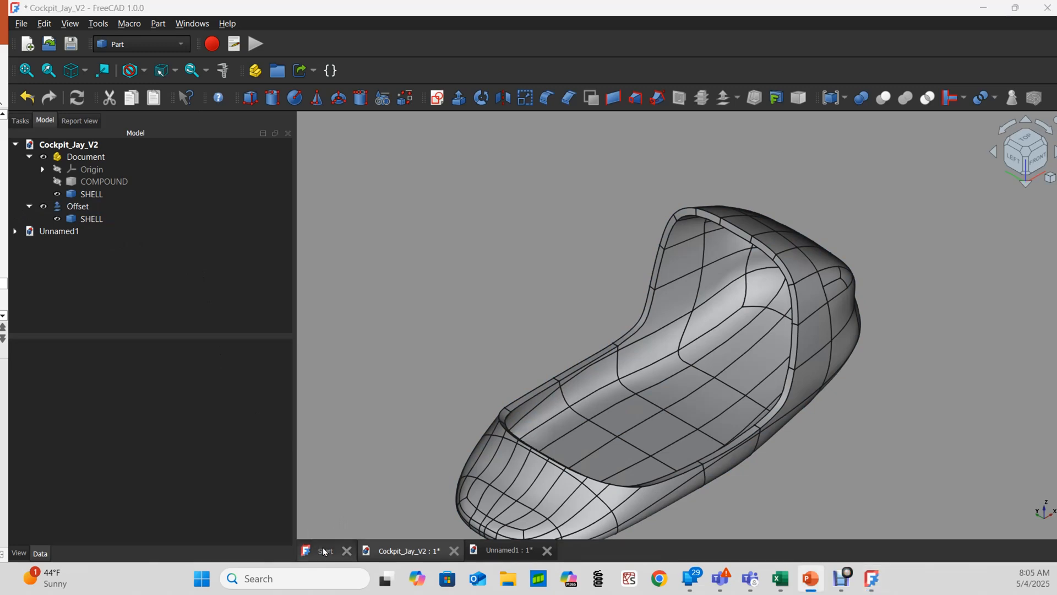
left_click(325, 551)
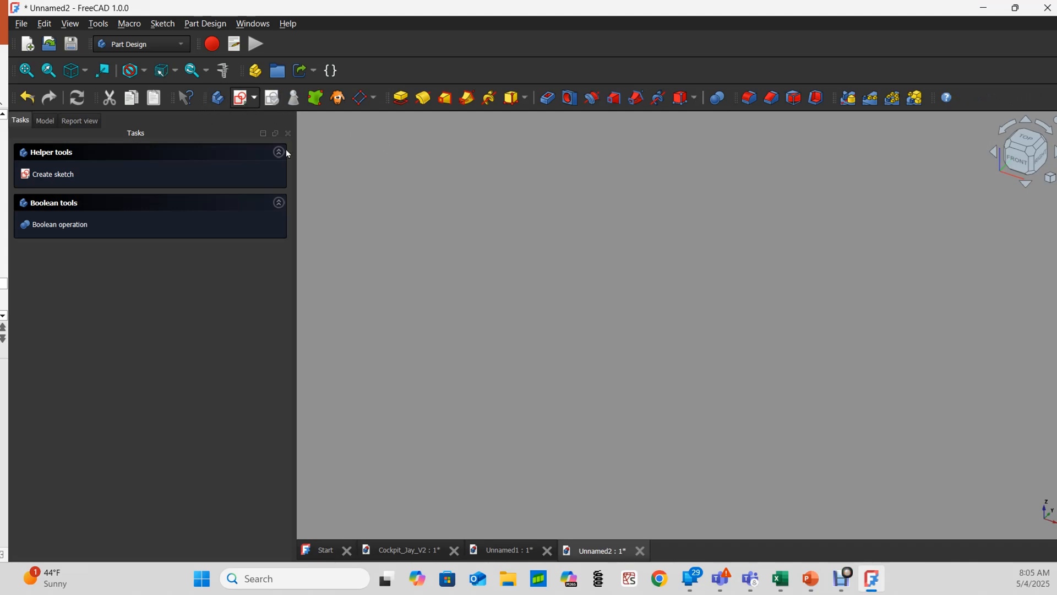
Step: Sketch a rectangle from the origin on the XZ plane, about 39.03 by 36.52 mm
left_click(49, 174)
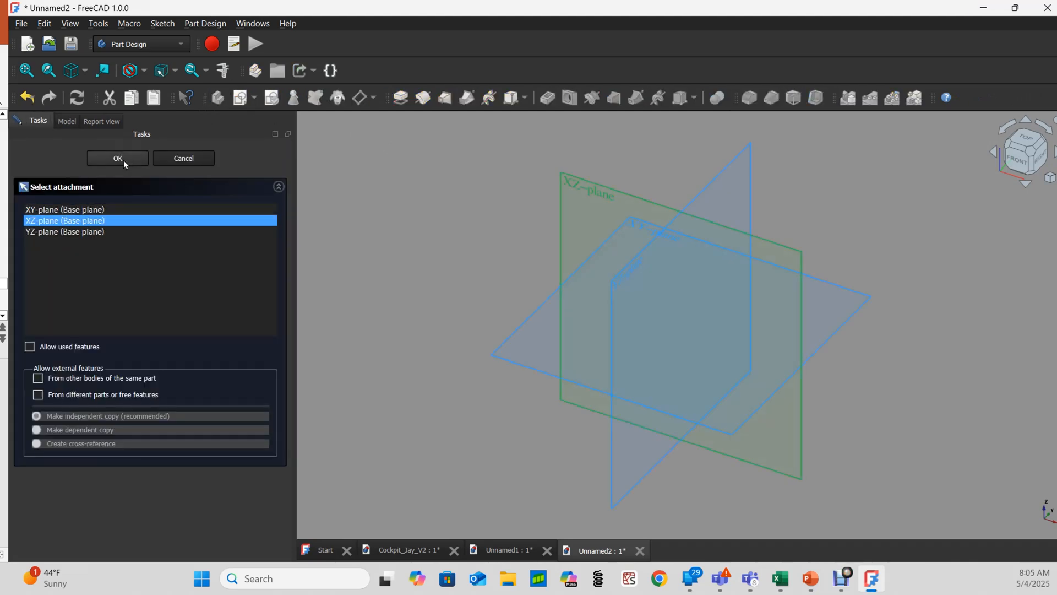
left_click(117, 158)
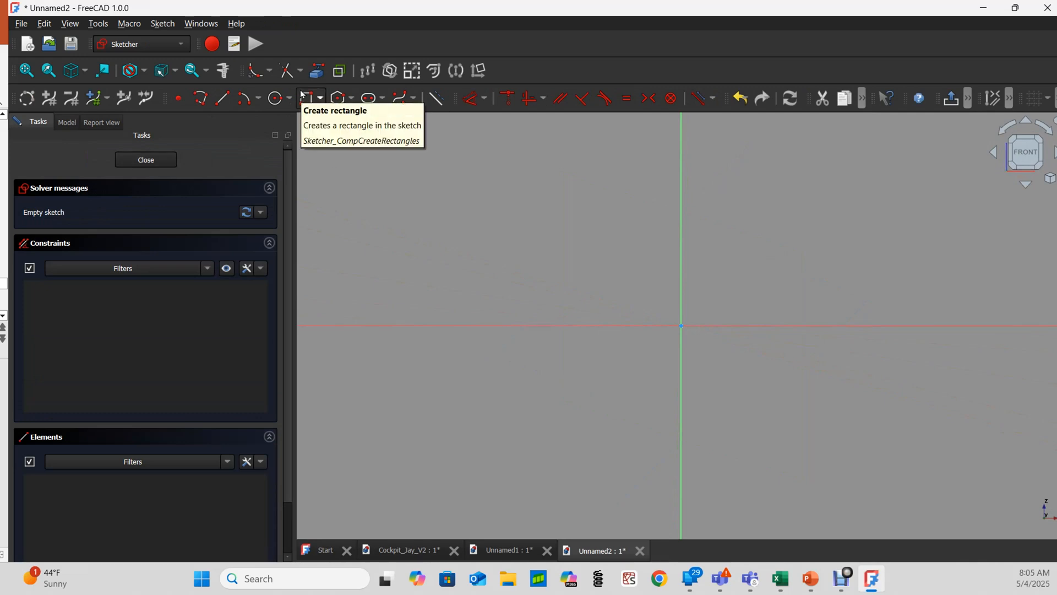
left_click(304, 98)
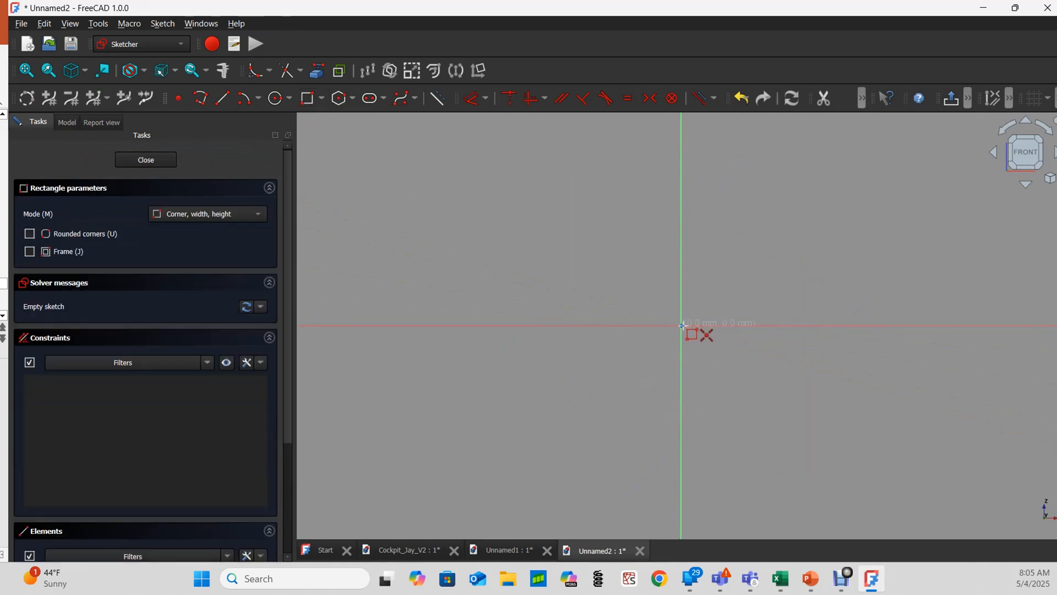
left_click_drag(681, 326, 835, 160)
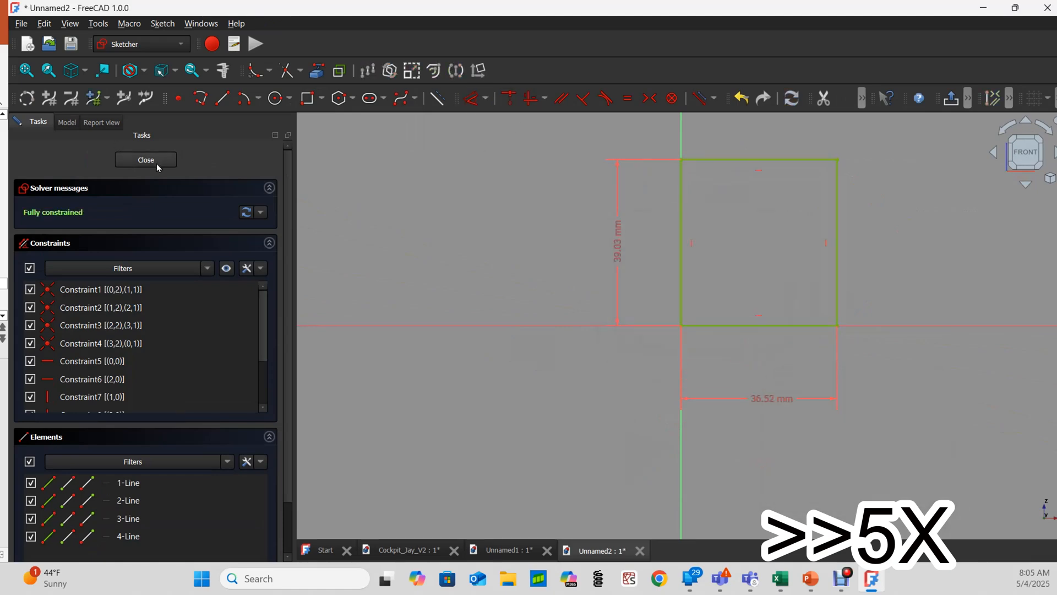
left_click(145, 160)
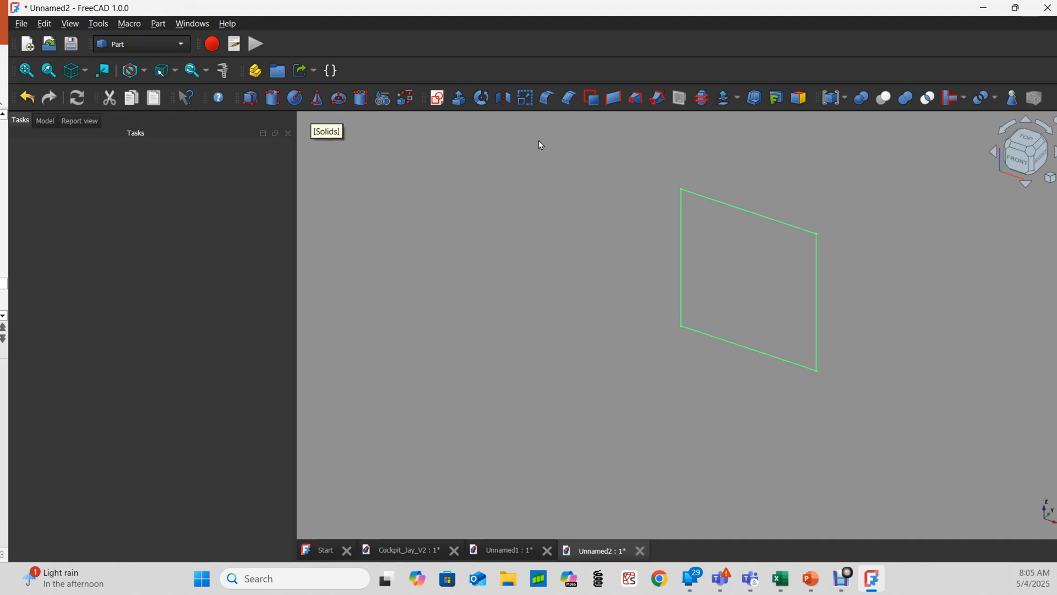
mouse_move(591, 98)
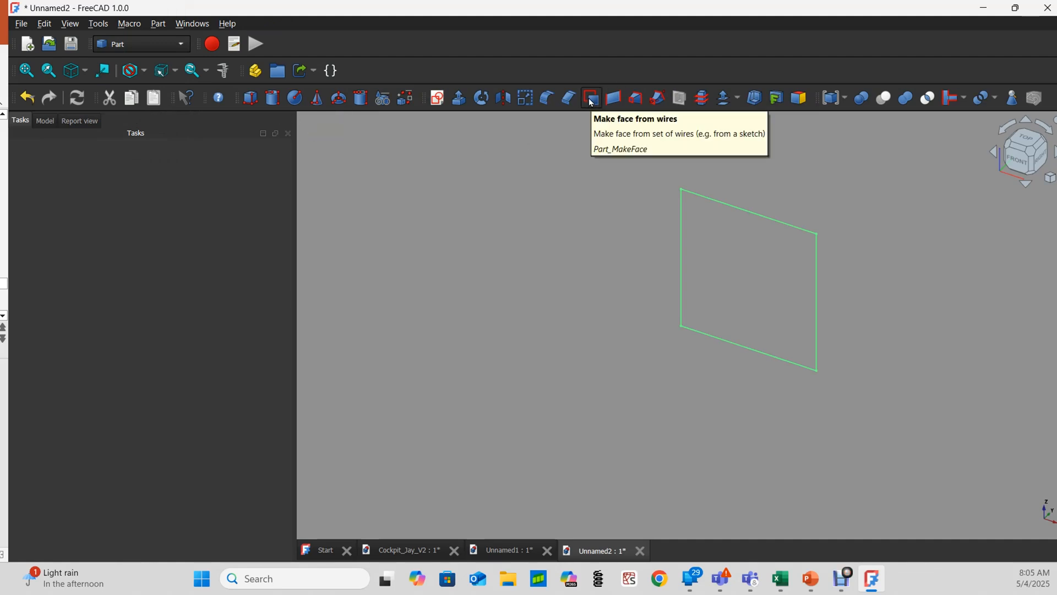
Step: Make a Face from the rectangle sketch's wires and select it in the Model tree
left_click(591, 97)
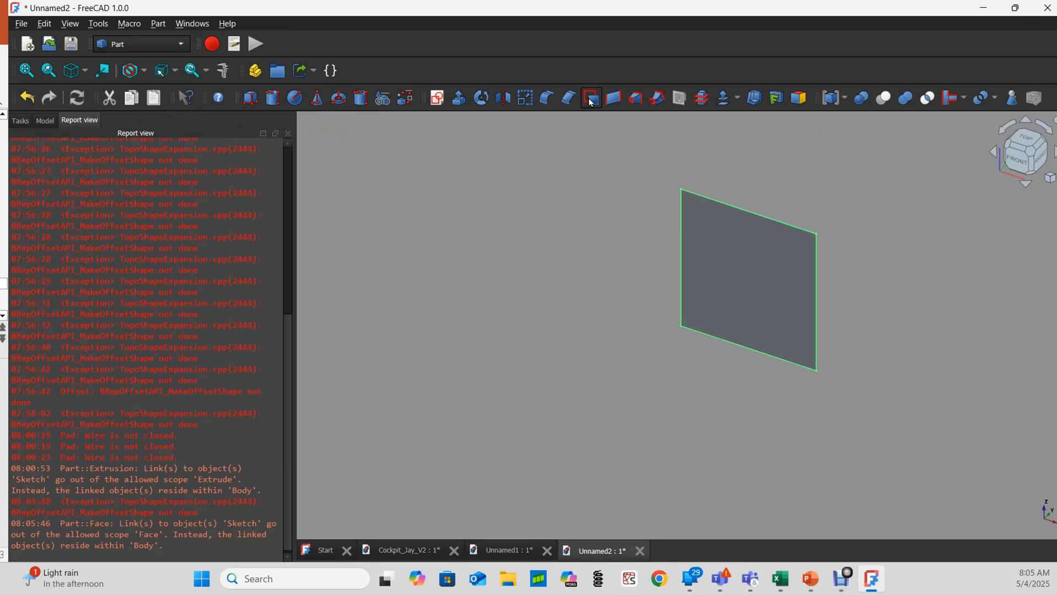
left_click(44, 120)
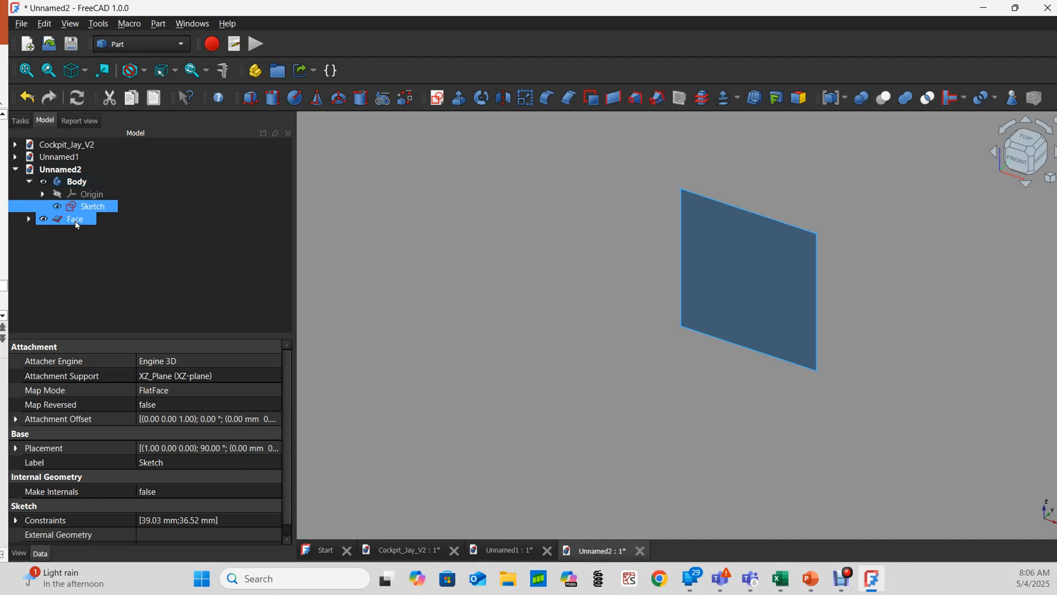
left_click(74, 219)
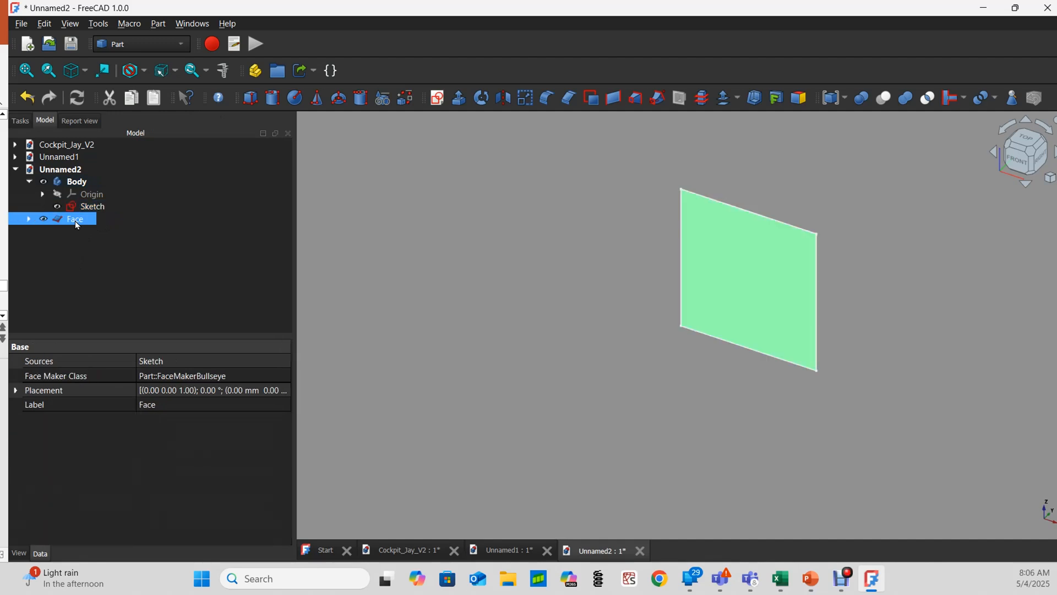
mouse_move(855, 233)
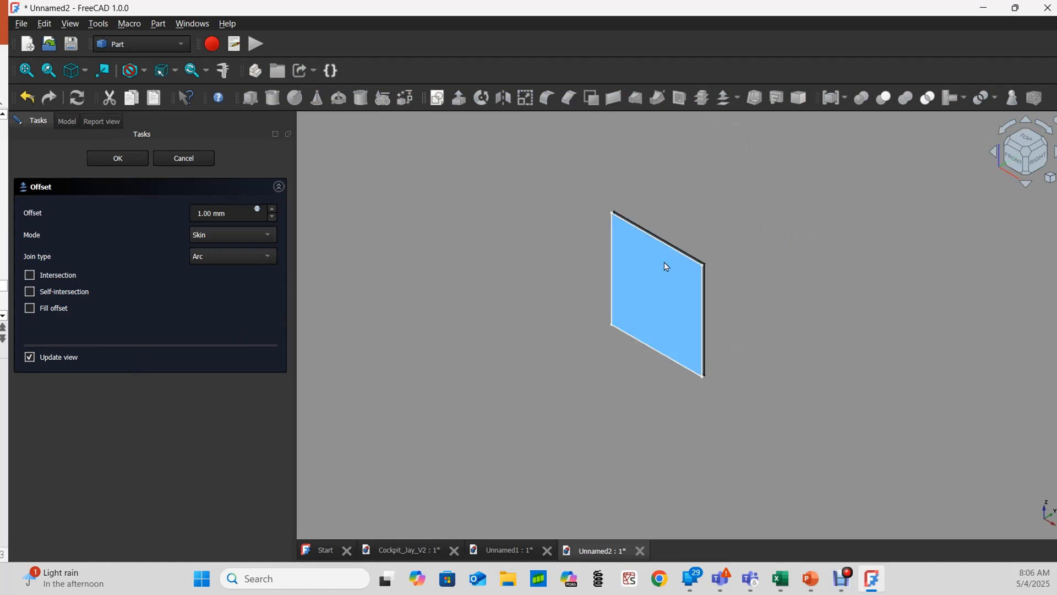
Step: Offset the Face by 1.70 mm with Fill offset enabled, then expand the Offset node
left_click(272, 208)
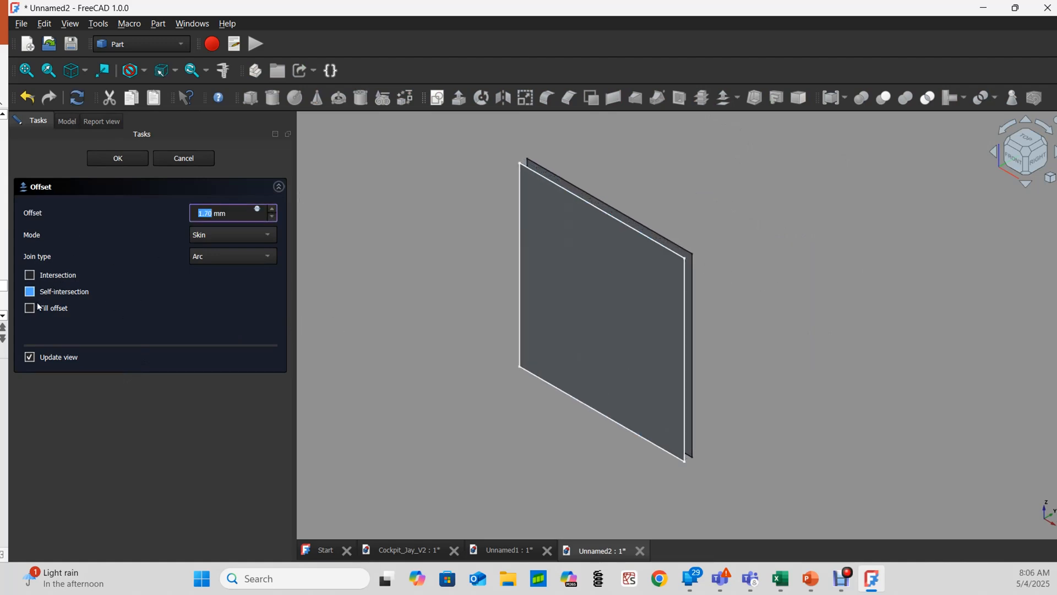
left_click(29, 307)
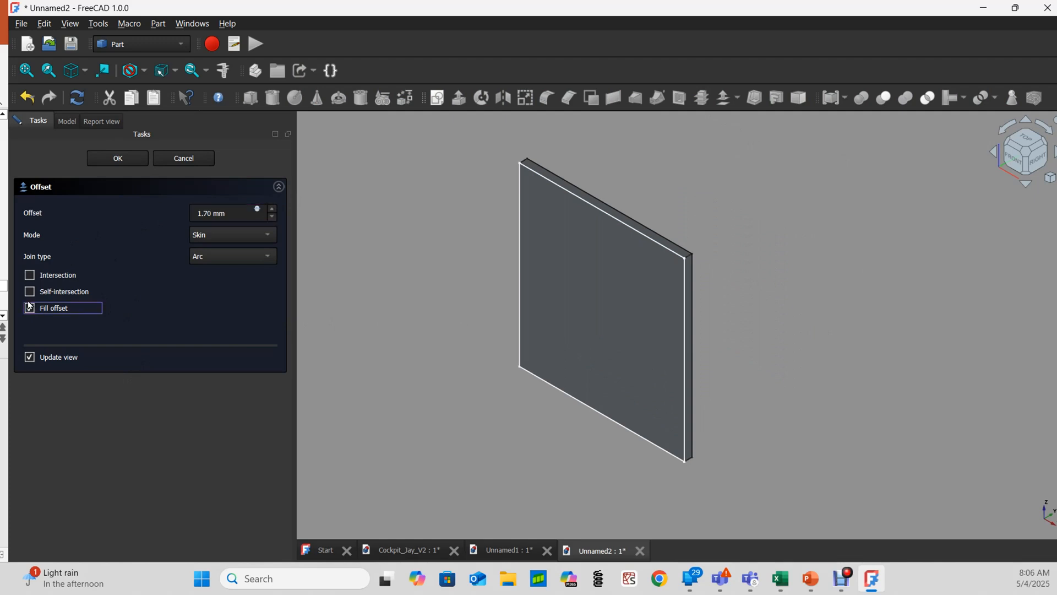
left_click(29, 307)
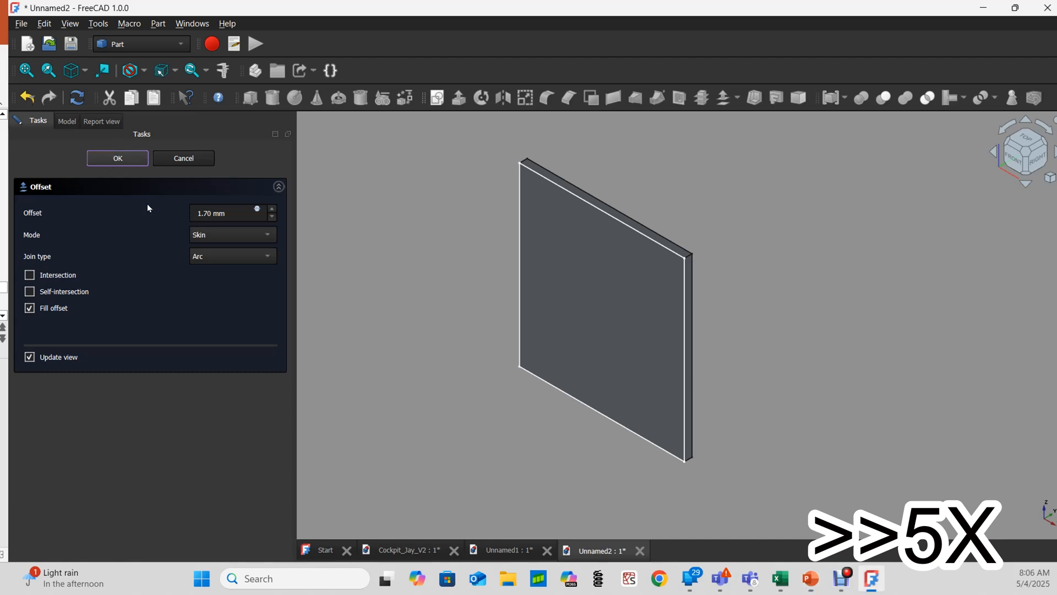
left_click(116, 158)
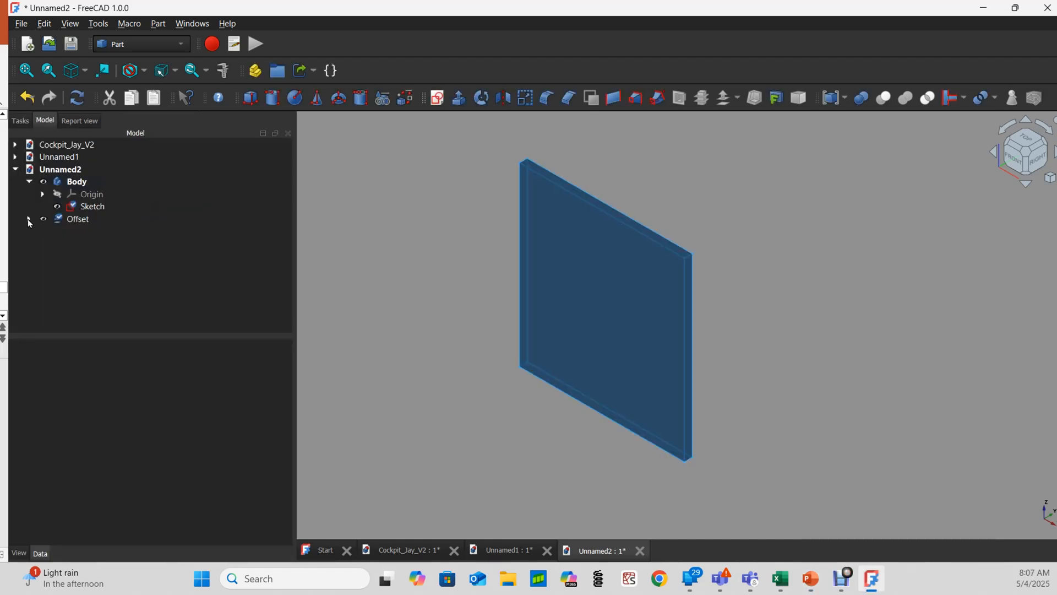
left_click(29, 220)
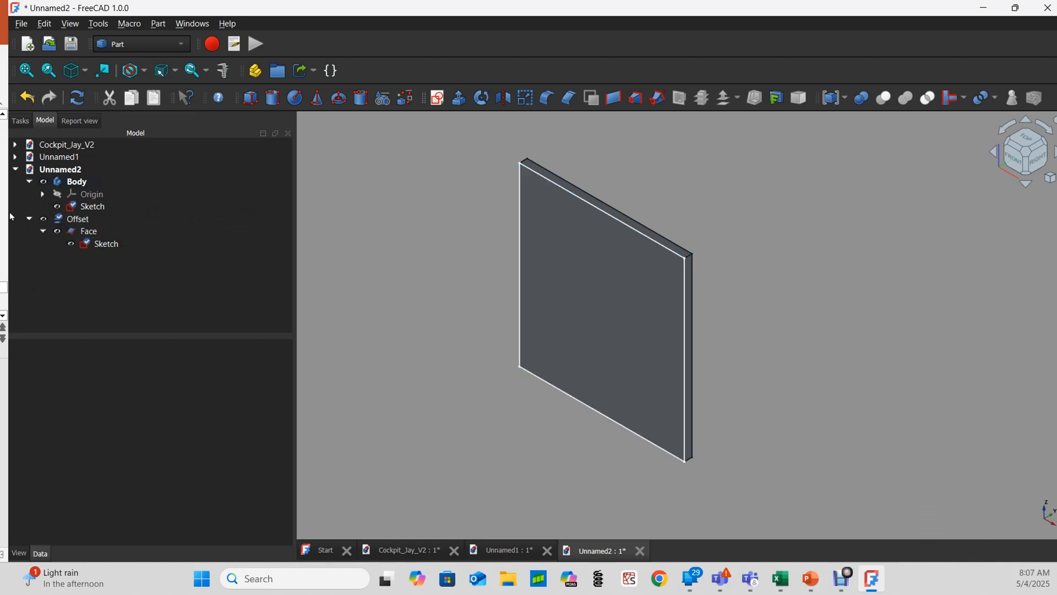
Step: Undo the Offset and Face, then fill the rectangle's edges with a Filling Surface
left_click(24, 97)
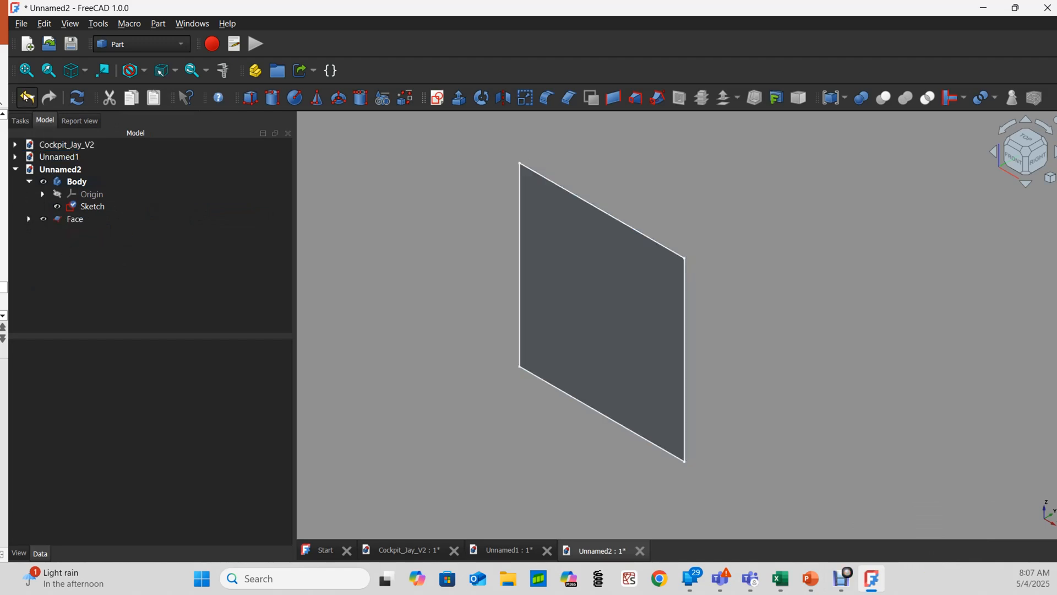
left_click(25, 98)
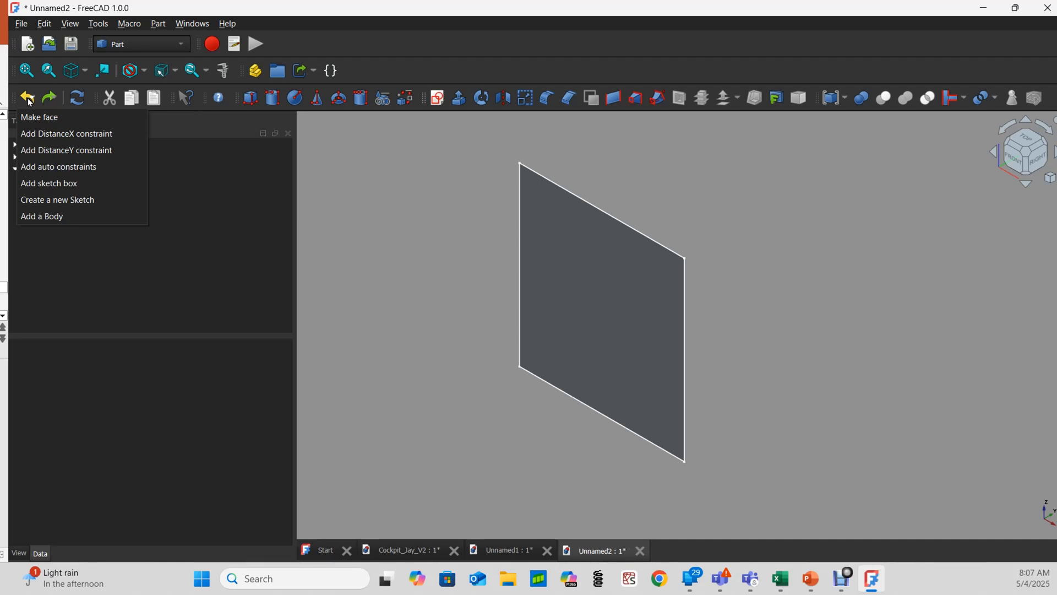
mouse_move(59, 104)
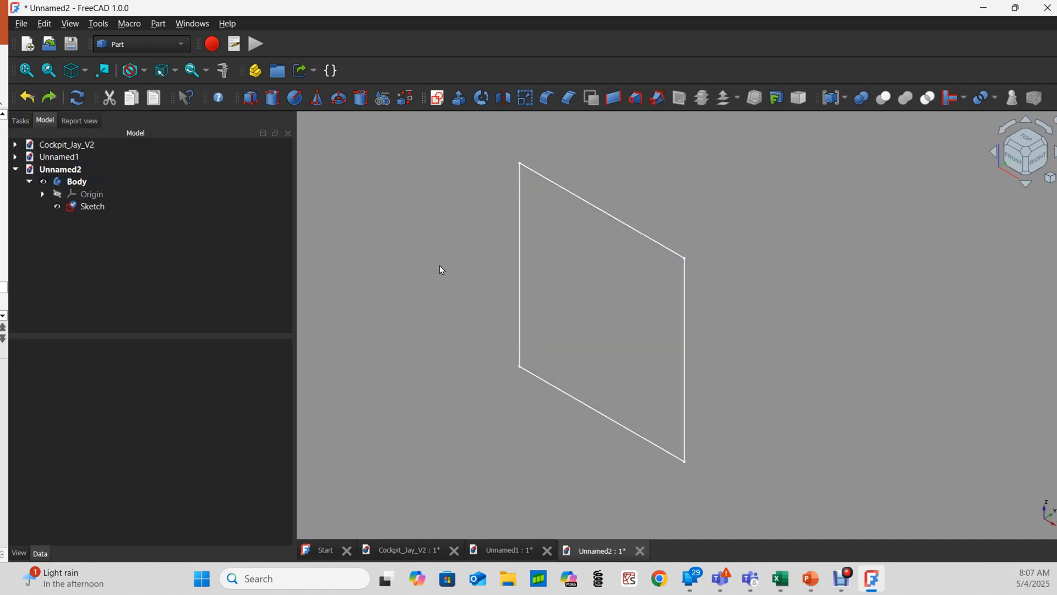
mouse_move(772, 371)
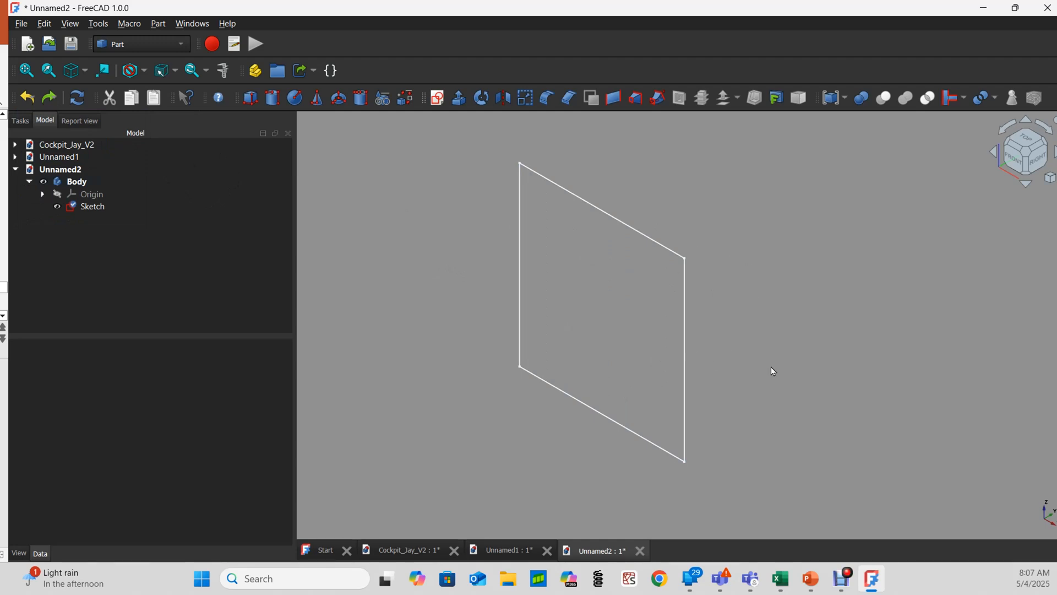
mouse_move(189, 49)
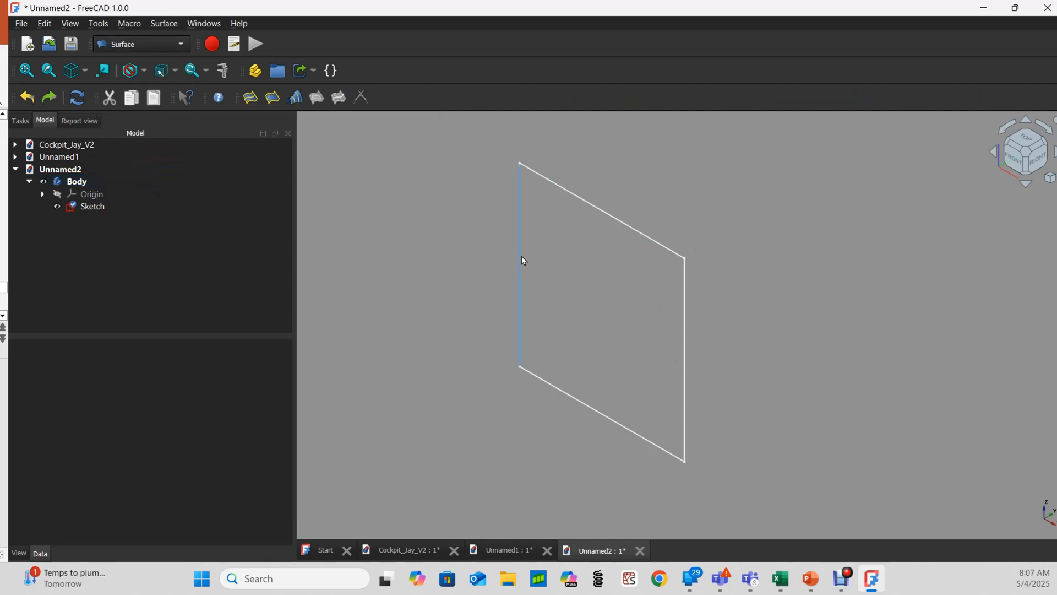
left_click(92, 206)
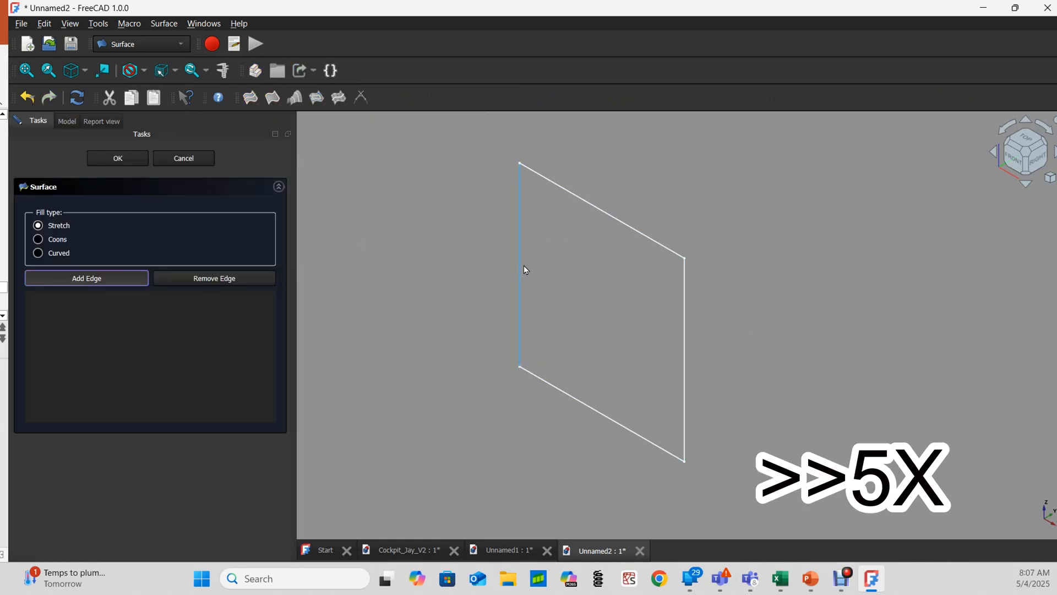
left_click(117, 158)
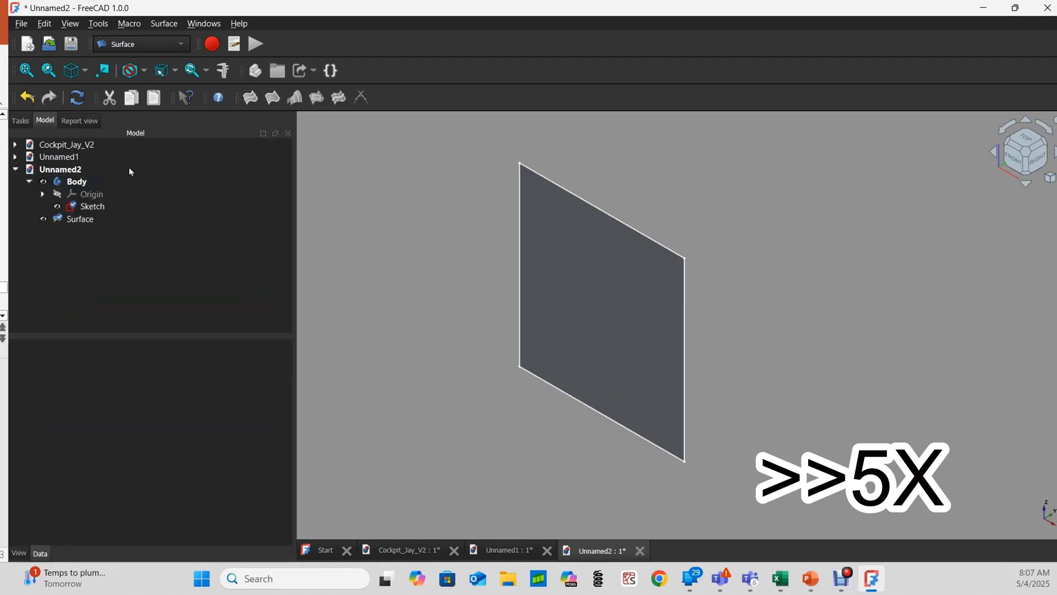
left_click(80, 219)
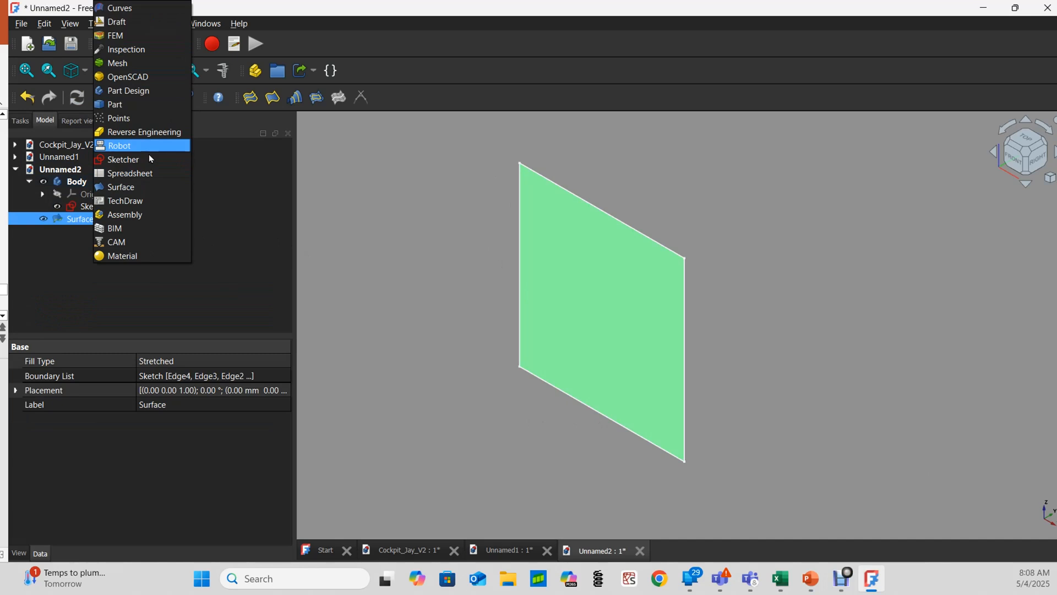
mouse_move(115, 104)
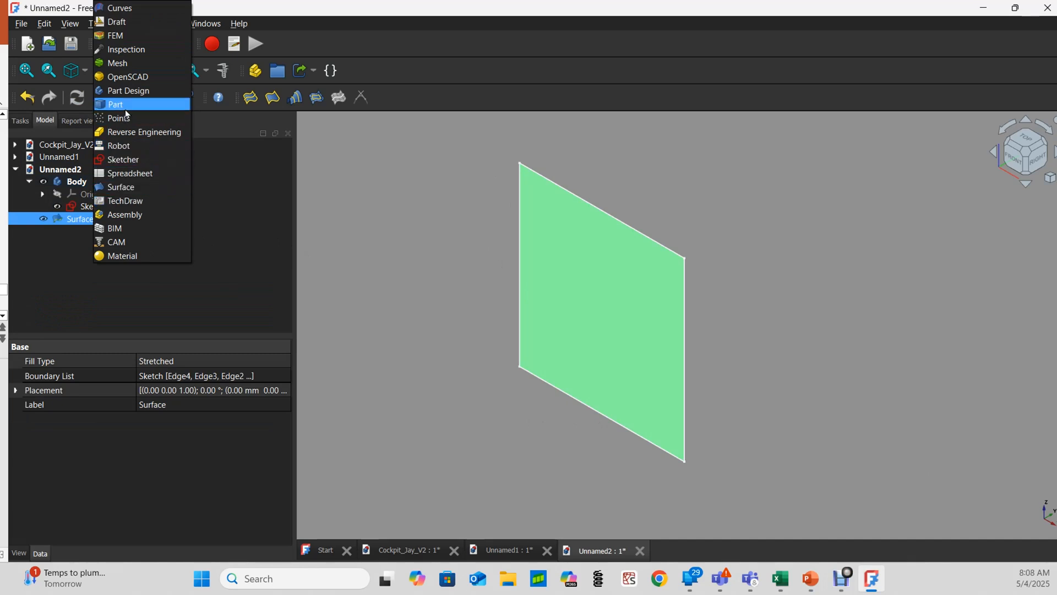
left_click(115, 105)
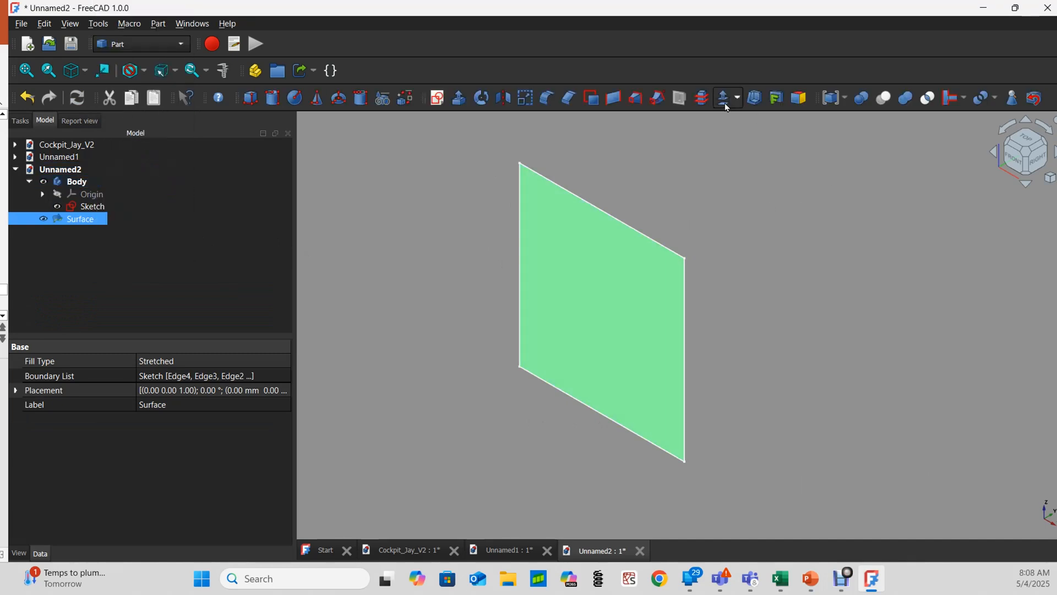
left_click(723, 98)
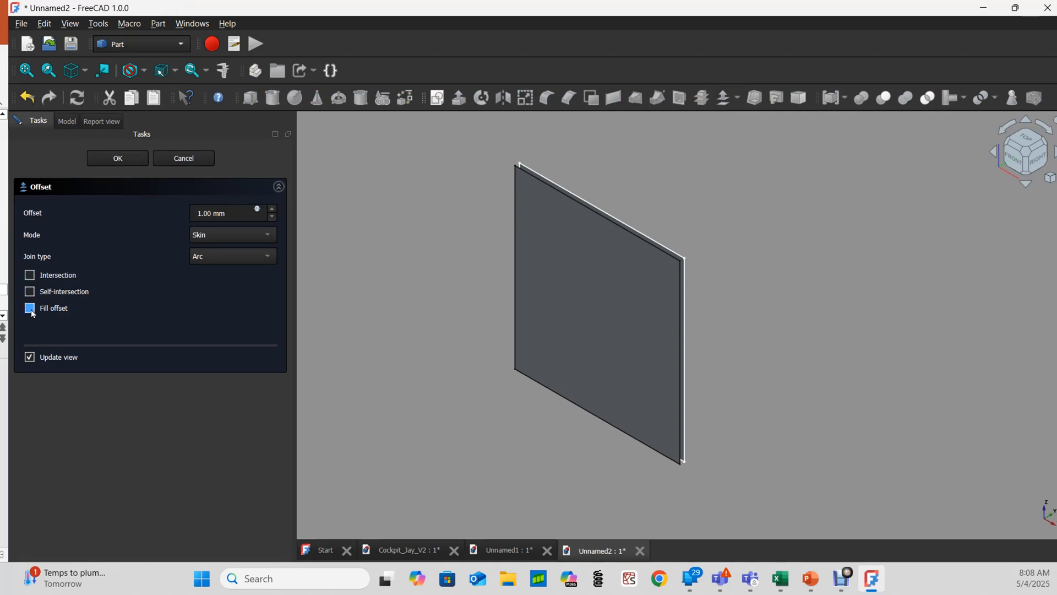
left_click(29, 307)
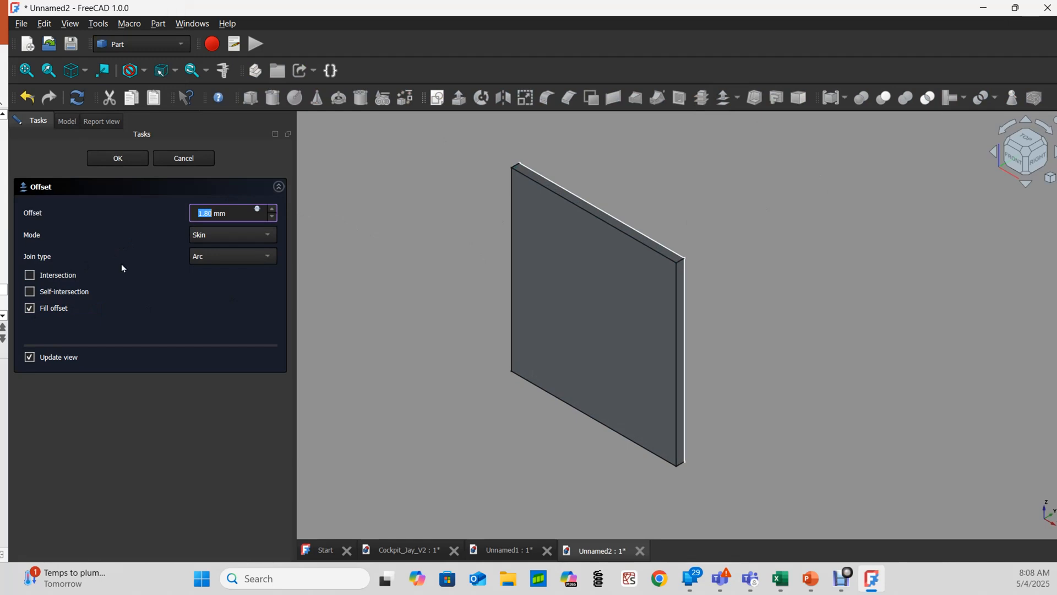
left_click(116, 158)
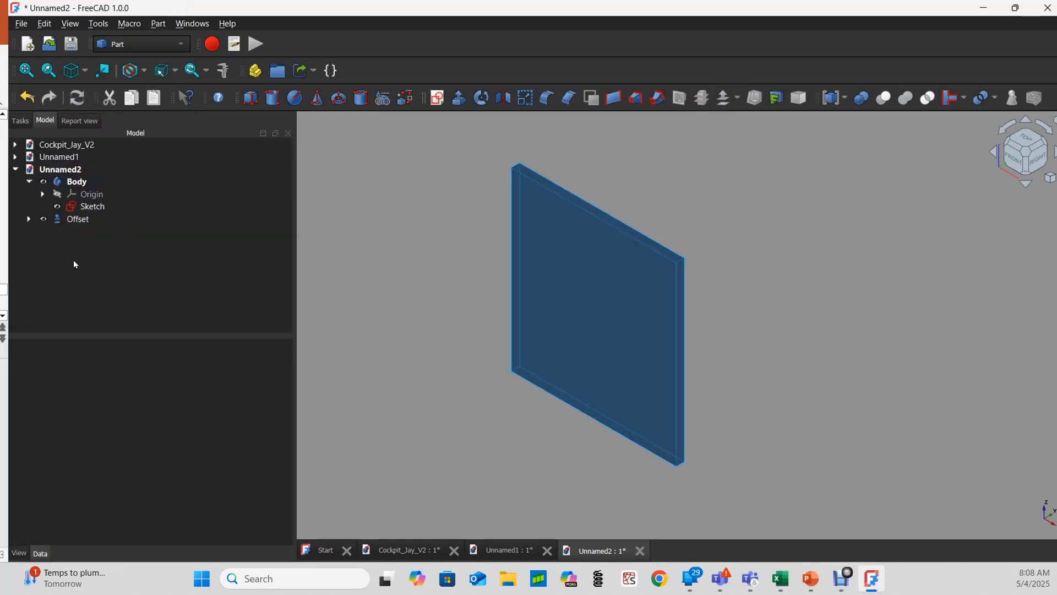
left_click(28, 218)
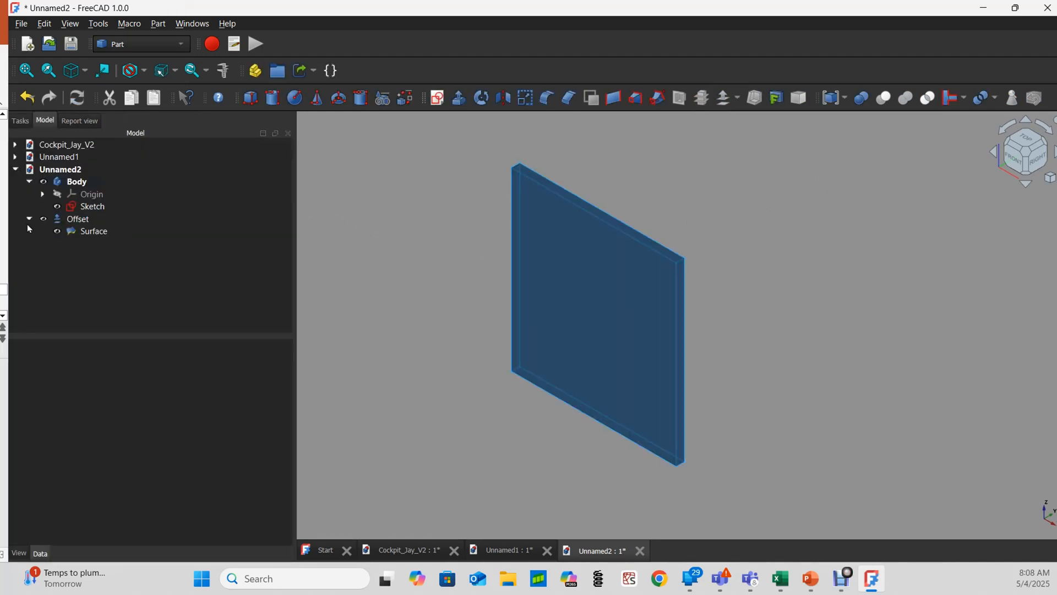
left_click(94, 231)
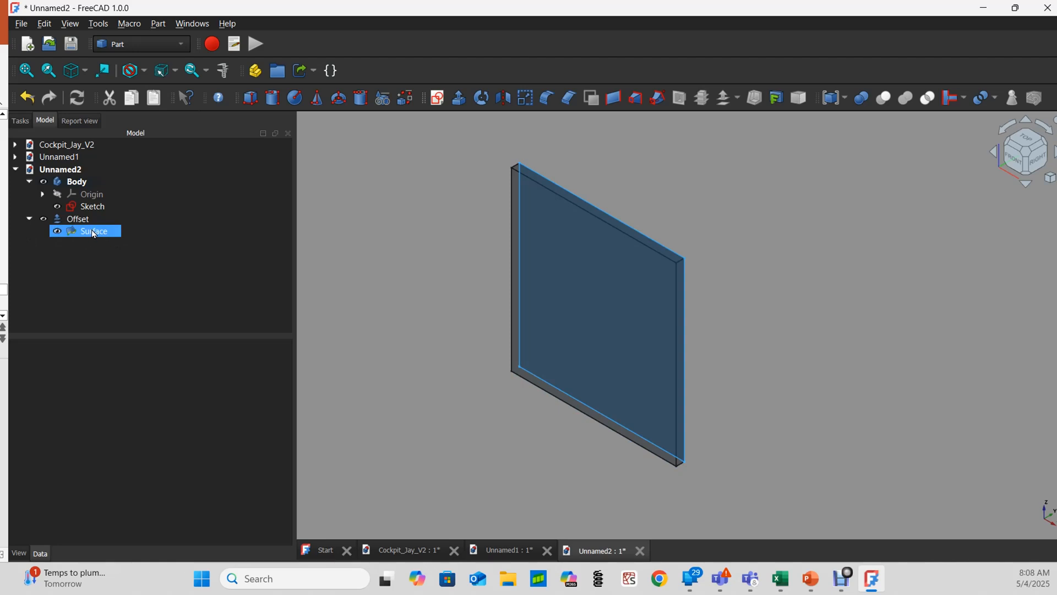
left_click(78, 218)
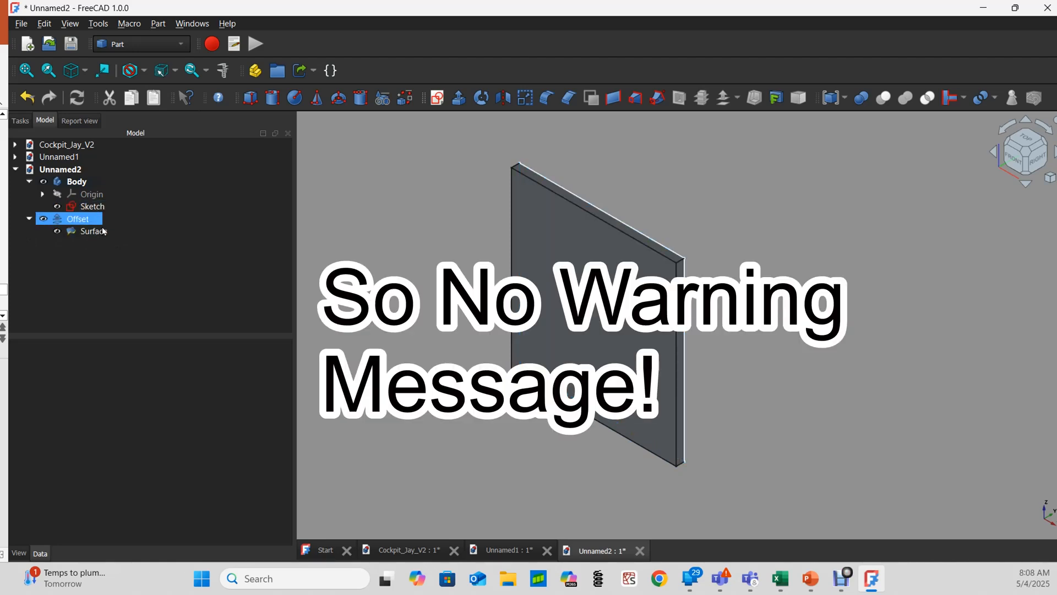
left_click(92, 231)
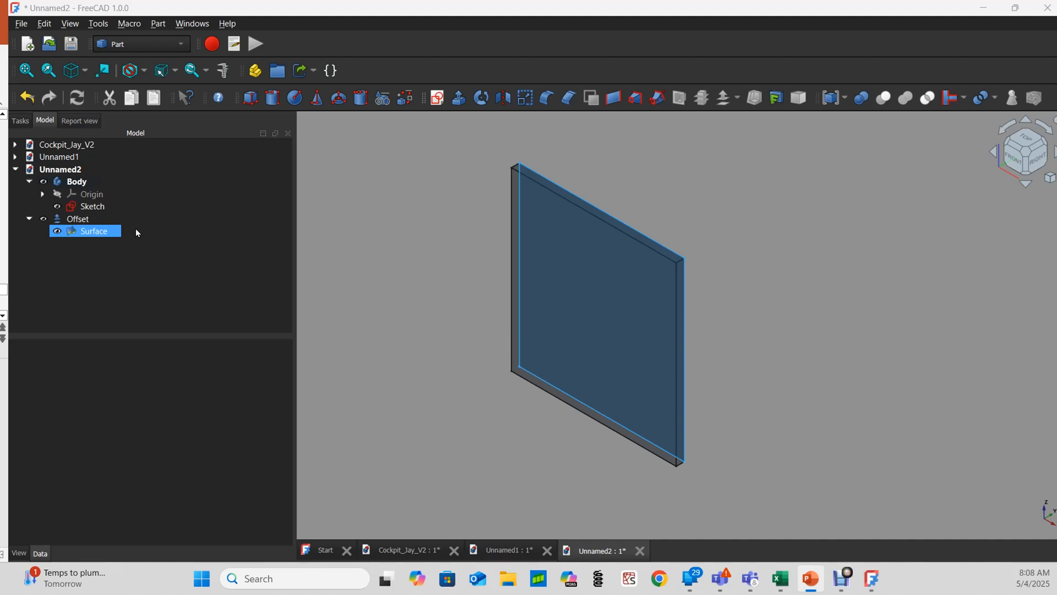
left_click(328, 305)
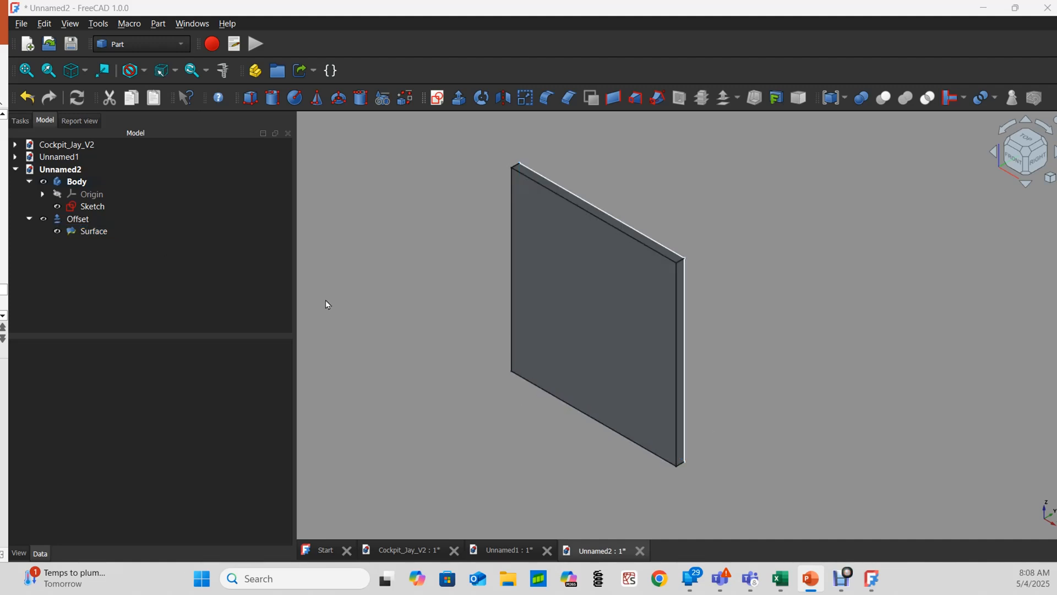
left_click(325, 549)
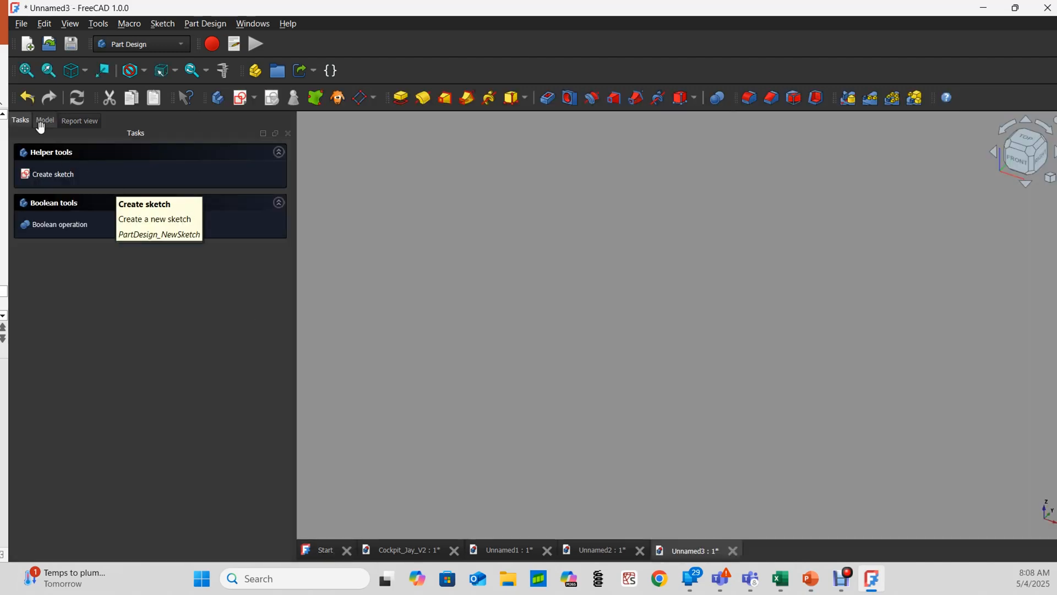
mouse_move(54, 128)
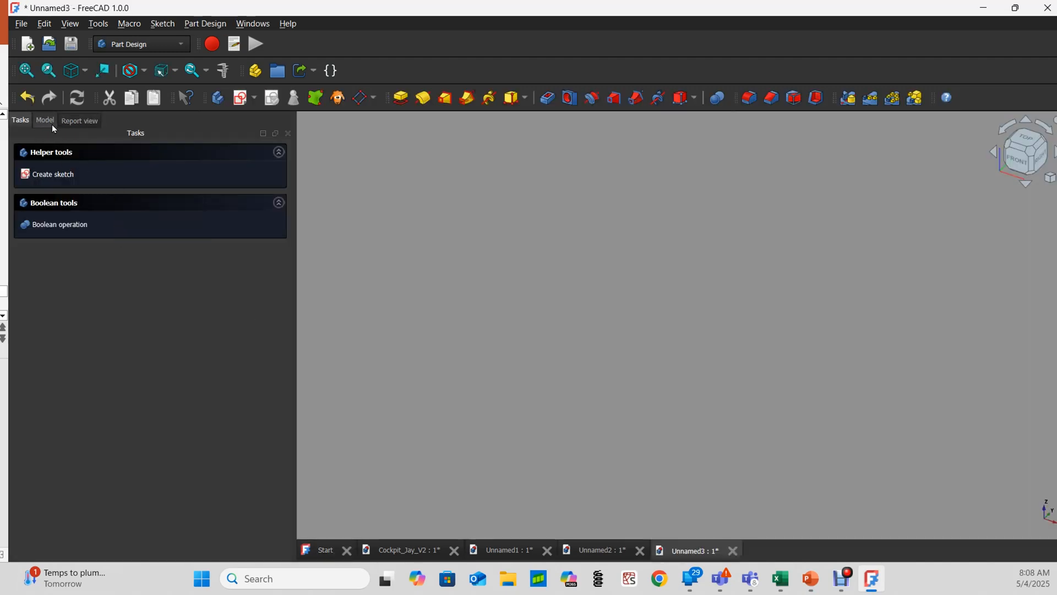
Step: Sketch a B-spline, add a datum plane offset 6 mm, and sketch a second B-spline
left_click(52, 174)
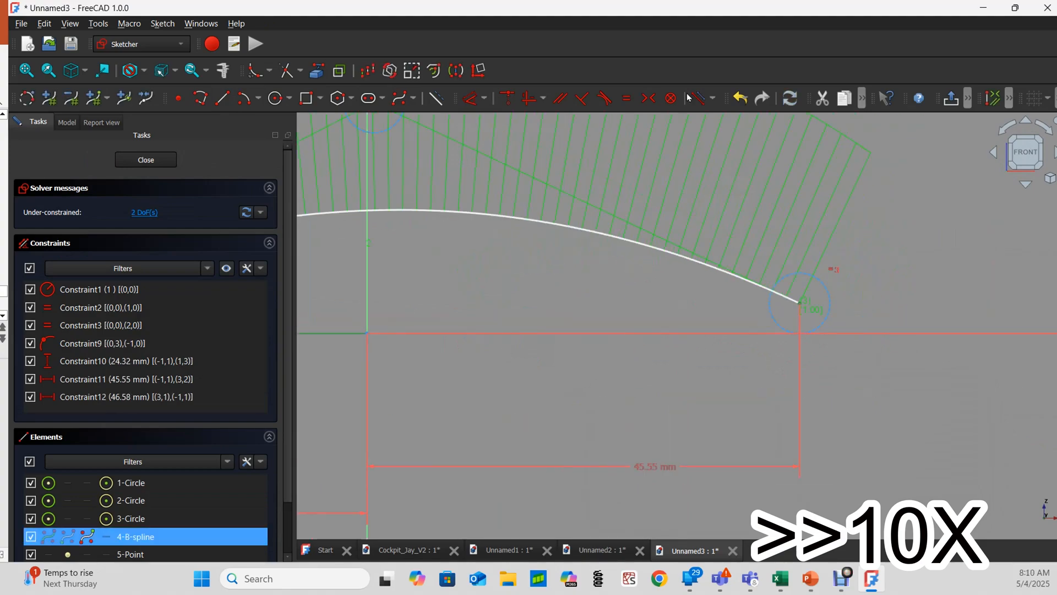
left_click(145, 160)
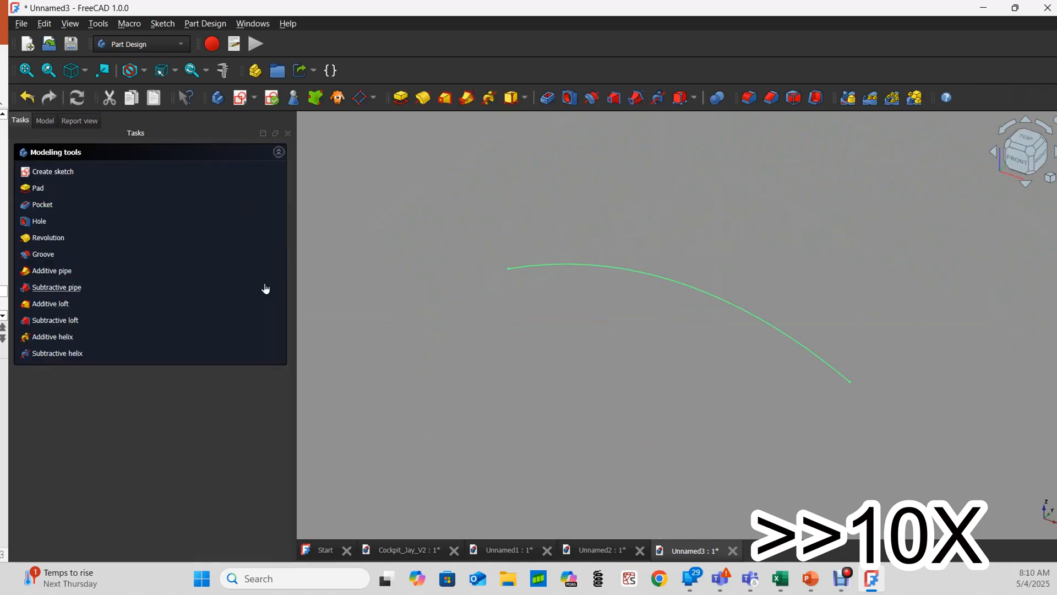
left_click(44, 120)
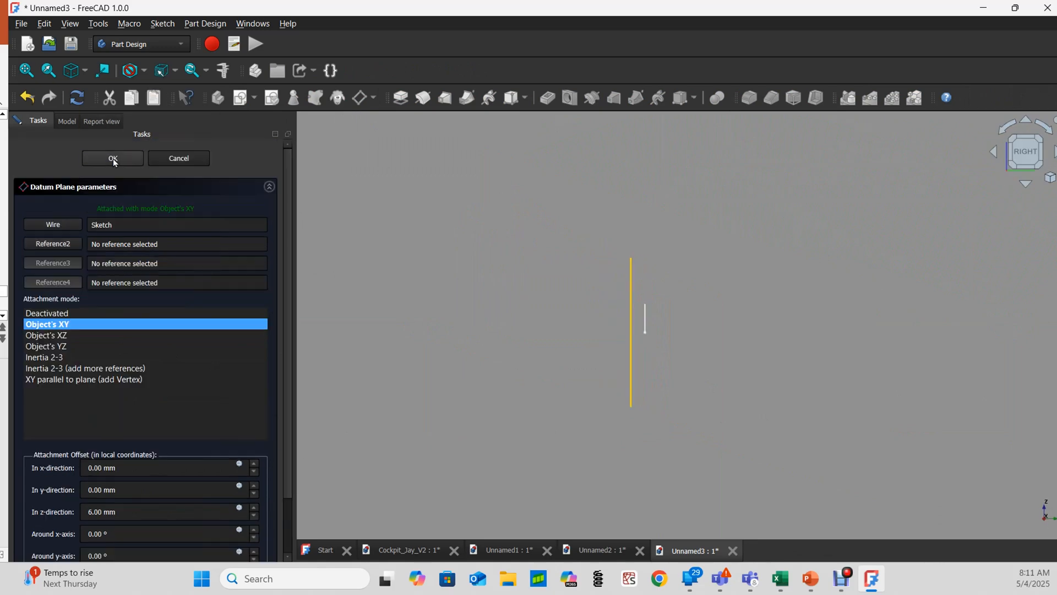
left_click(113, 158)
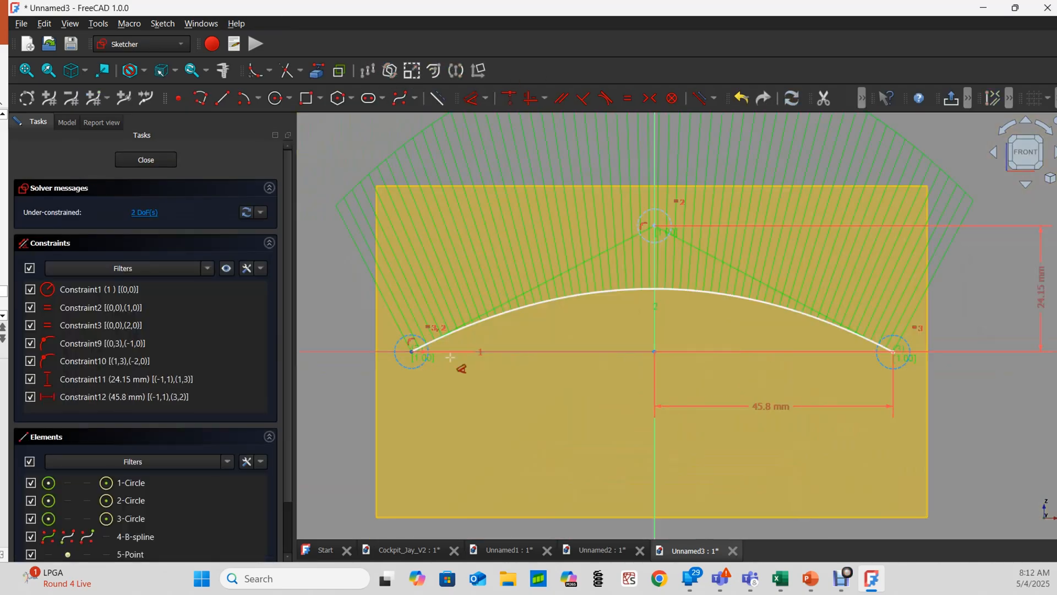
left_click(146, 159)
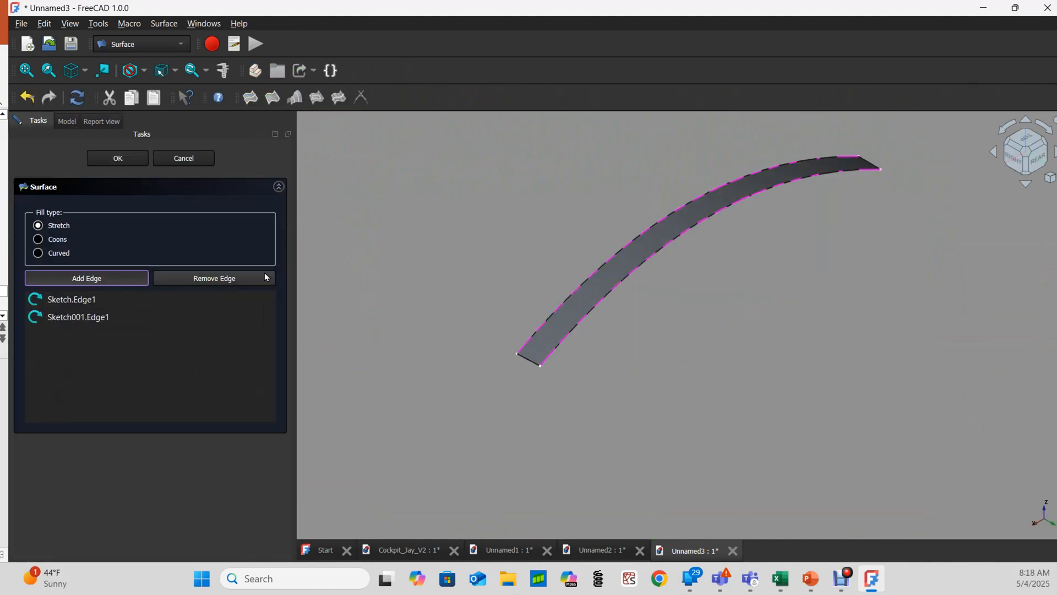
Step: Fill a Surface between Sketch.Edge1 and Sketch001.Edge1, then offset it 2.90 mm with fill
left_click(116, 158)
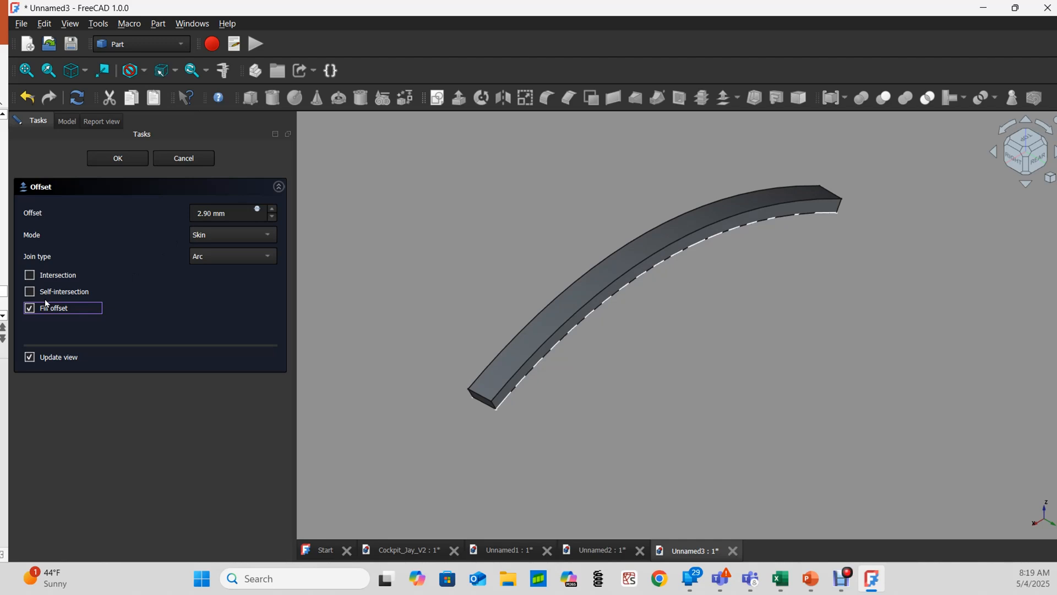
mouse_move(44, 305)
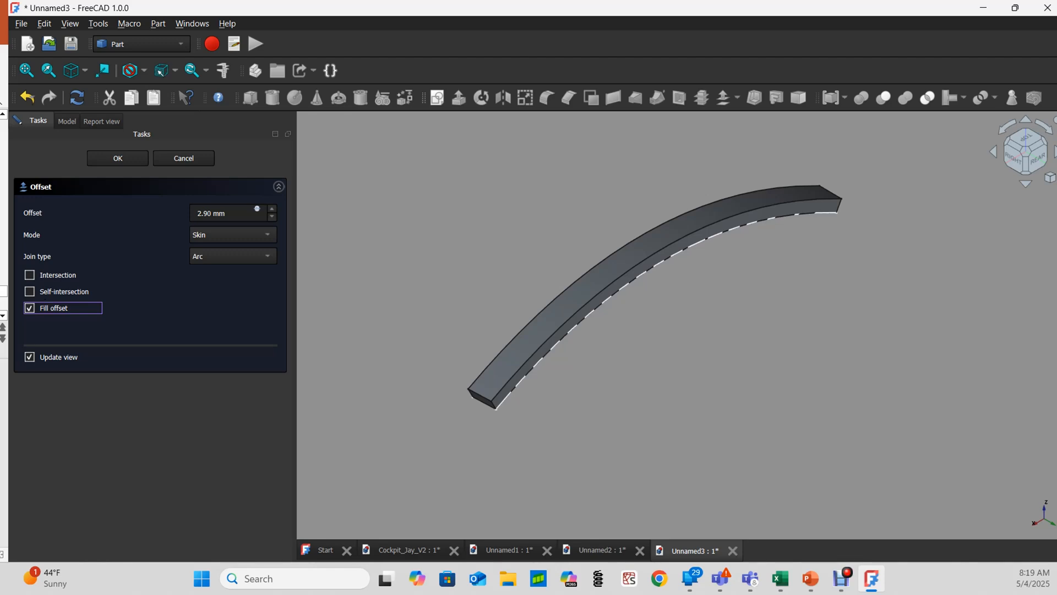
mouse_move(322, 234)
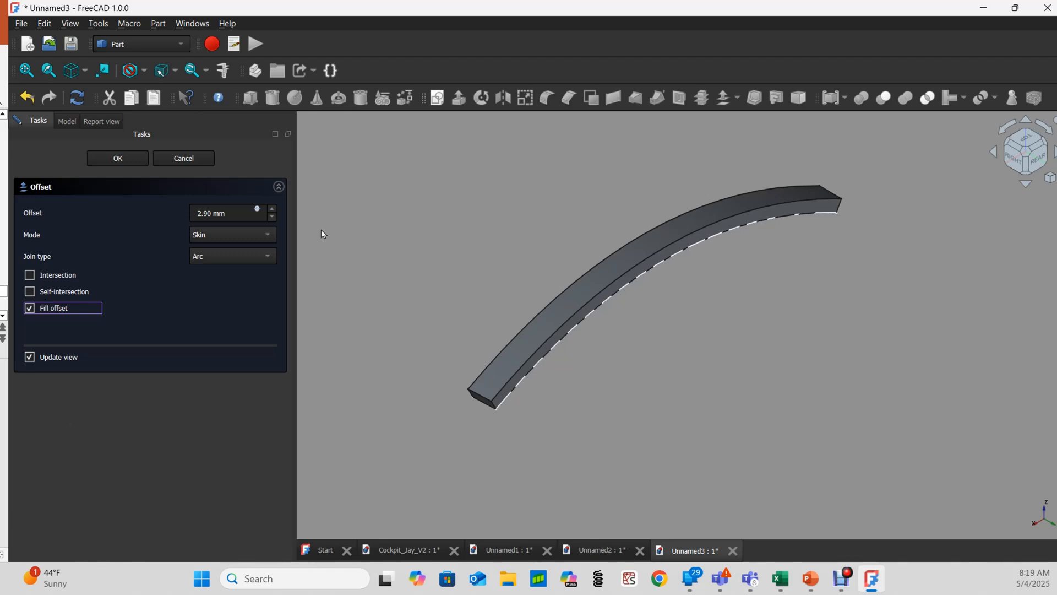
left_click(116, 158)
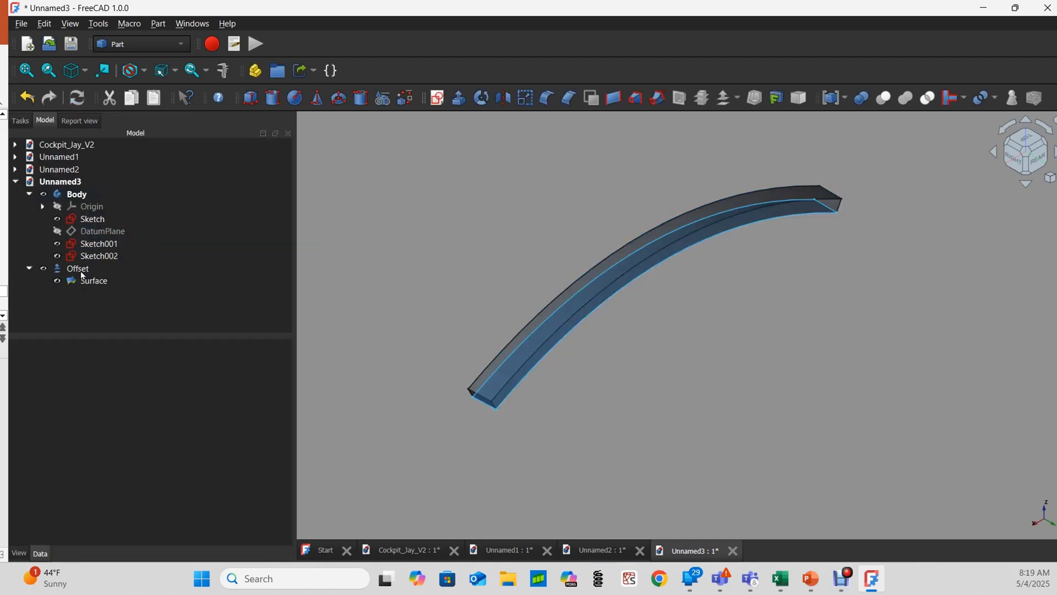
left_click(94, 281)
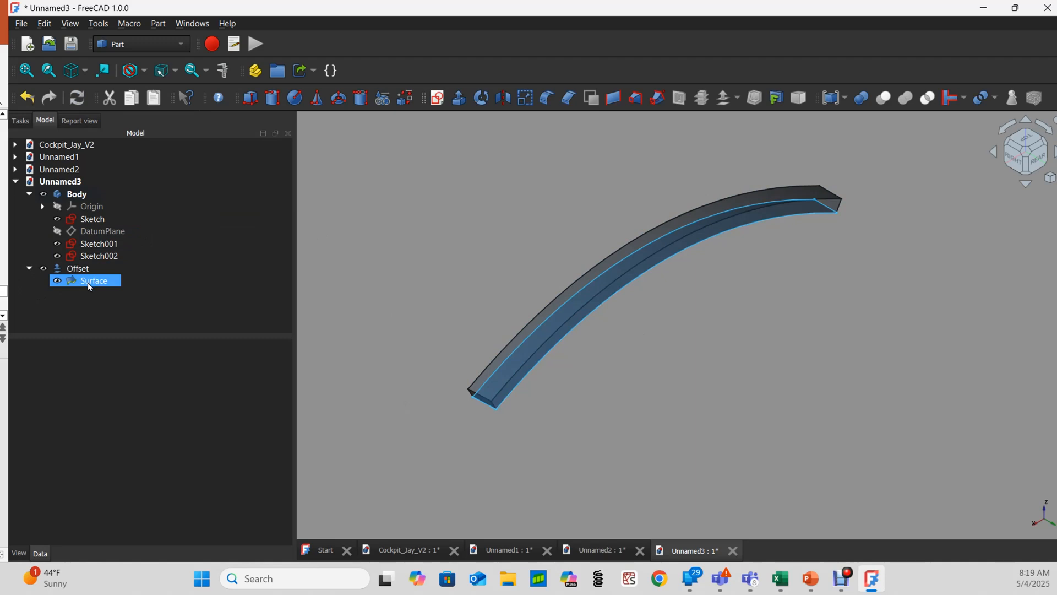
left_click(99, 243)
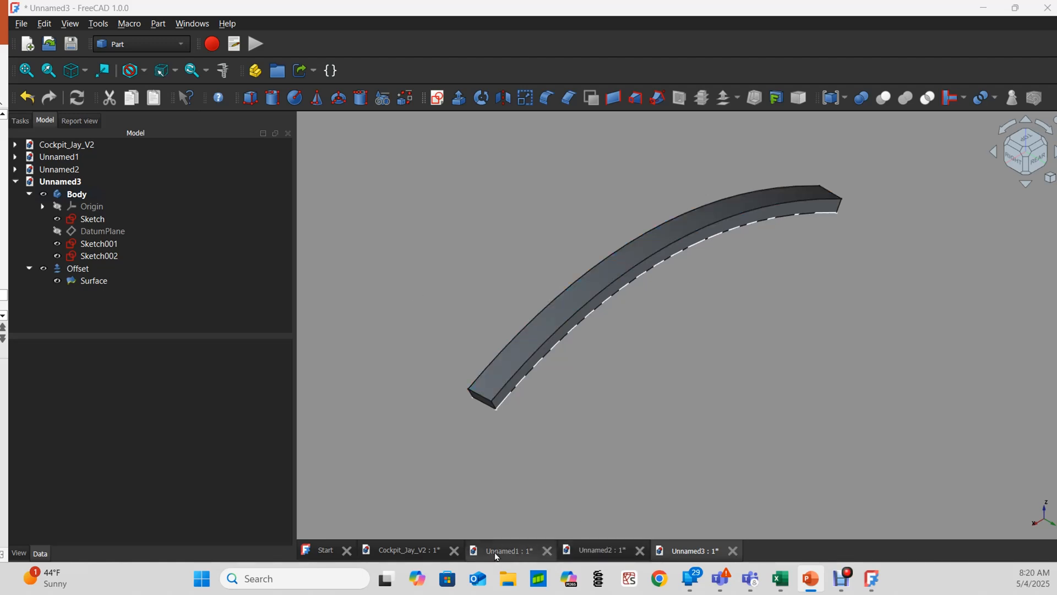
Step: In Unnamed1, delete Offset and Extrude and start a Filling on sketch Edge1 and Edge2
left_click(507, 550)
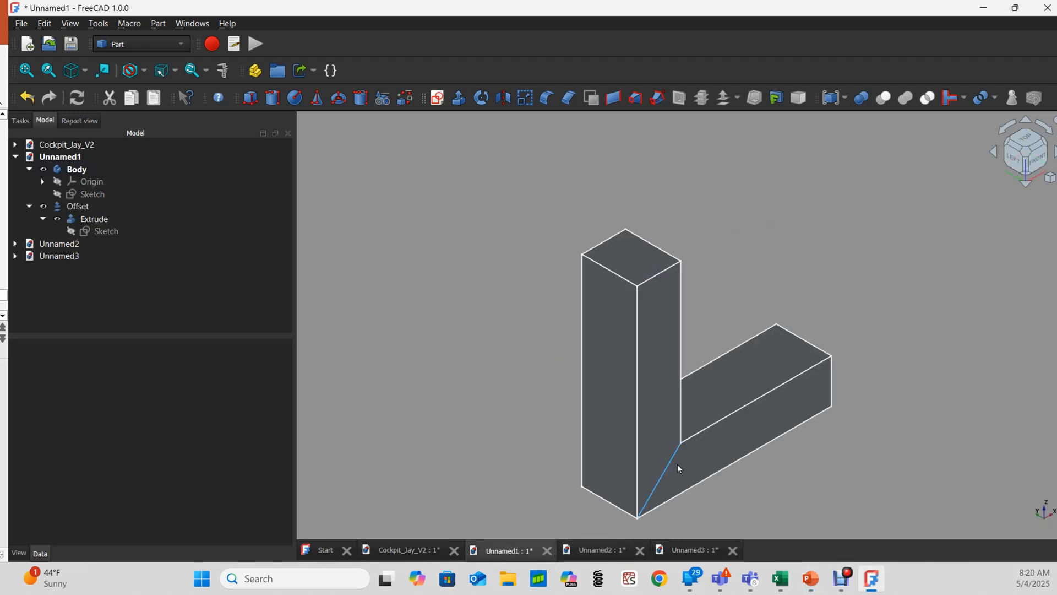
left_click(57, 256)
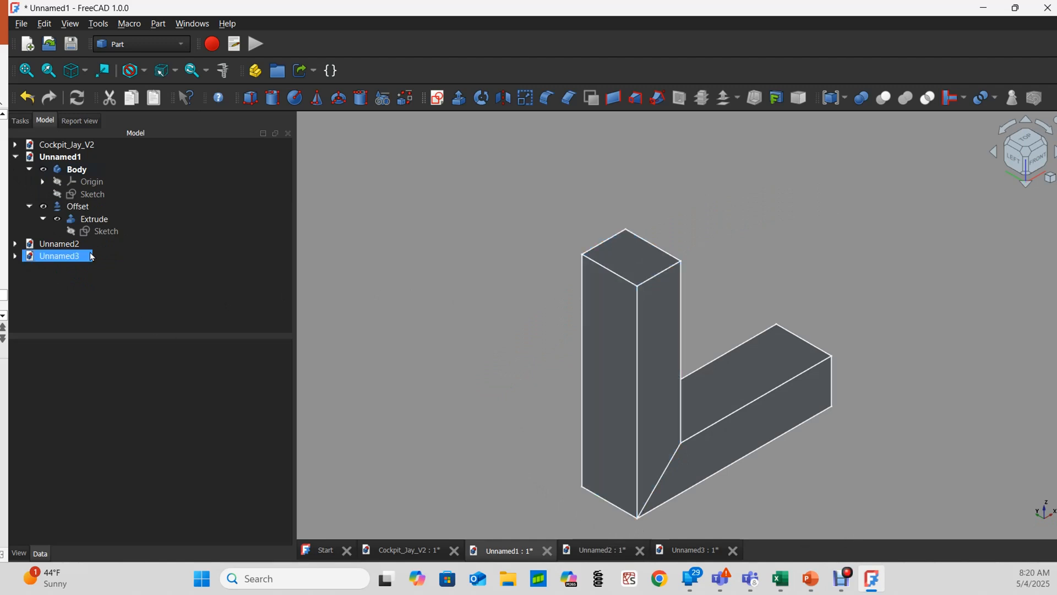
left_click(78, 206)
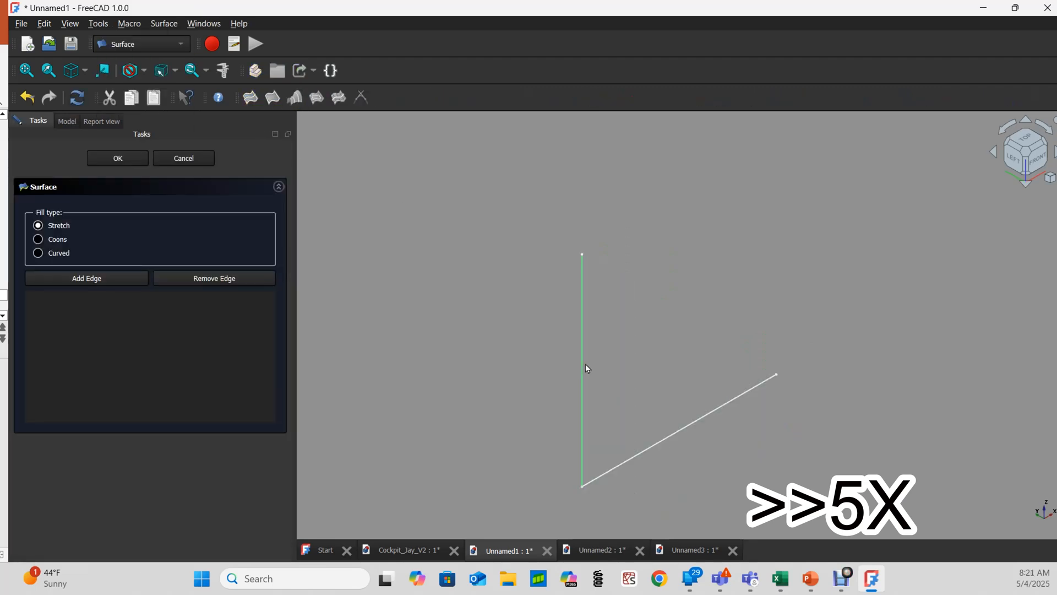
left_click(87, 278)
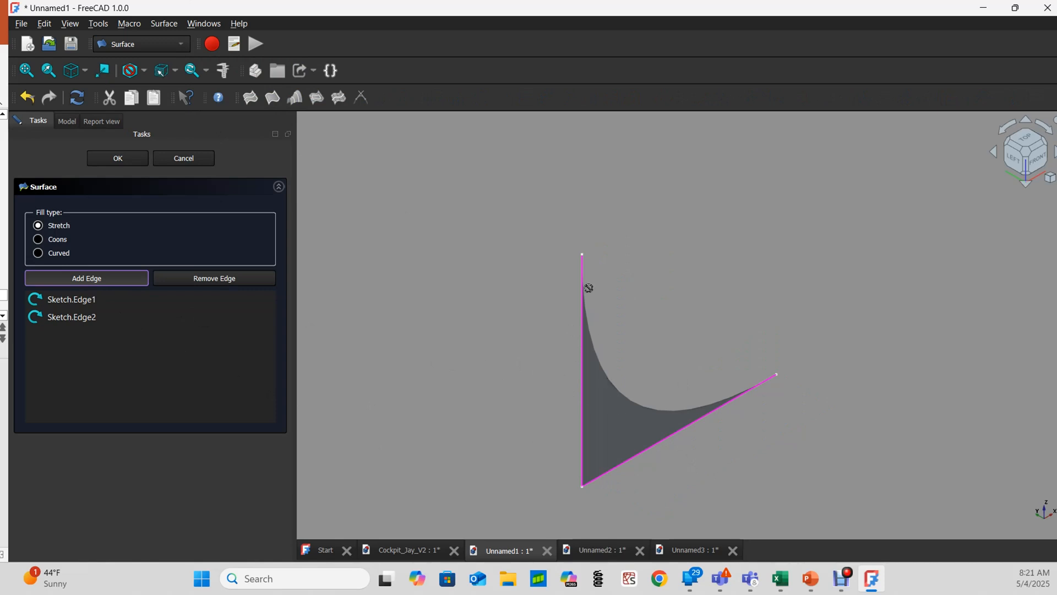
mouse_move(737, 403)
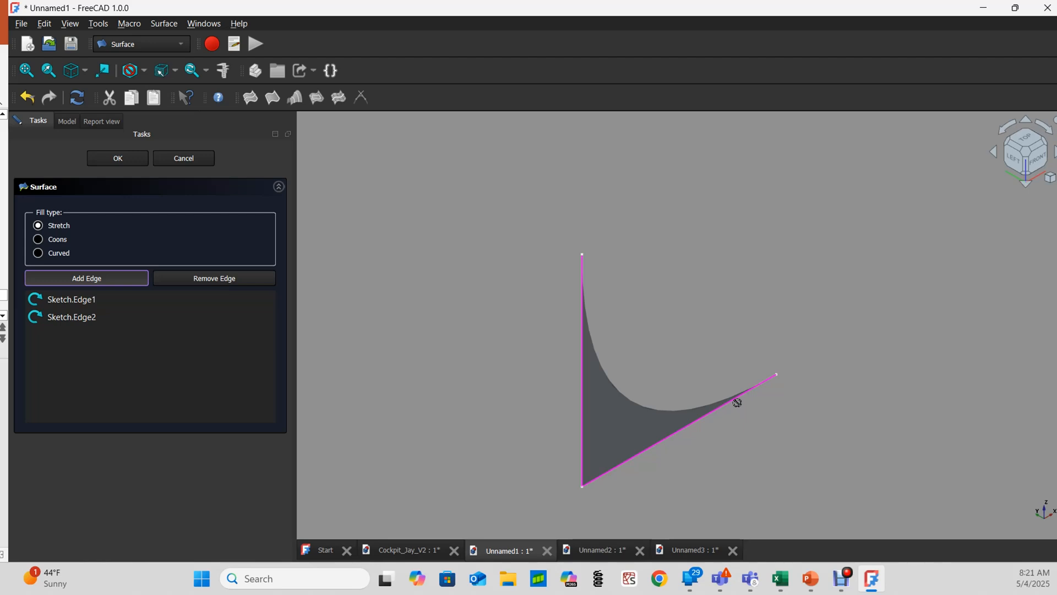
mouse_move(633, 301)
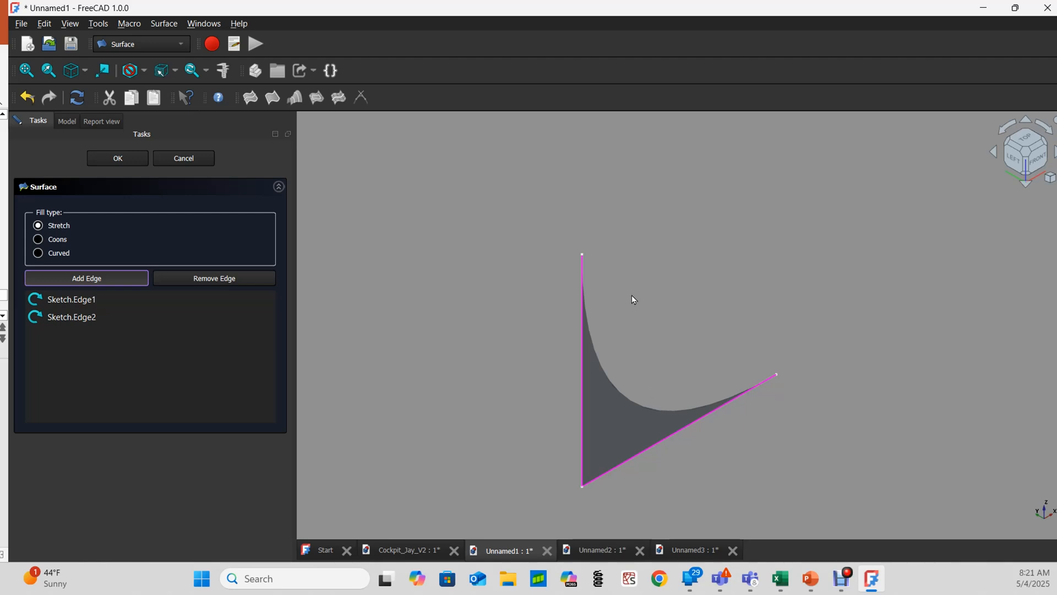
mouse_move(177, 52)
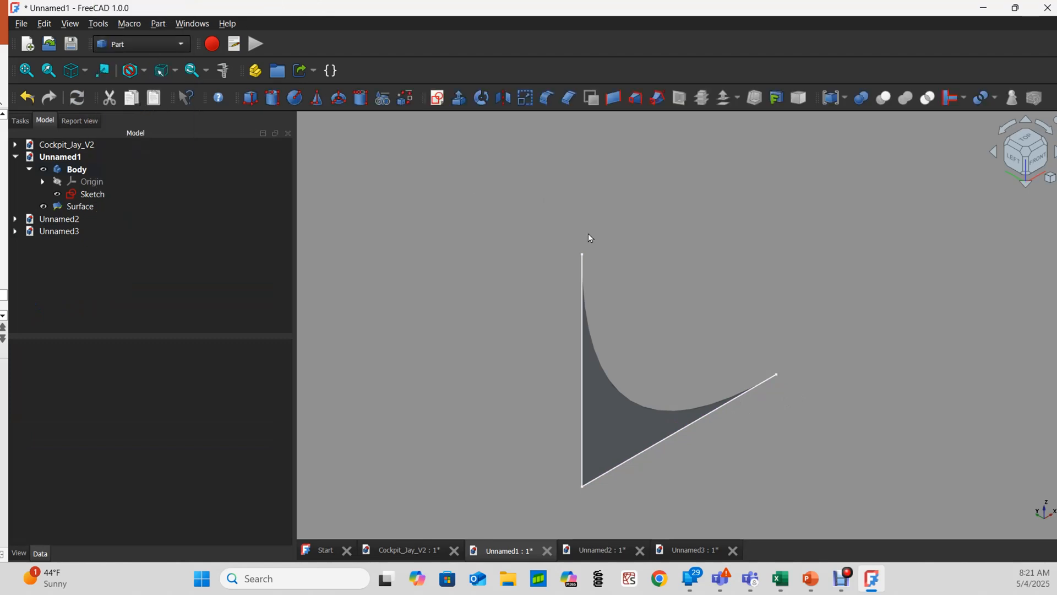
Step: Give the curved Surface a 1.00 mm skin offset with Fill offset enabled and confirm
left_click(59, 231)
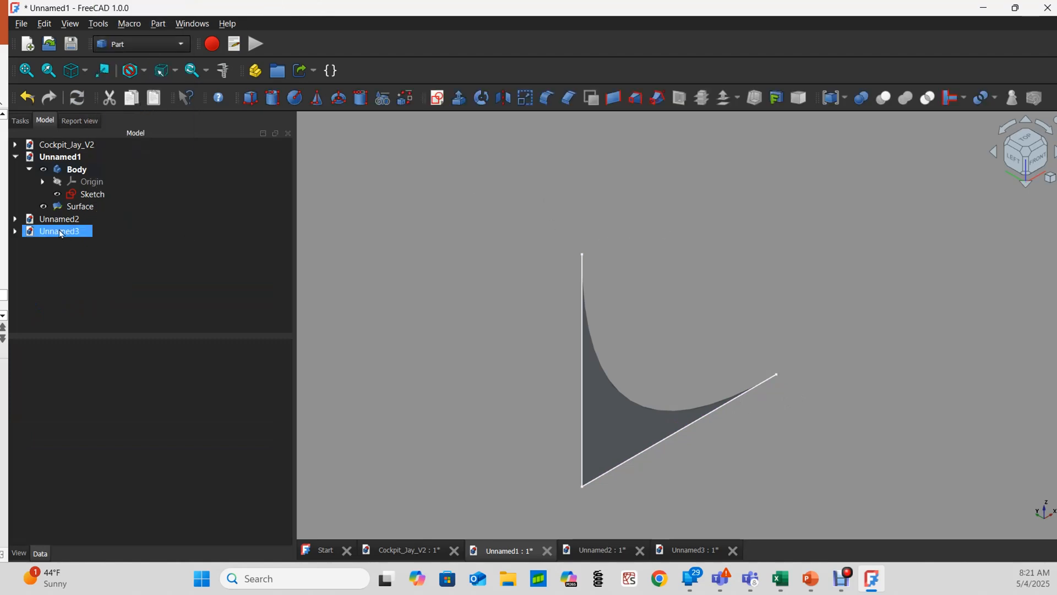
left_click(80, 206)
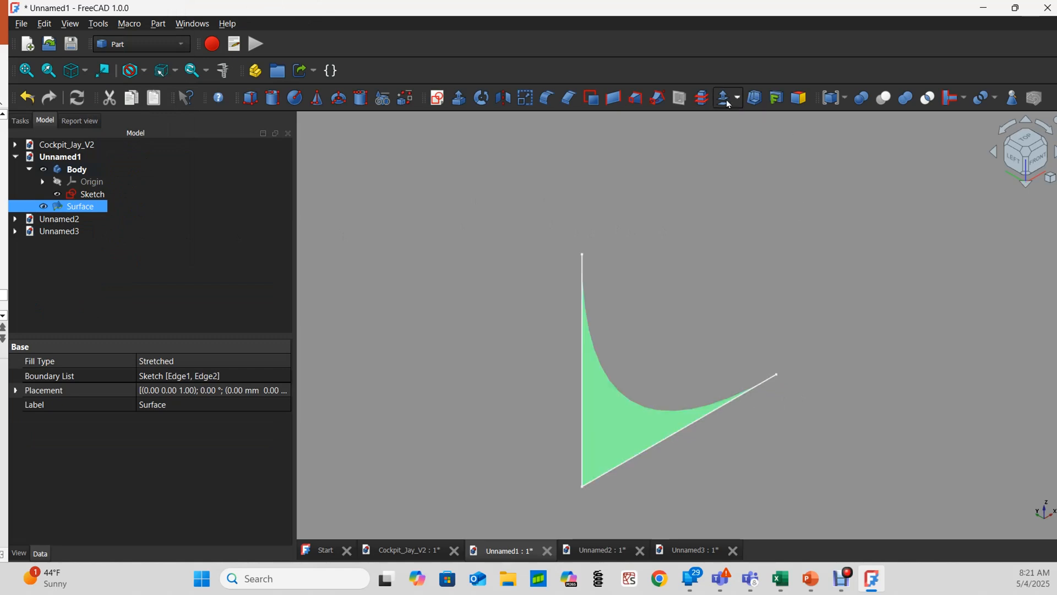
left_click(723, 98)
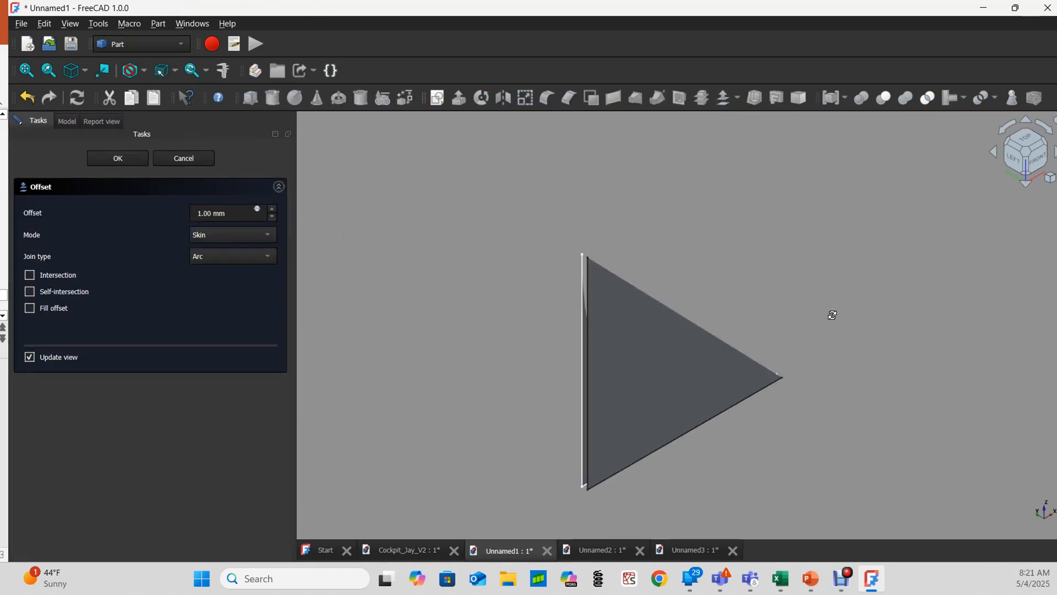
left_click(1037, 157)
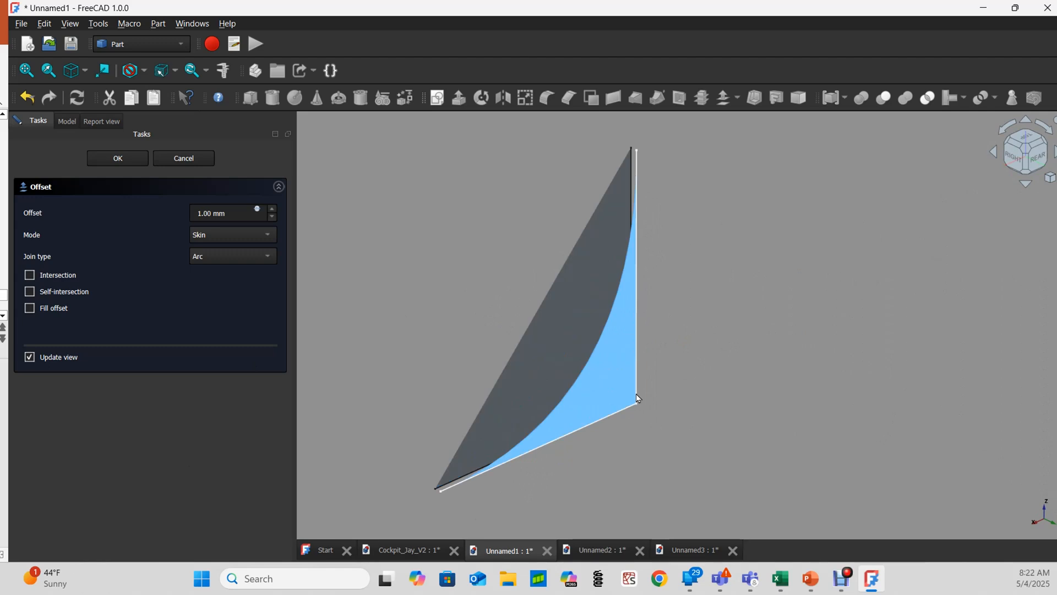
left_click(29, 308)
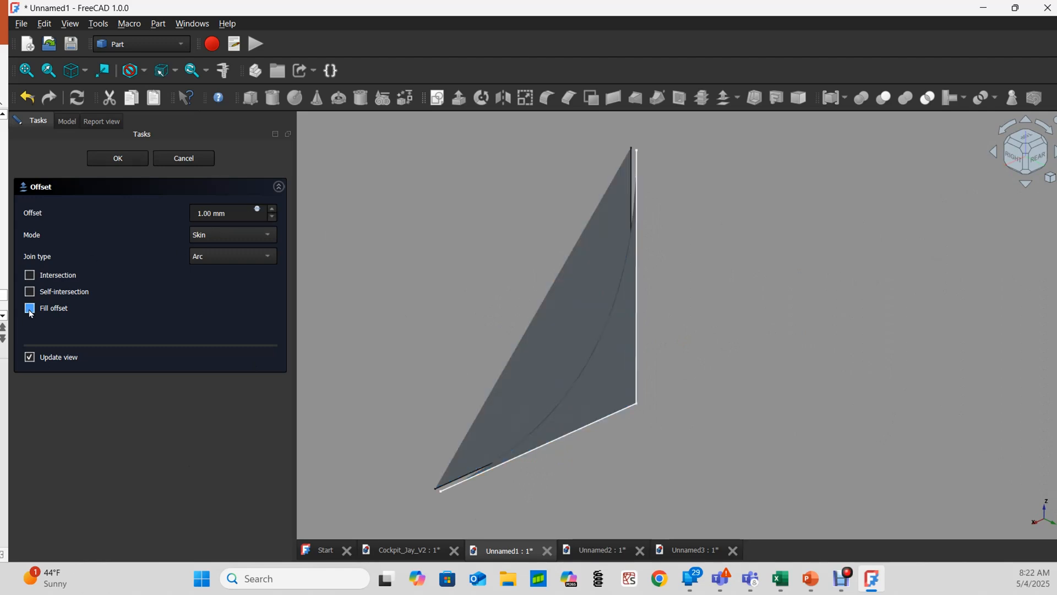
left_click(29, 308)
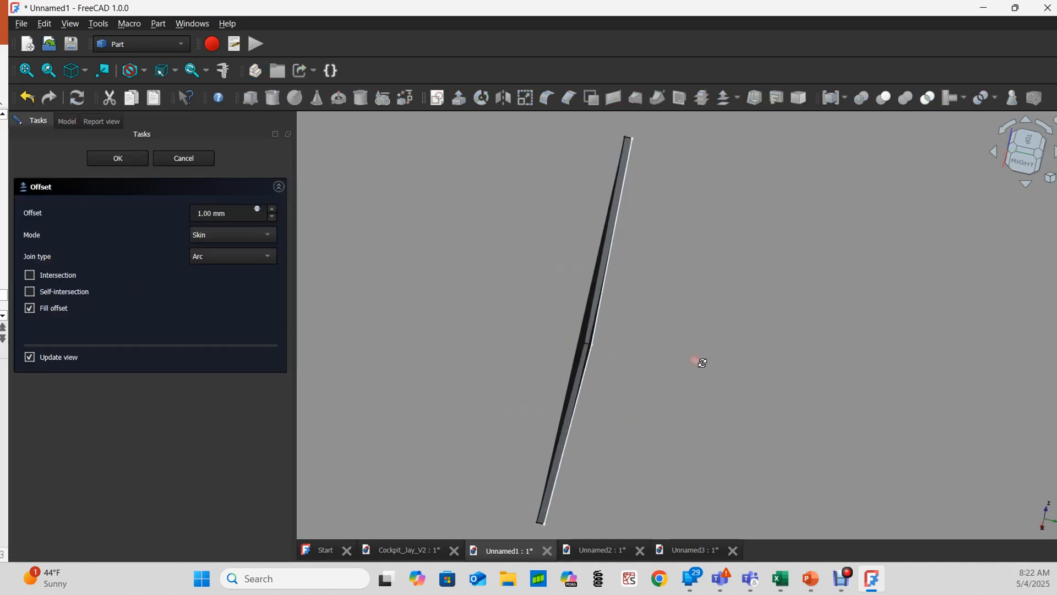
left_click_drag(695, 360, 593, 357)
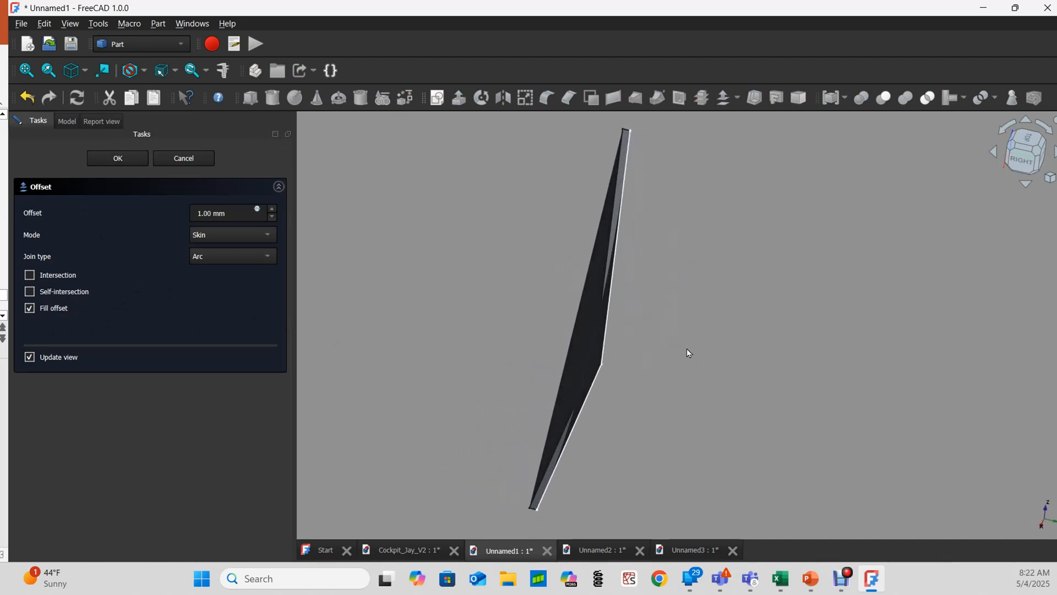
mouse_move(702, 164)
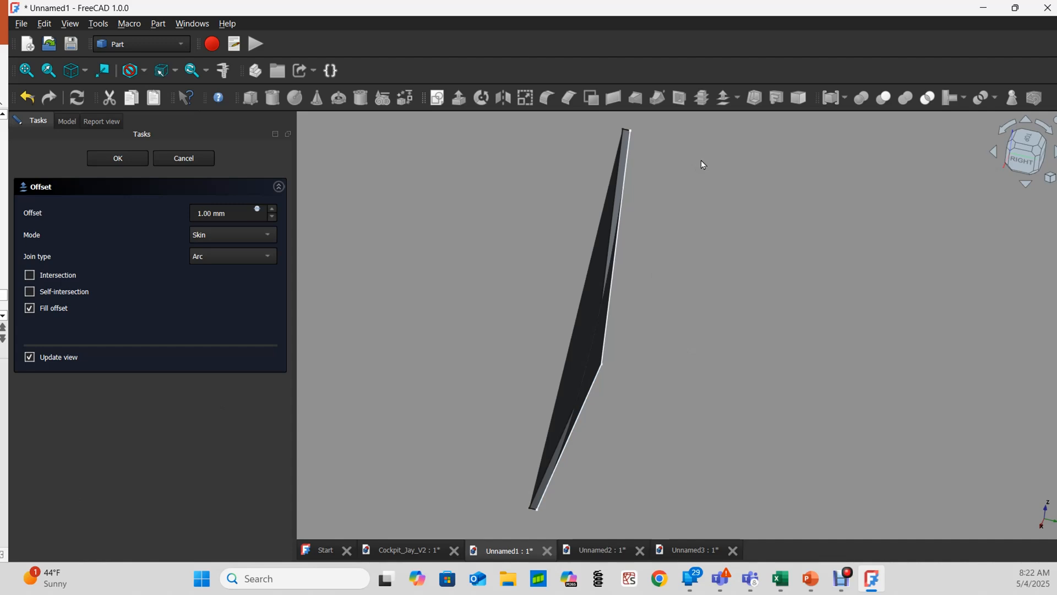
mouse_move(684, 203)
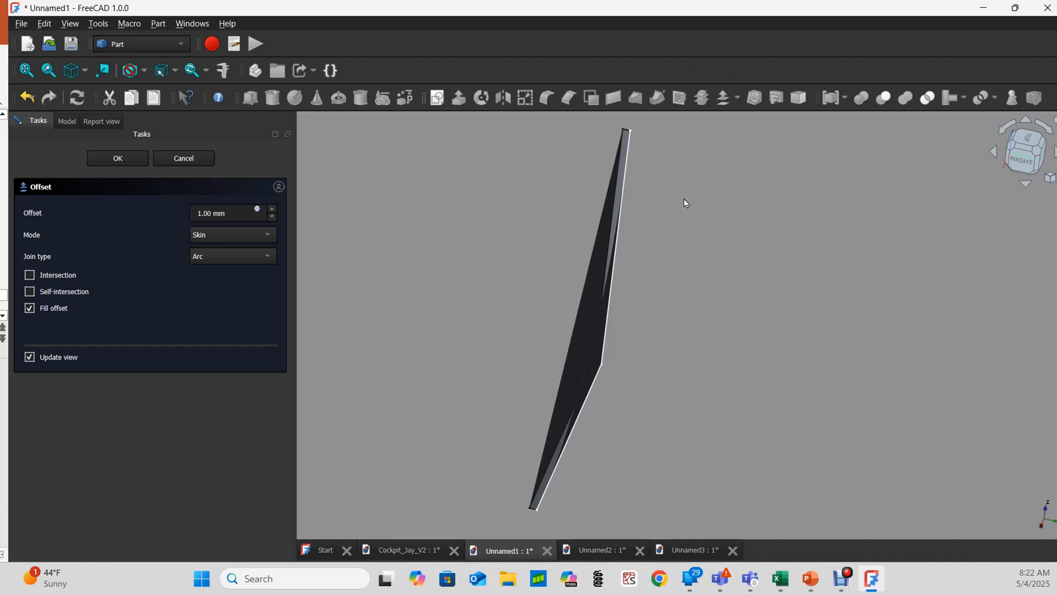
mouse_move(225, 272)
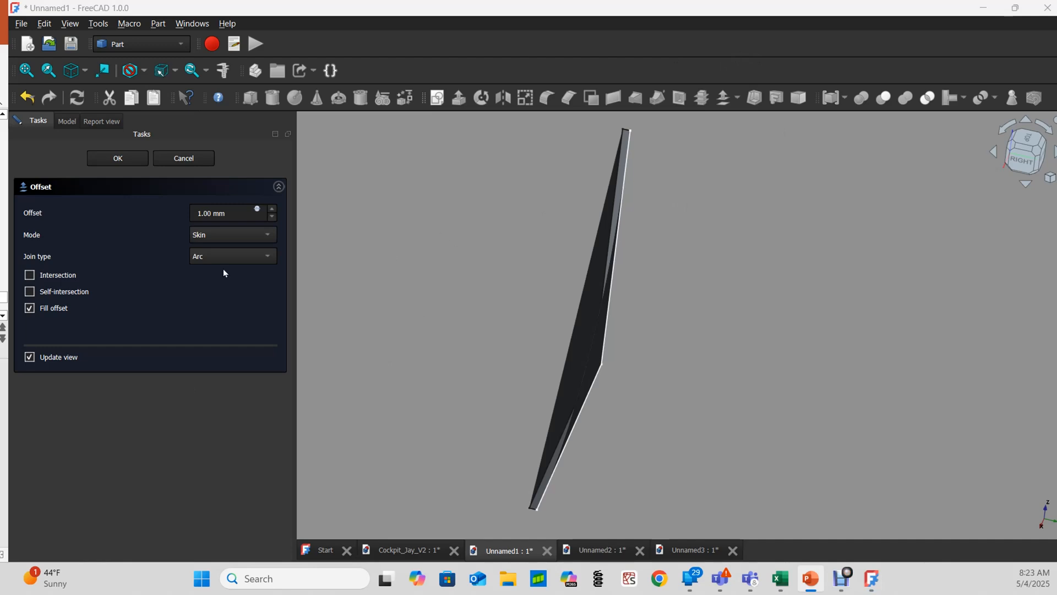
left_click(117, 158)
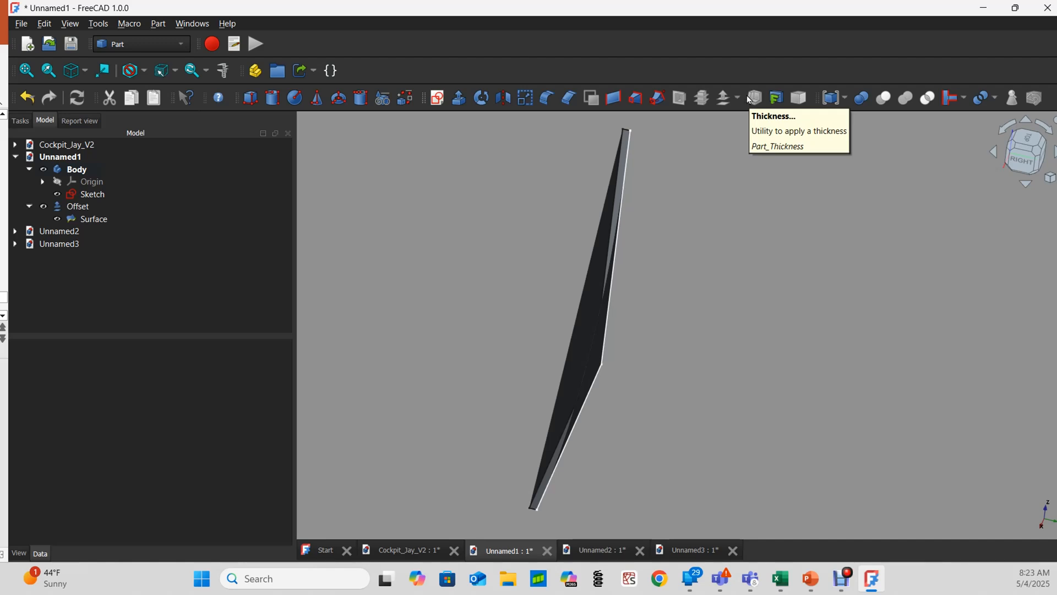
mouse_move(598, 566)
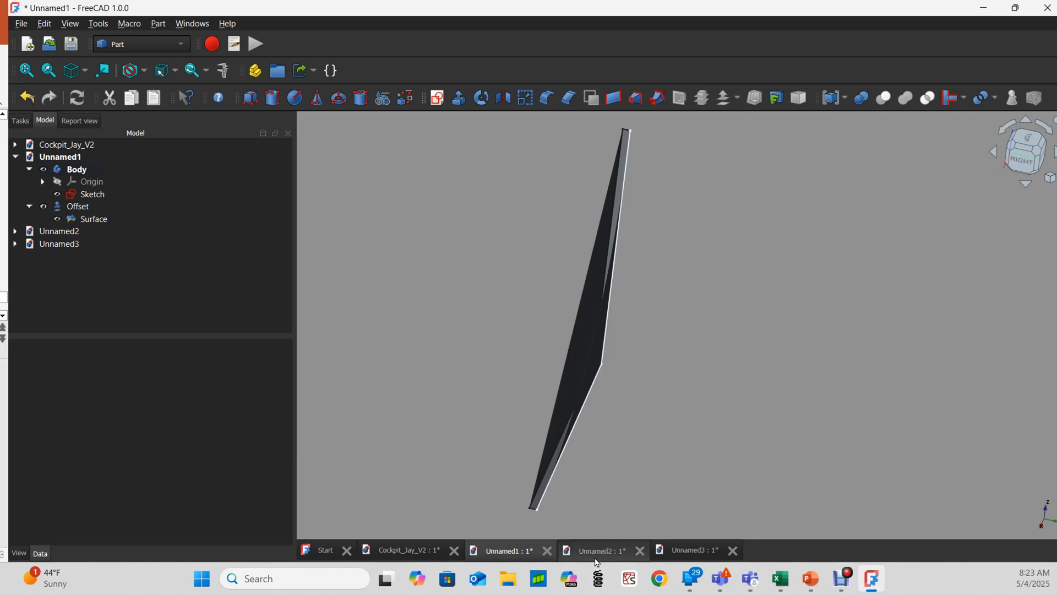
Step: In the Unnamed2 document, select the square sketch and switch to the Part Design workbench
left_click(604, 550)
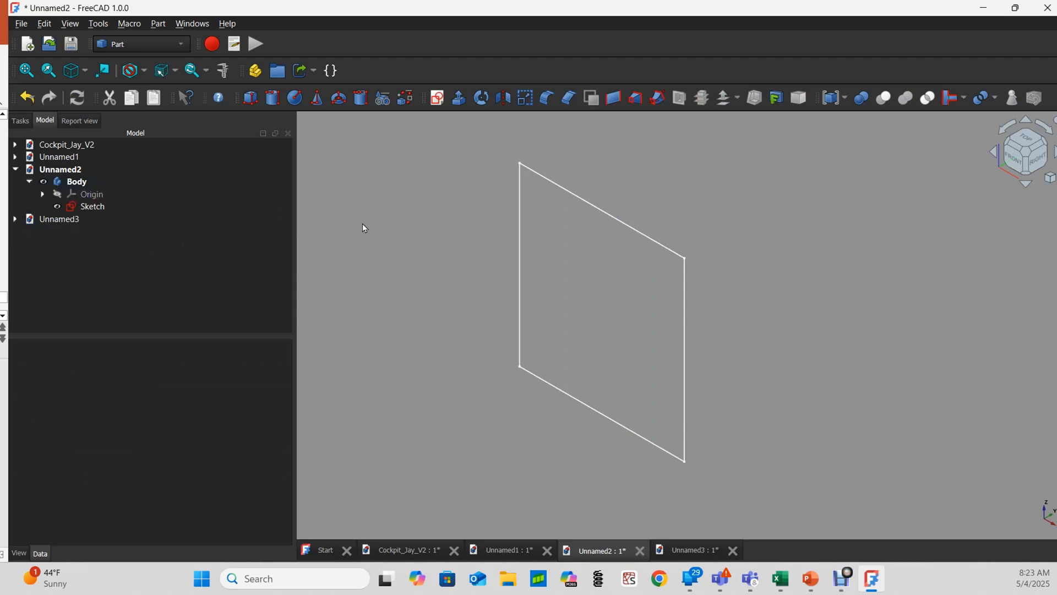
left_click(92, 206)
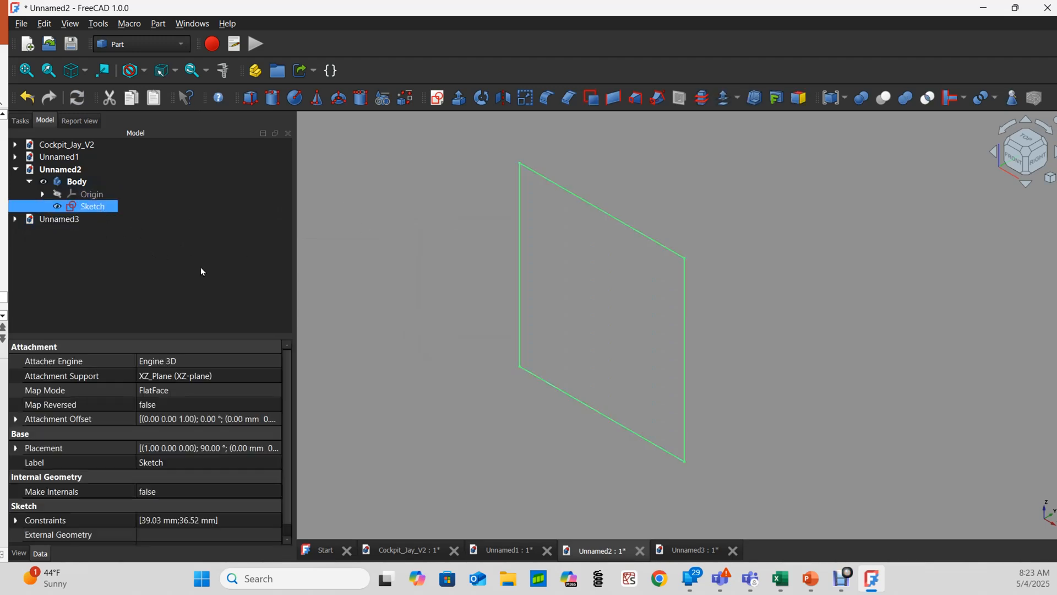
left_click(141, 44)
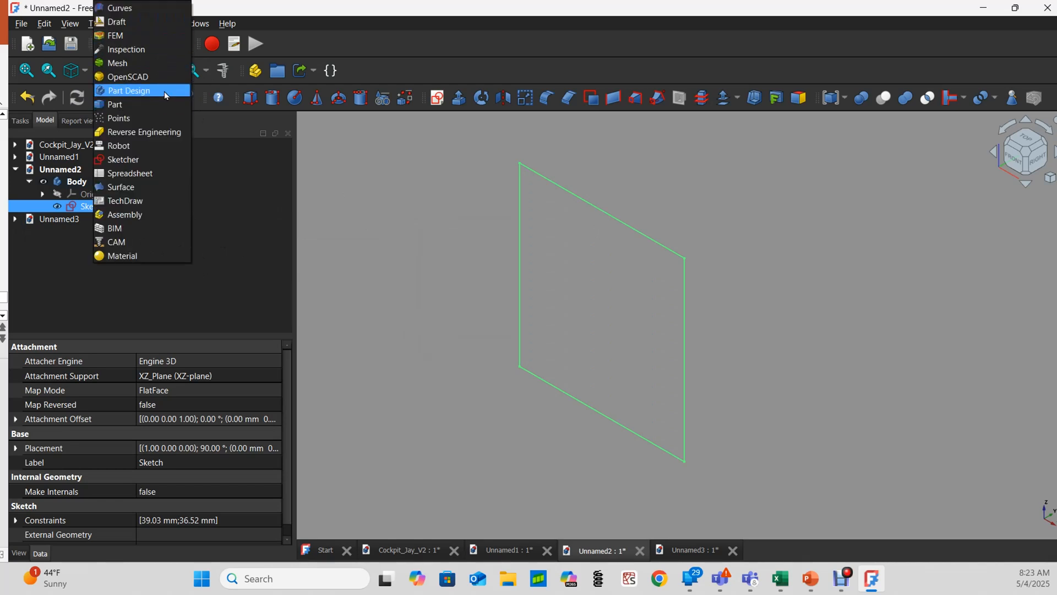
left_click(131, 90)
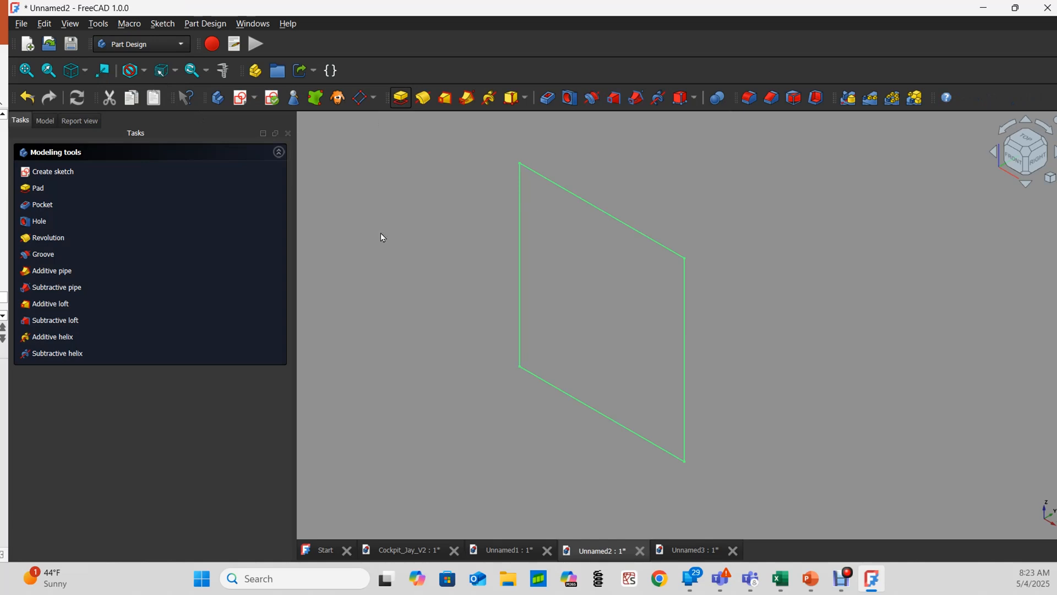
Step: Pad the square sketch with a length of 20.00 mm
left_click(35, 188)
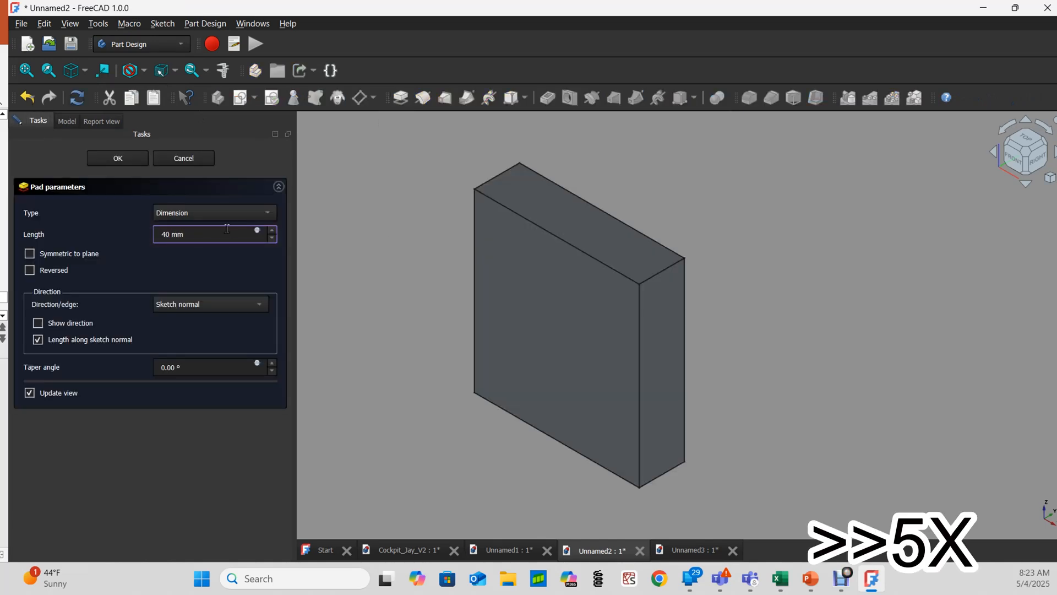
type("20.00 mm")
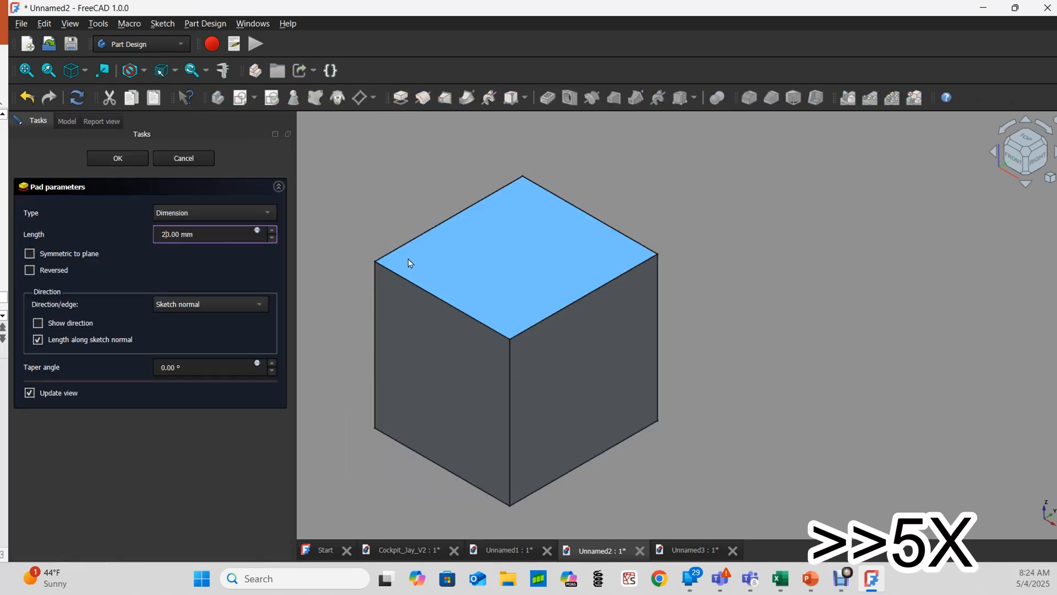
left_click(117, 159)
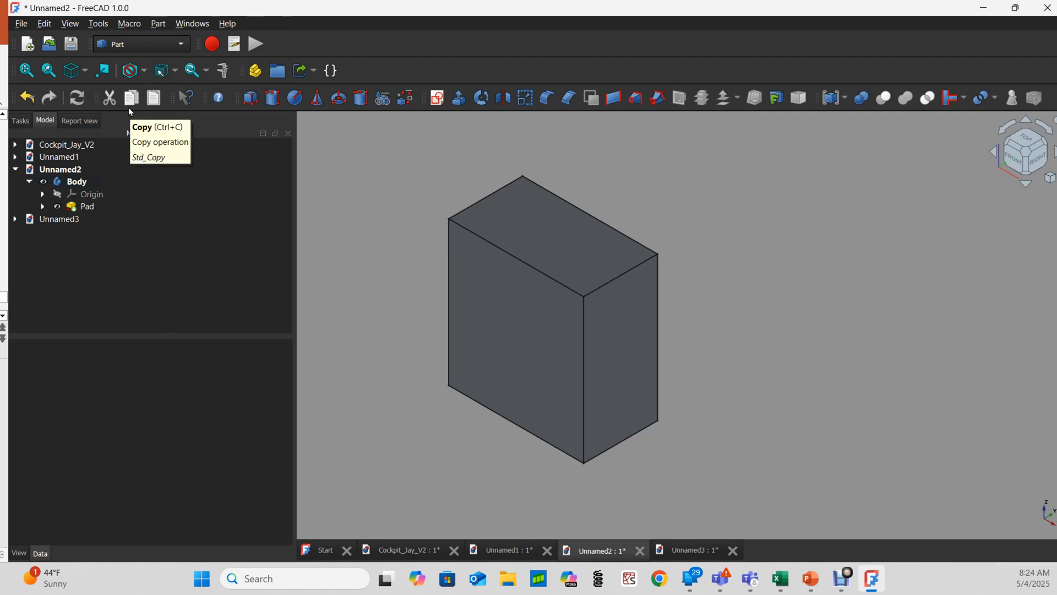
Step: Apply Part Thickness to the block's face and raise the wall thickness to 4.80 mm
left_click(86, 206)
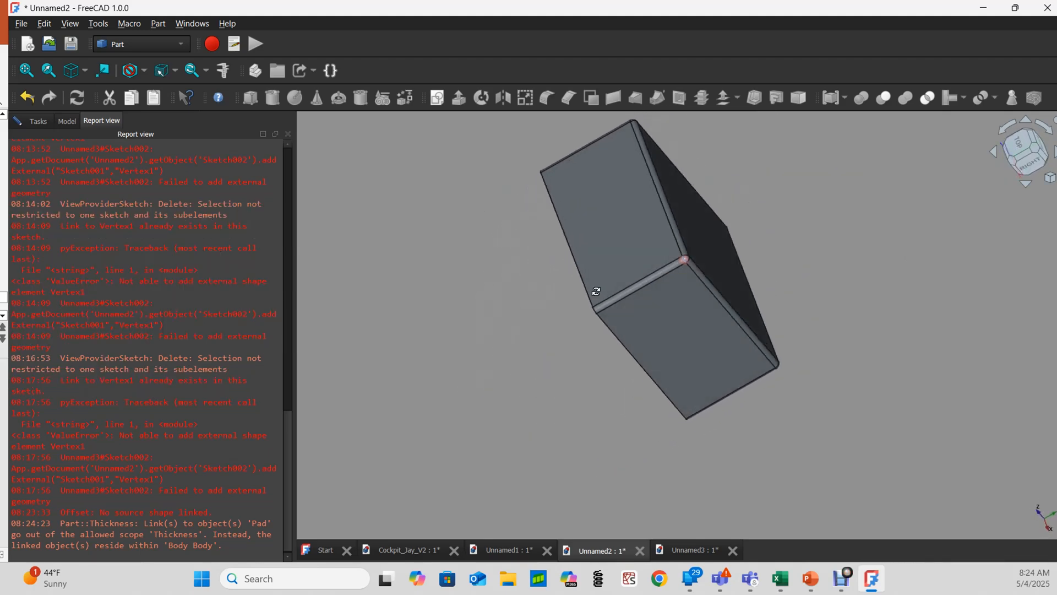
left_click_drag(595, 291, 715, 244)
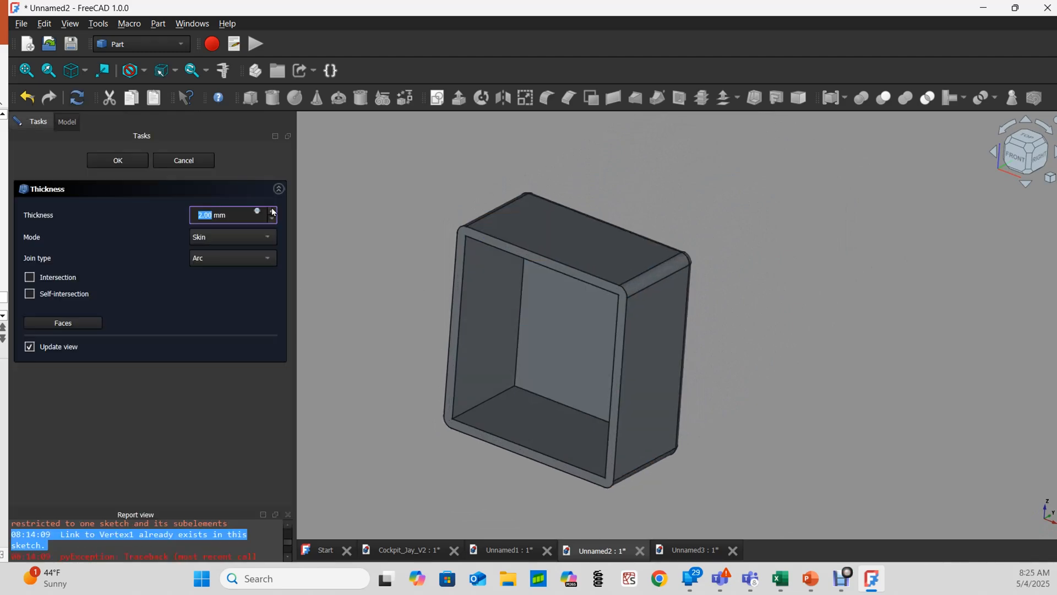
left_click(273, 212)
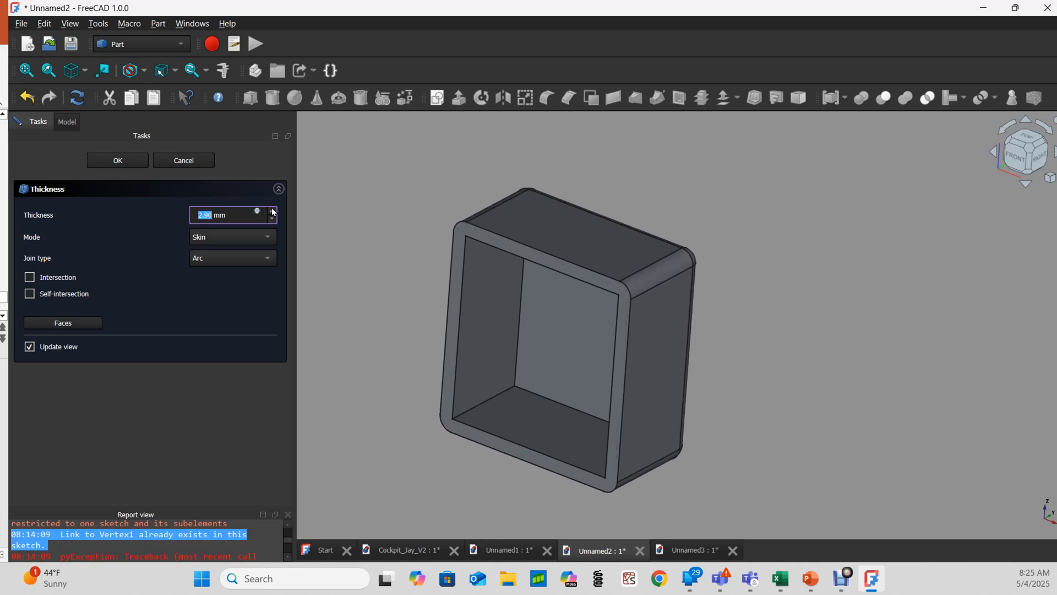
left_click(272, 212)
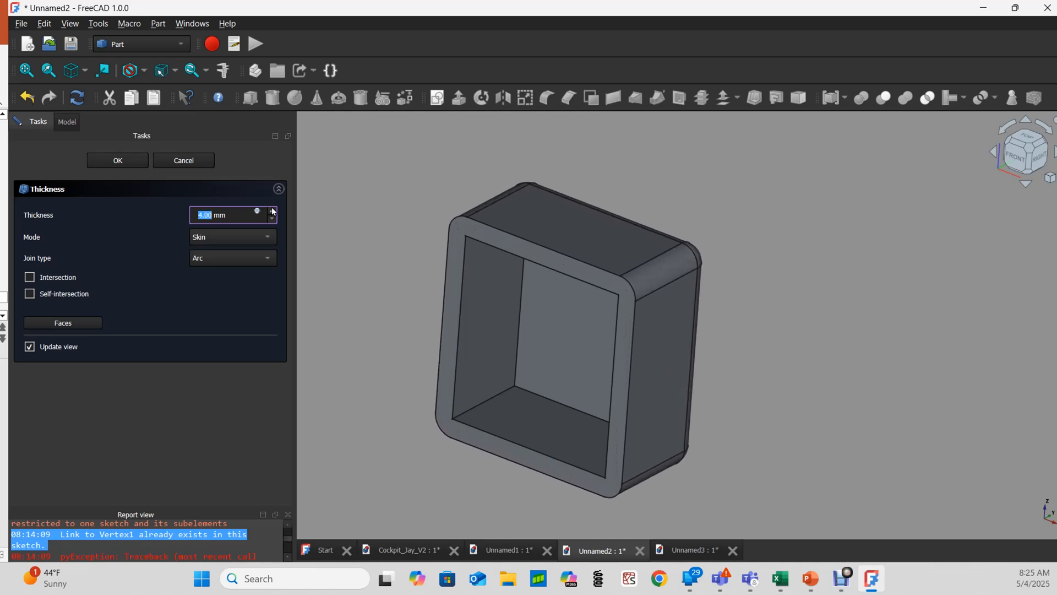
left_click(272, 211)
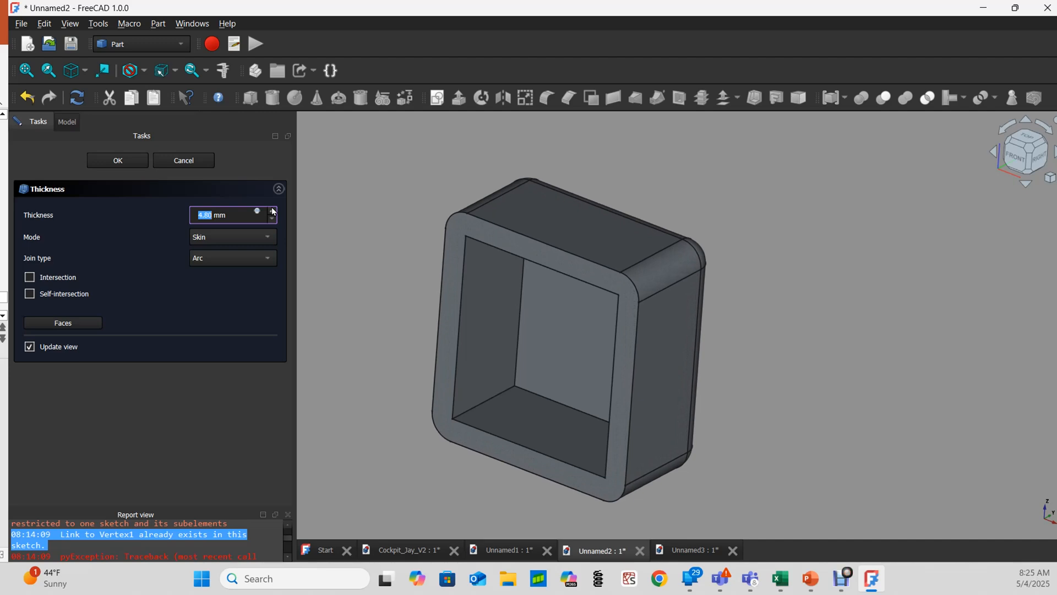
mouse_move(512, 238)
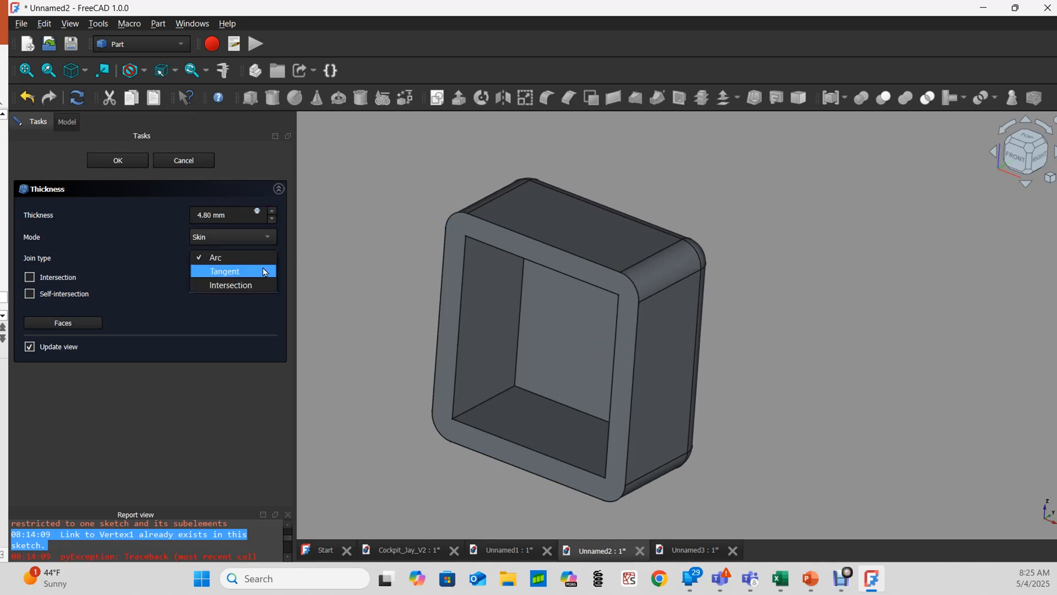
left_click(224, 271)
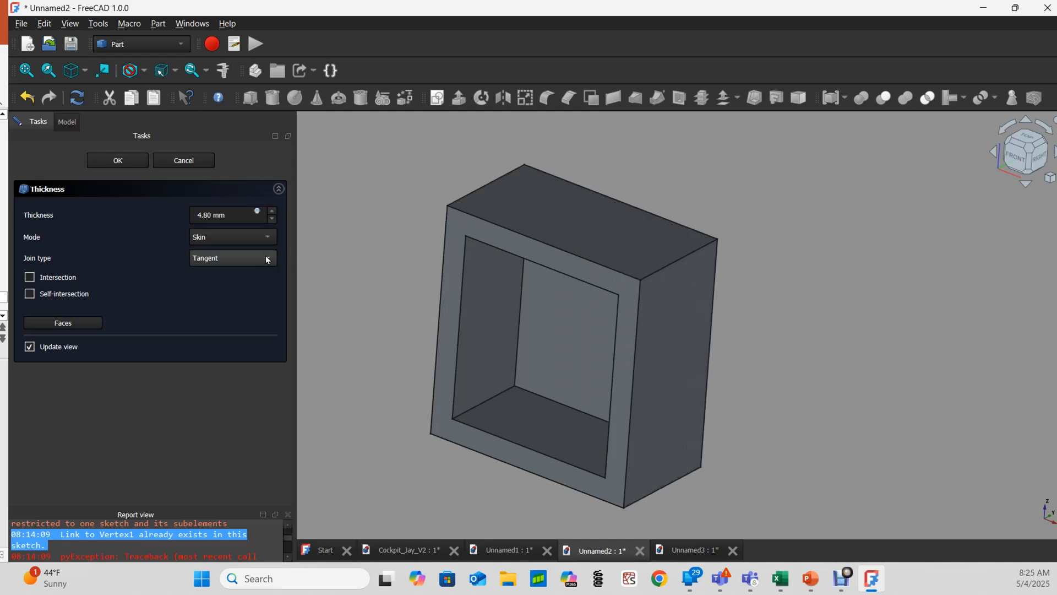
left_click(233, 258)
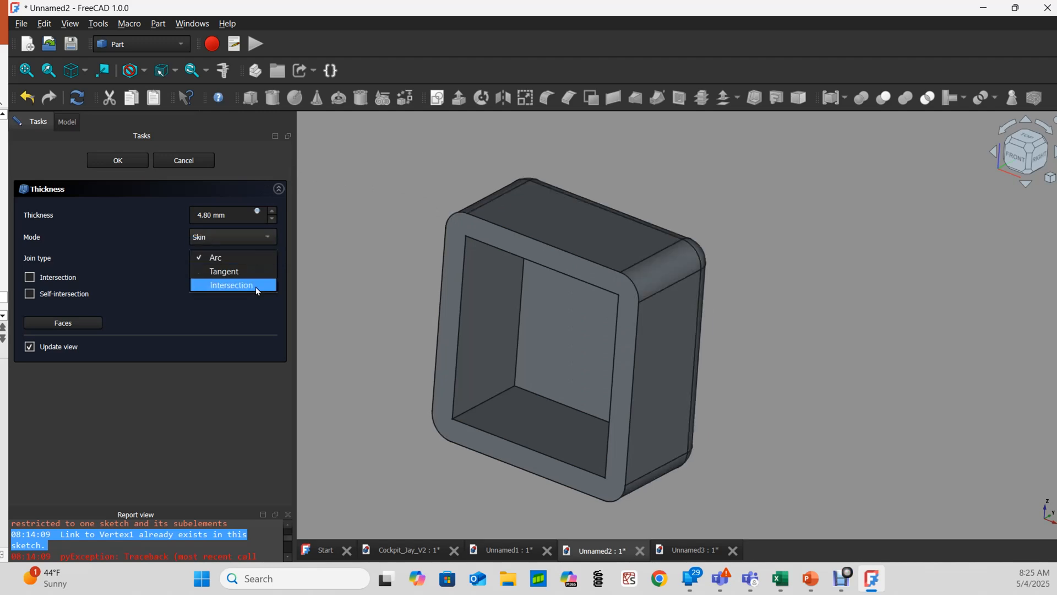
left_click(232, 285)
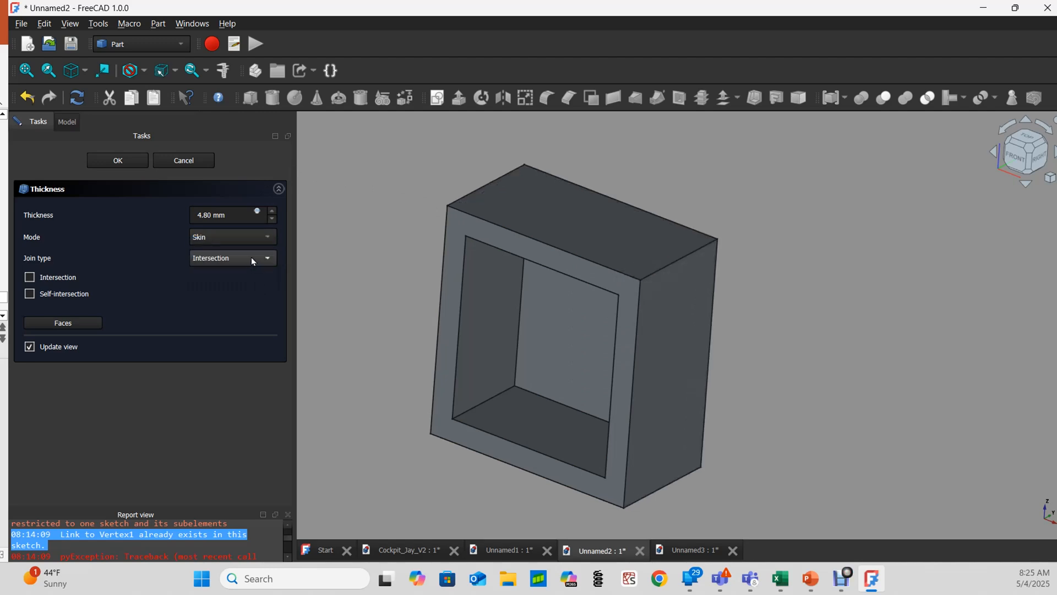
left_click(233, 258)
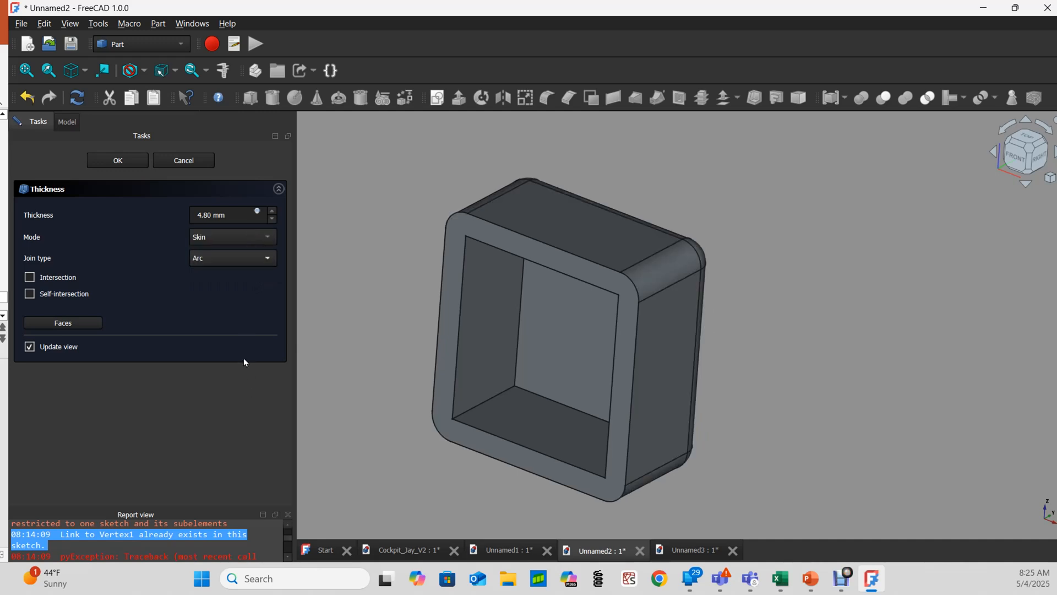
left_click(225, 215)
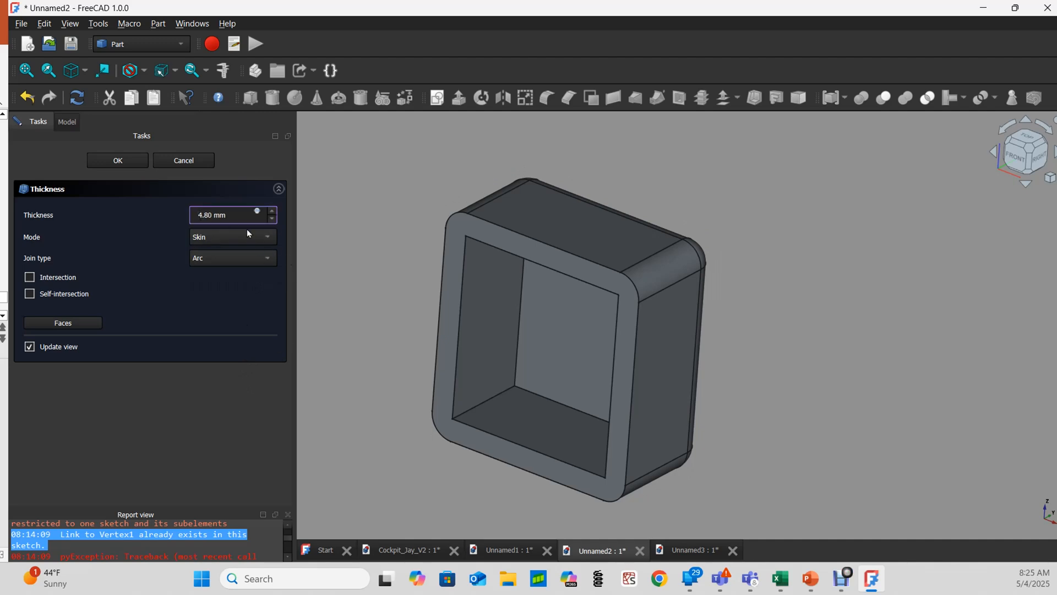